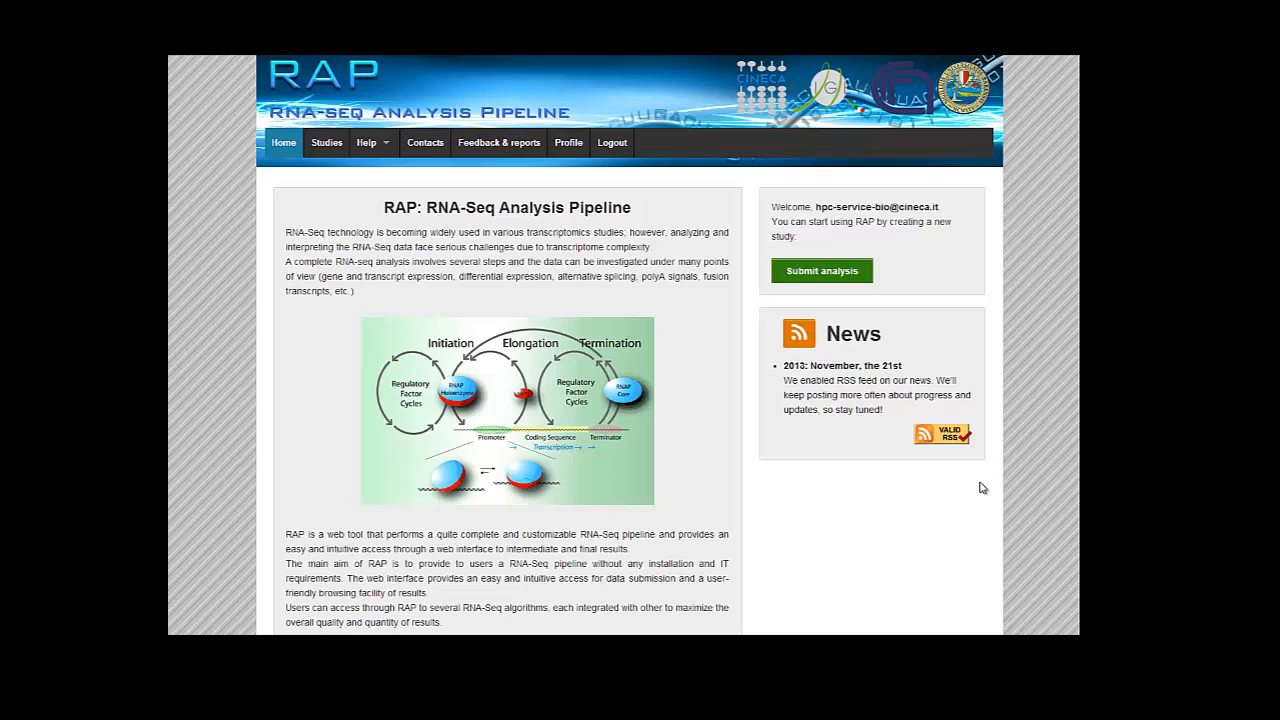
mouse_move(498, 142)
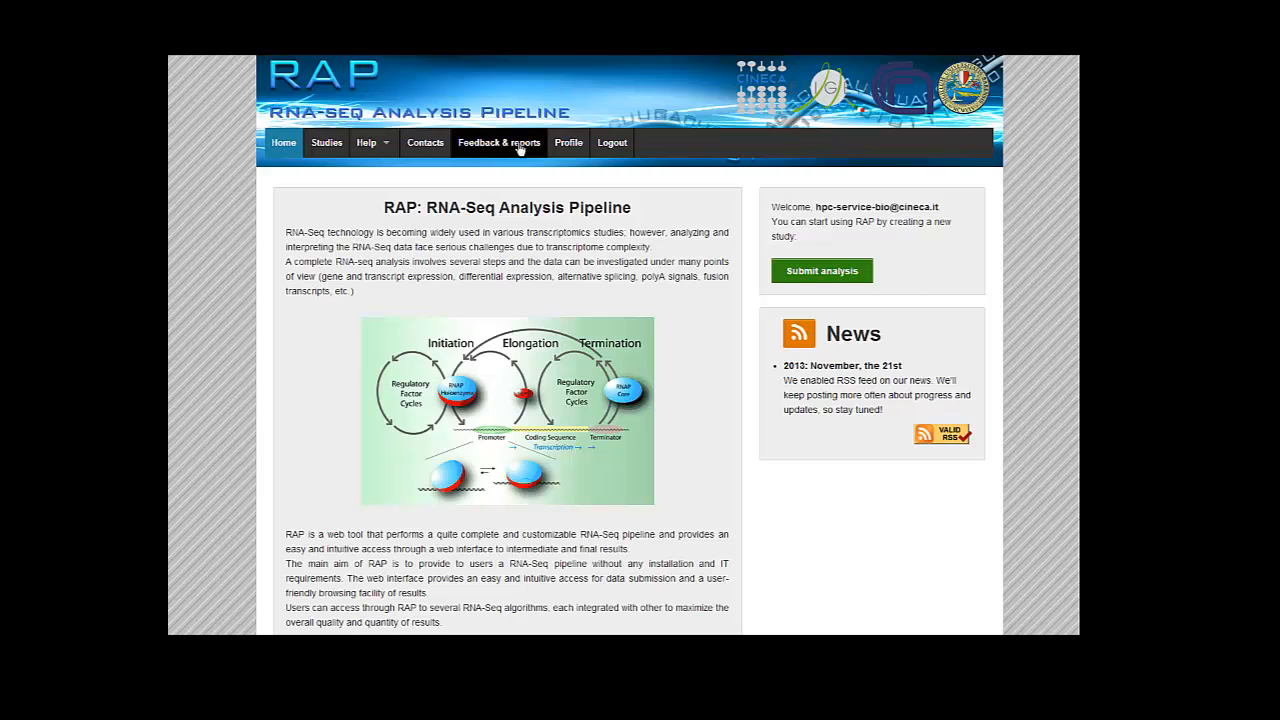
mouse_move(376, 218)
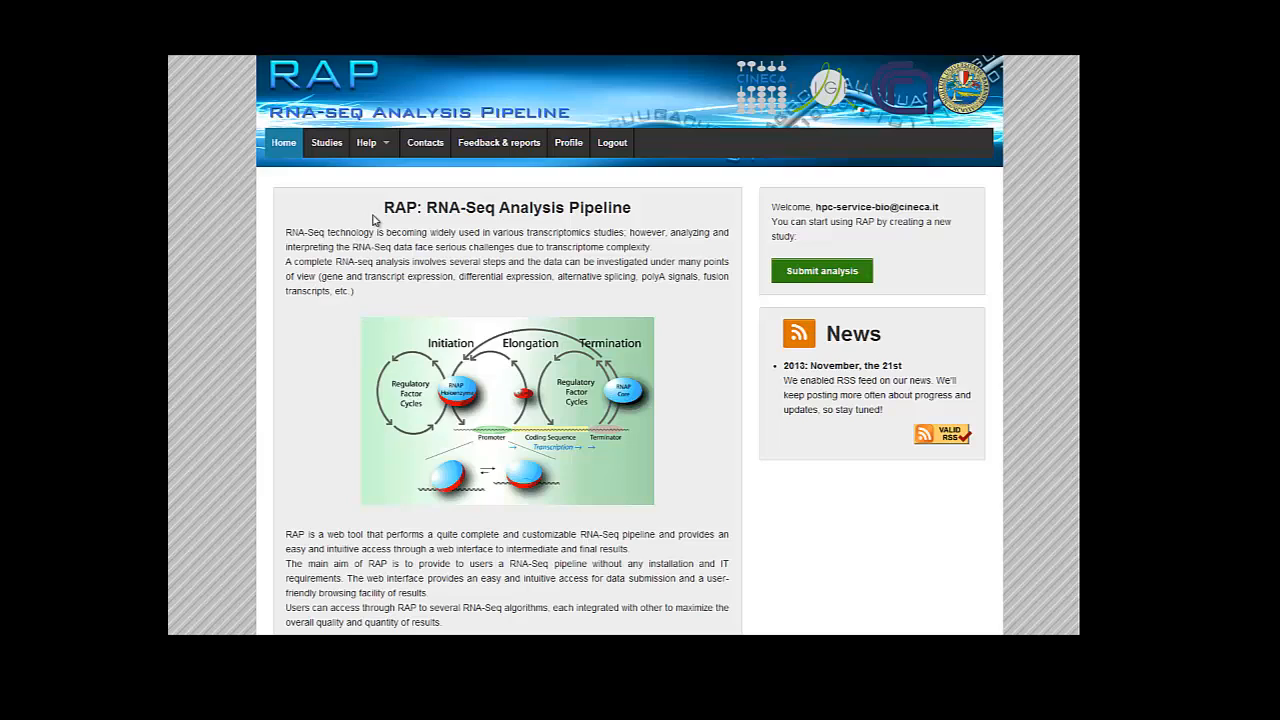
mouse_move(394, 350)
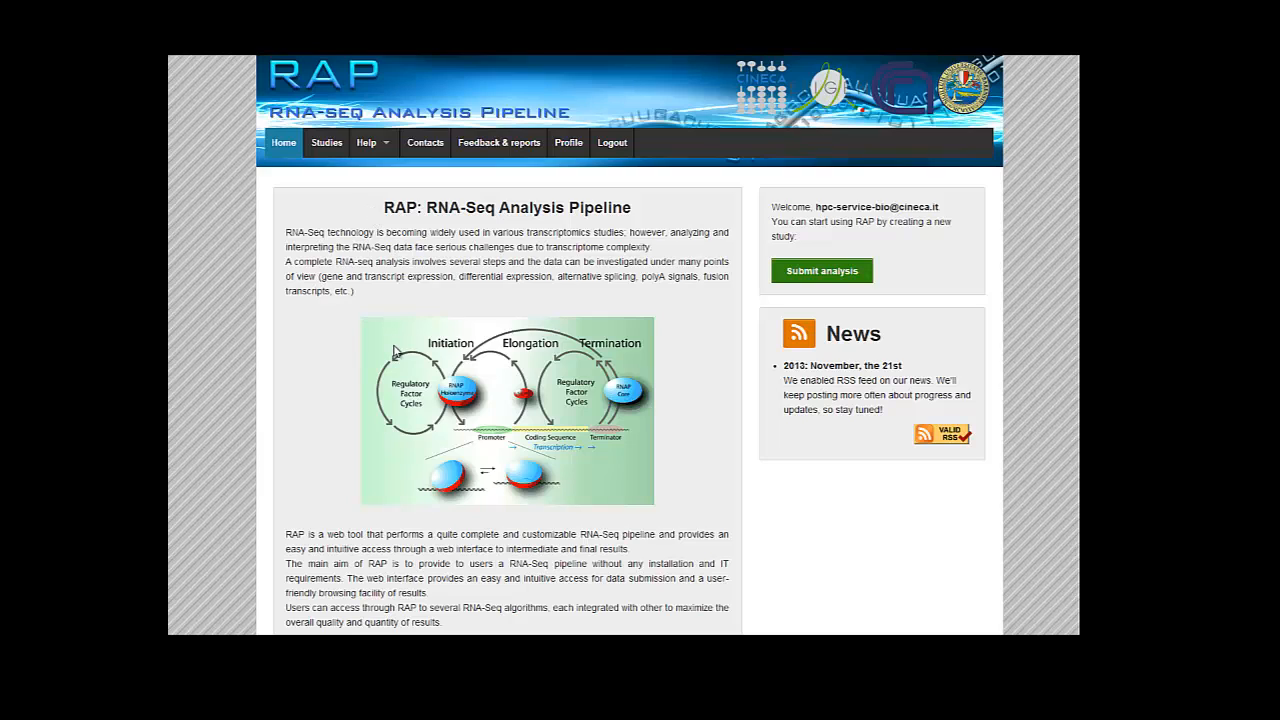
mouse_move(360, 304)
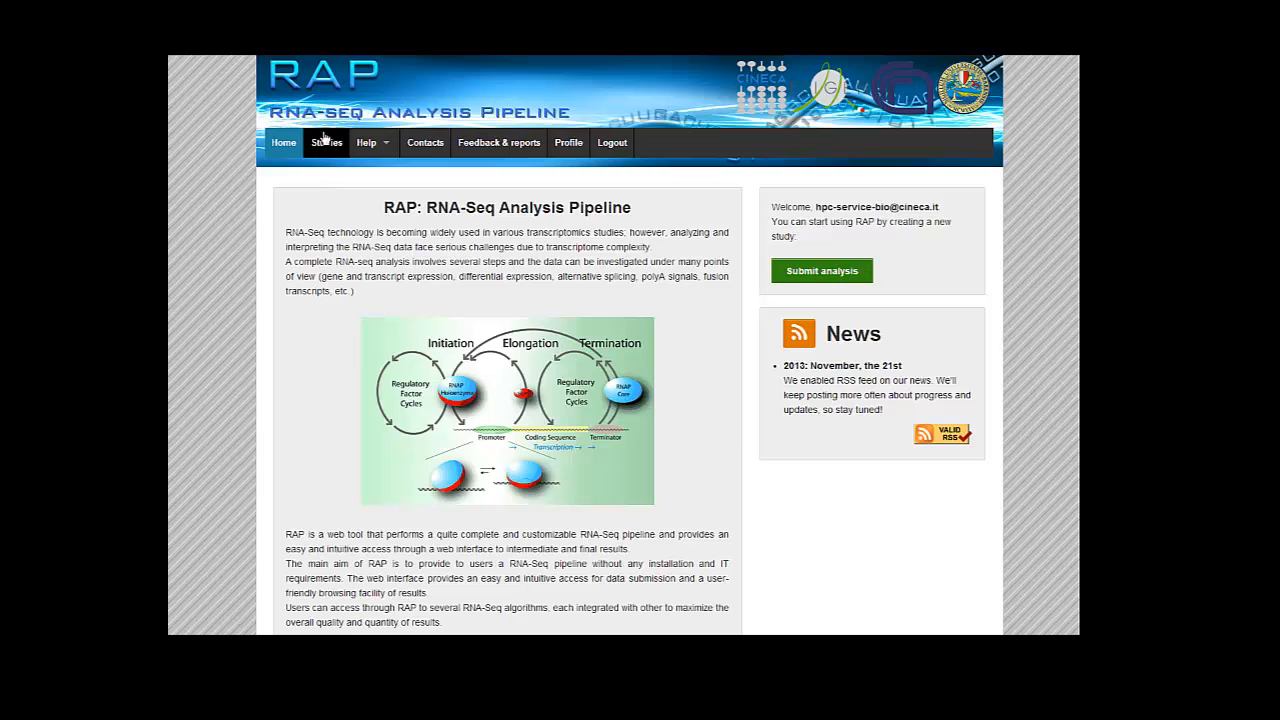
View the pipeline Architecture page and close the enlarged workflow diagram.
left_click(326, 142)
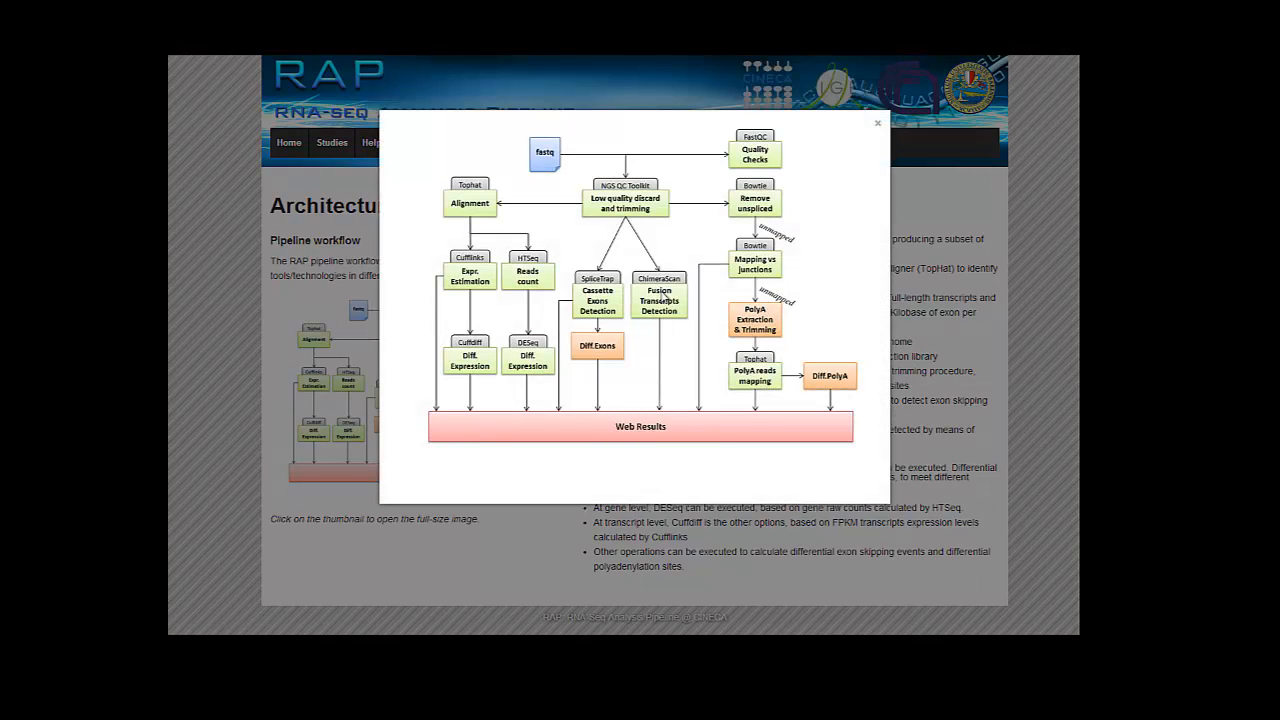
mouse_move(700, 148)
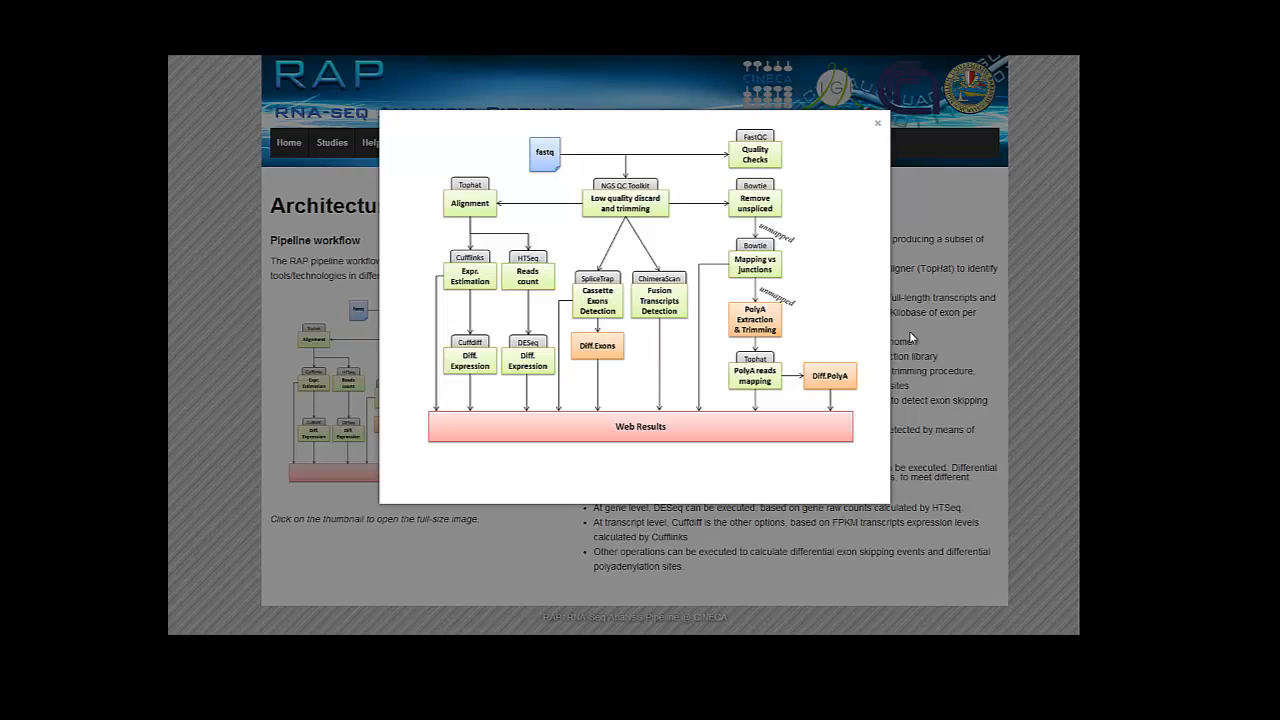
mouse_move(876, 128)
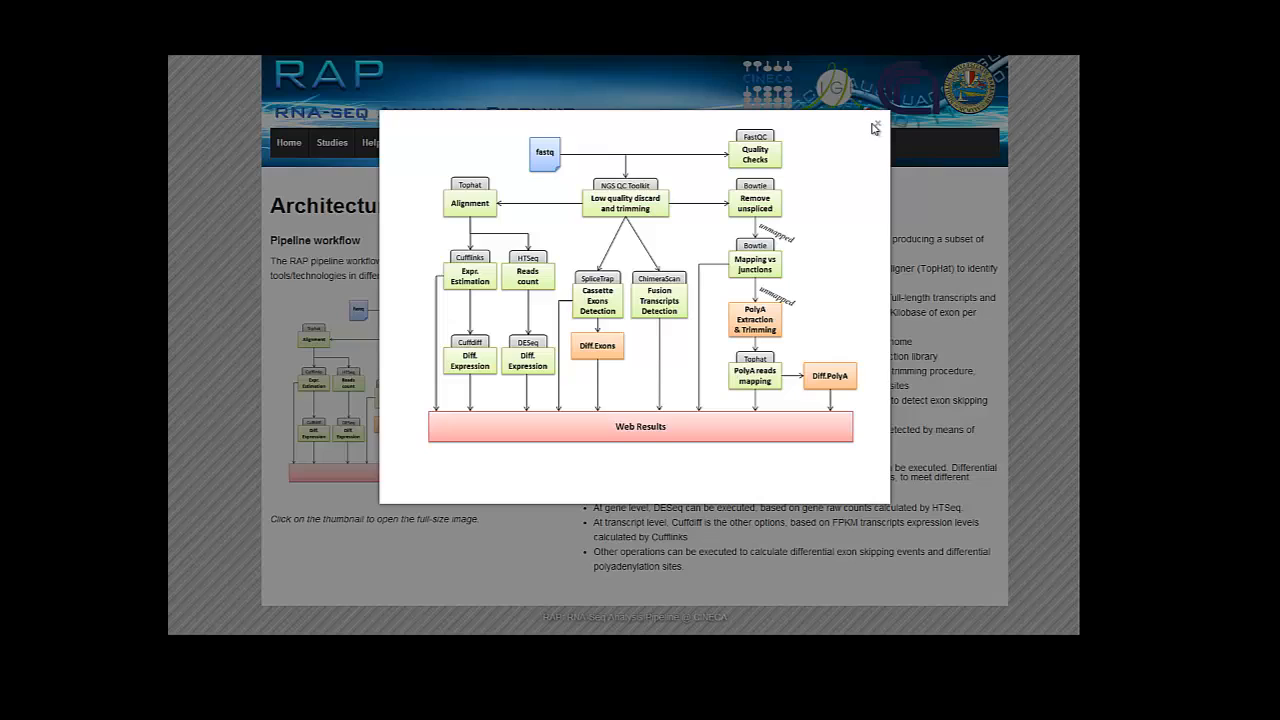
left_click(876, 128)
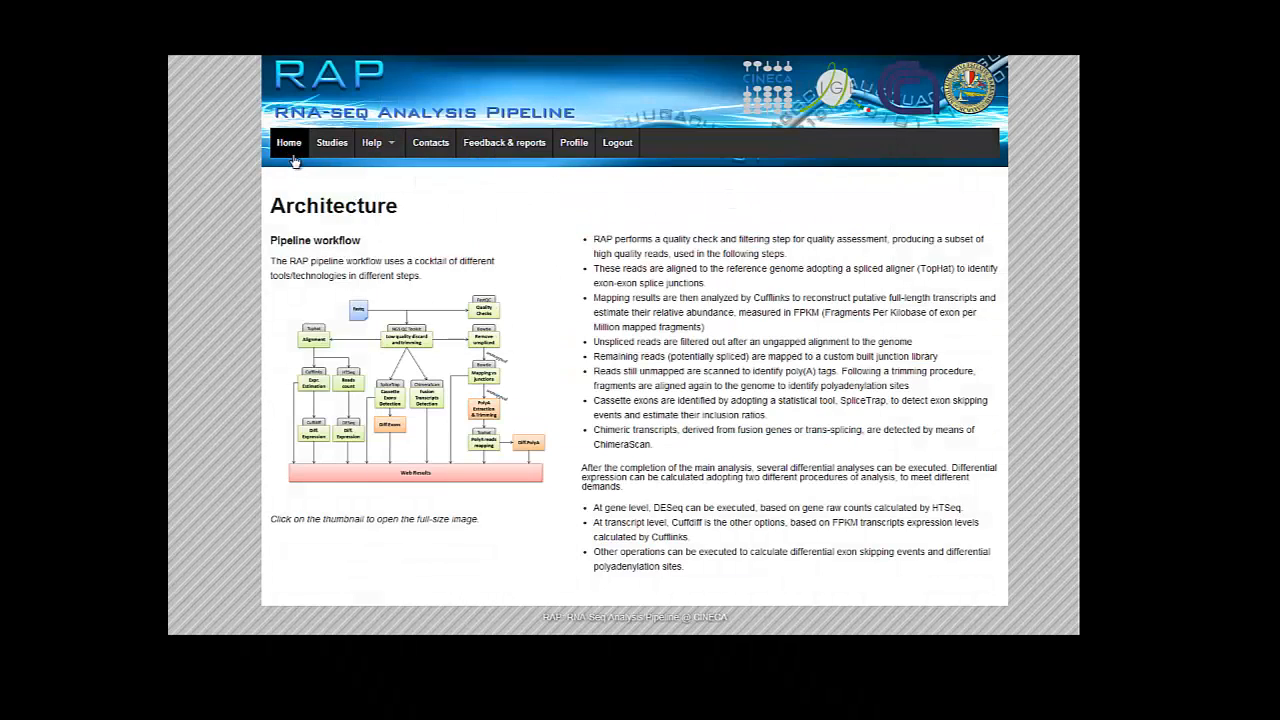
Return to the RAP home page via the Home link.
left_click(288, 142)
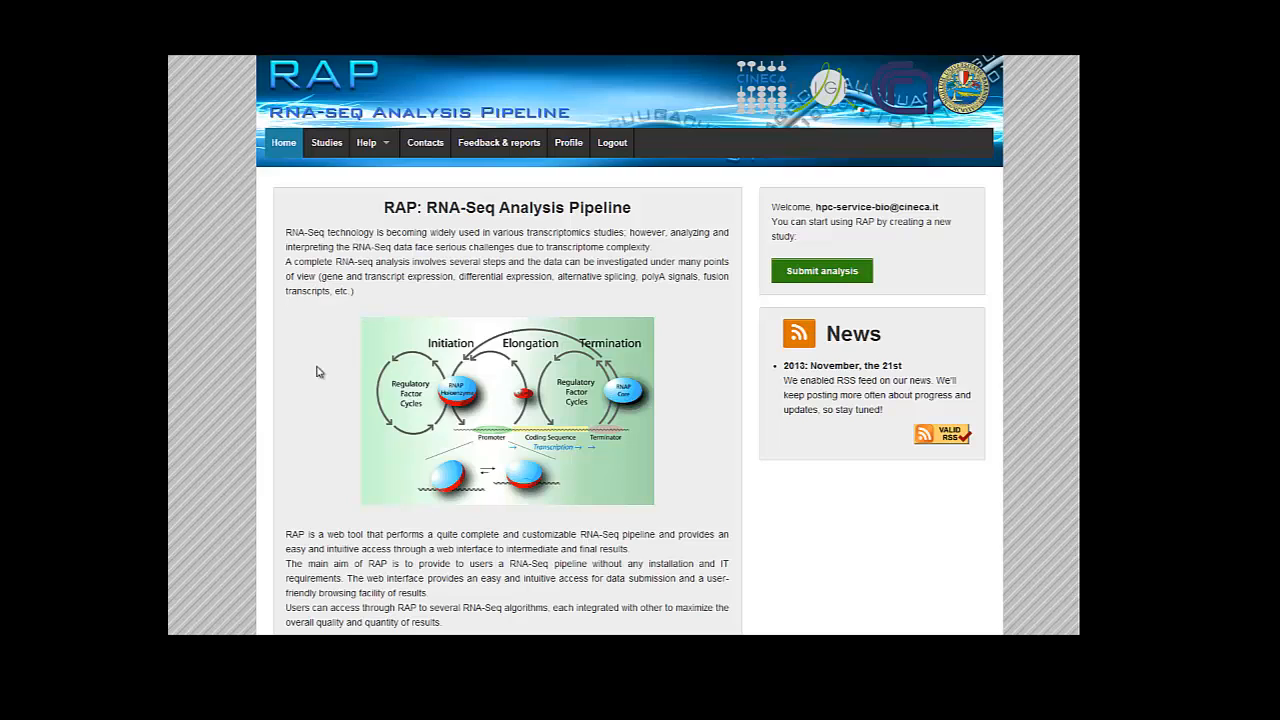
mouse_move(628, 170)
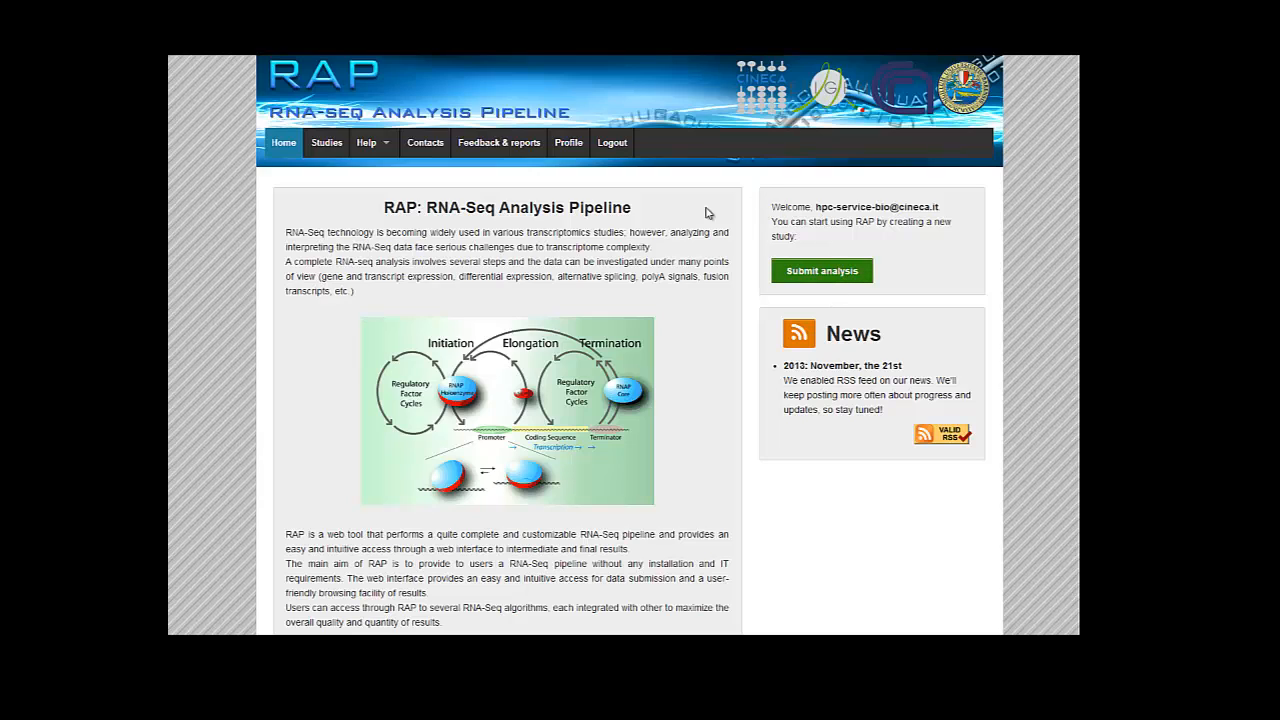
mouse_move(568, 142)
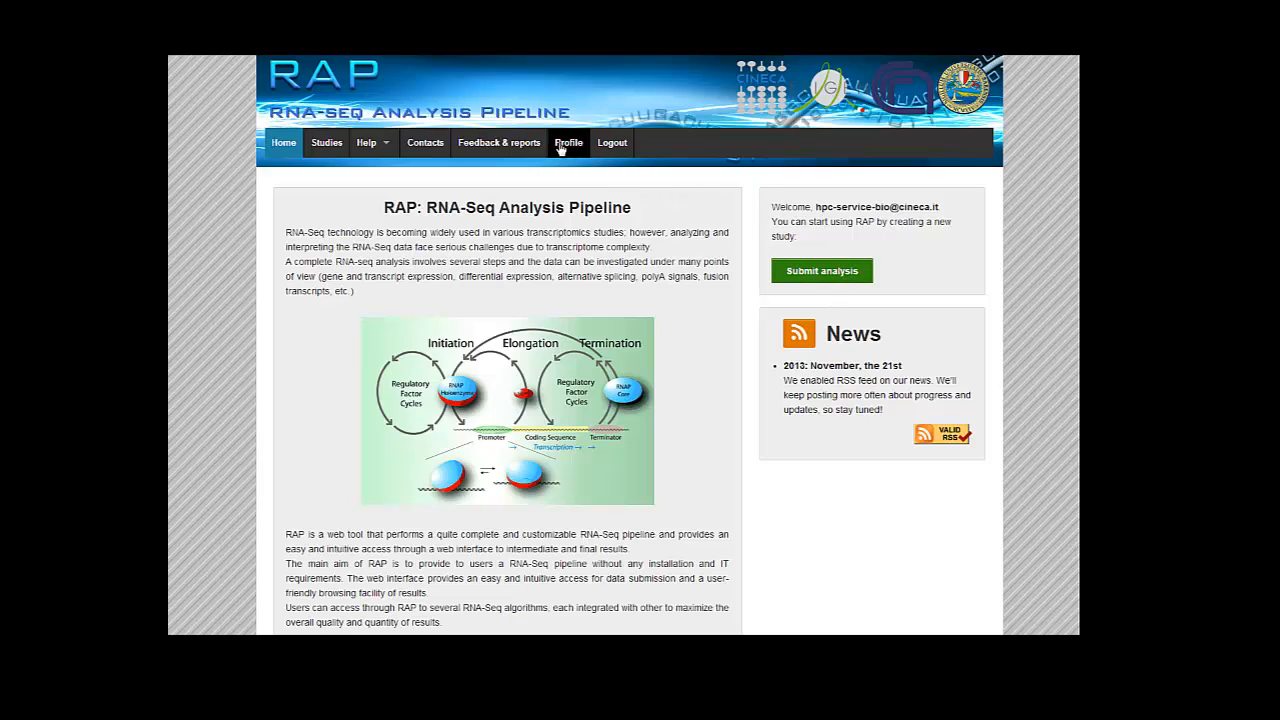
Show the Study archive listing existing studies with dates, access and counts.
left_click(326, 142)
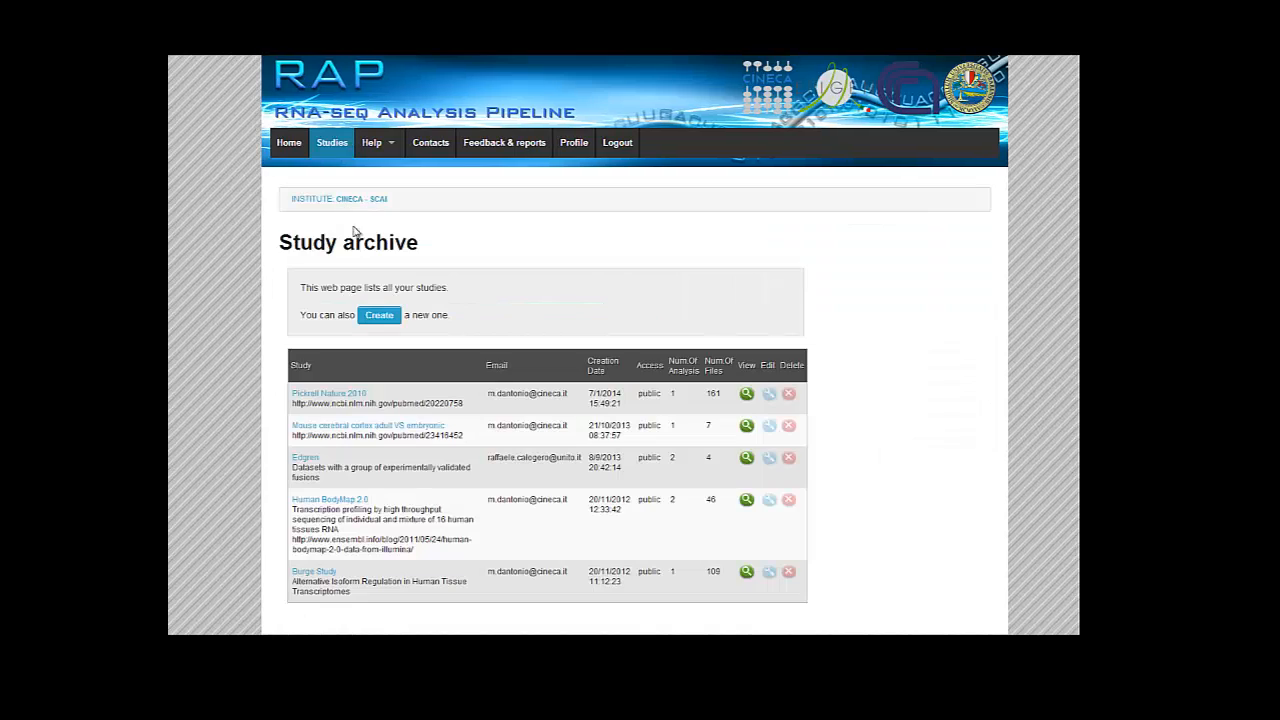
mouse_move(848, 338)
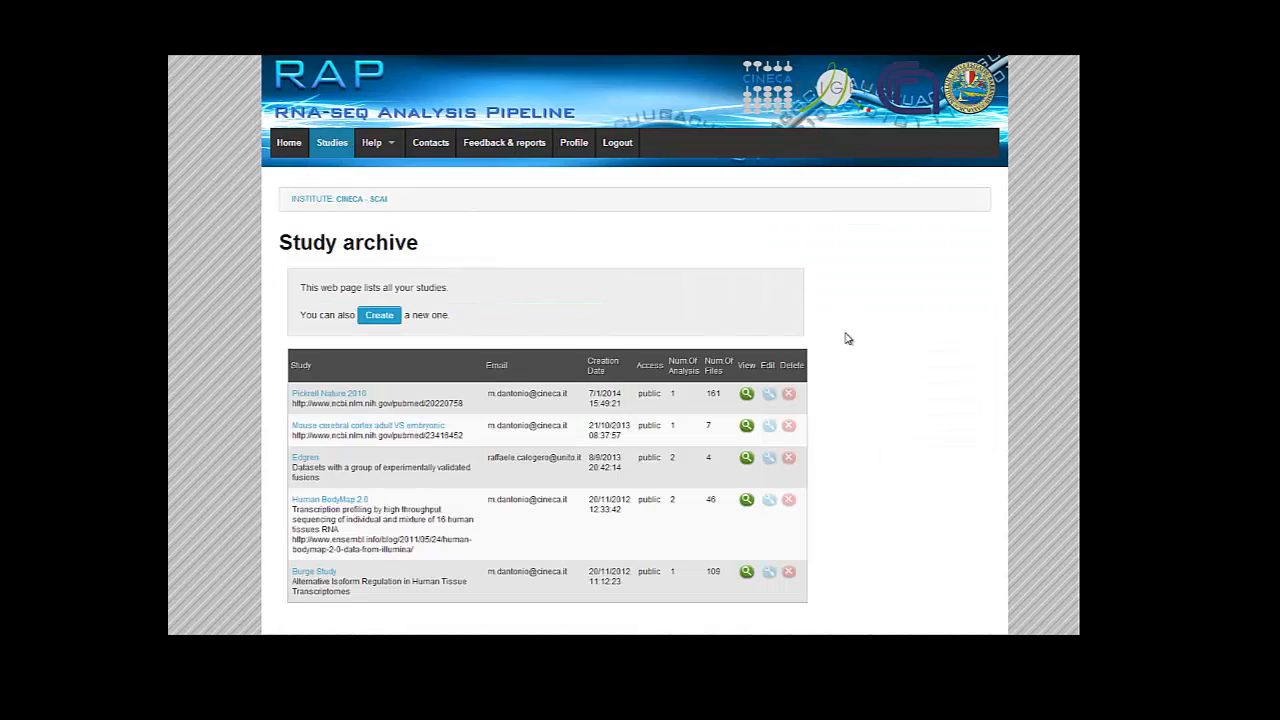
mouse_move(820, 350)
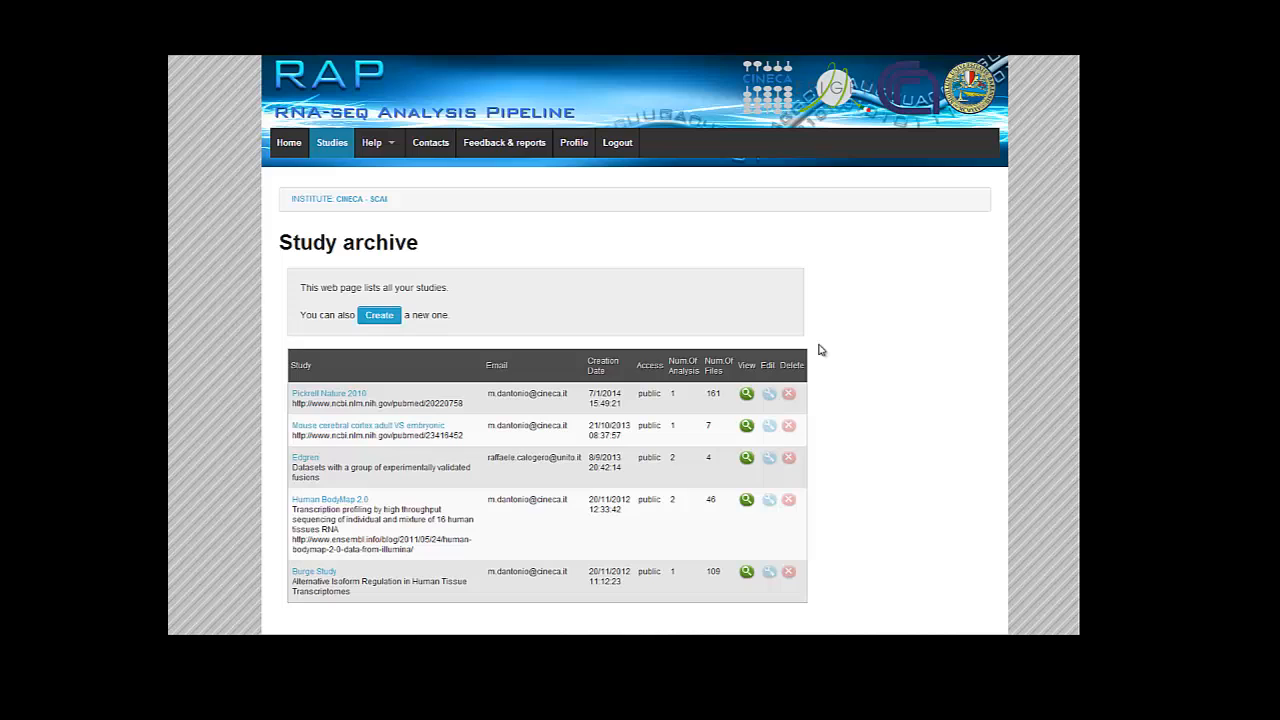
mouse_move(812, 348)
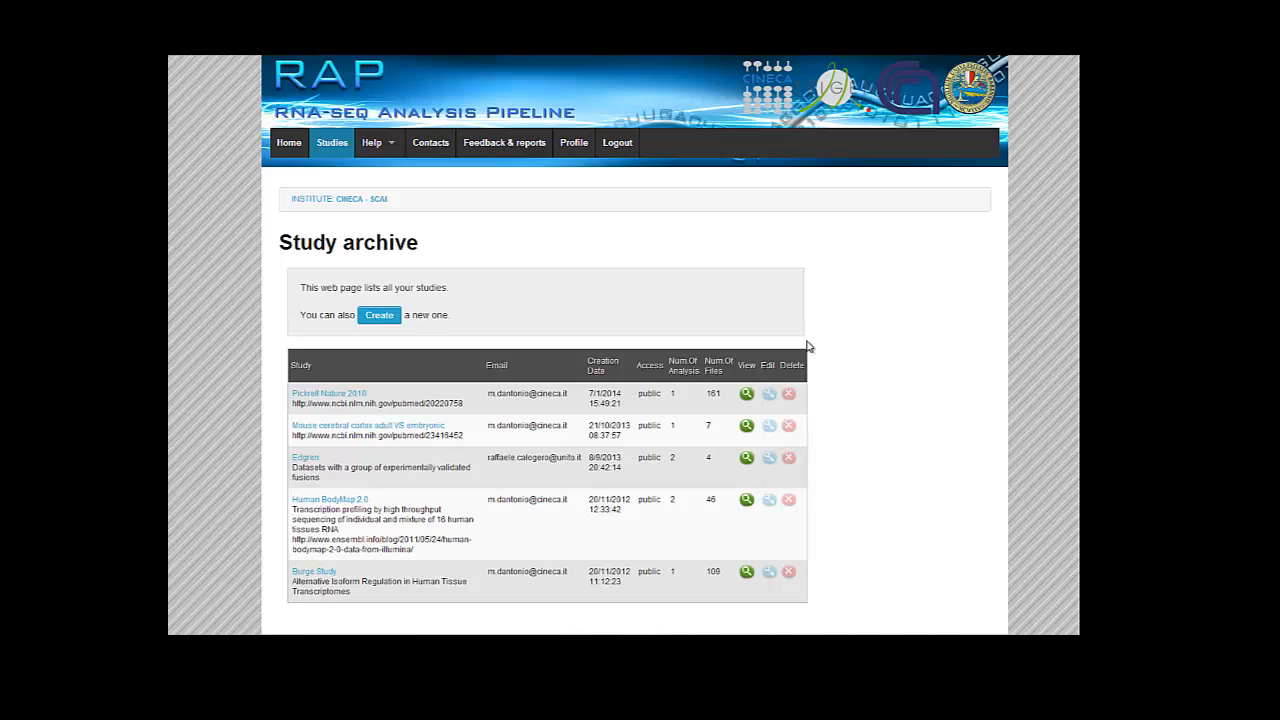
mouse_move(770, 360)
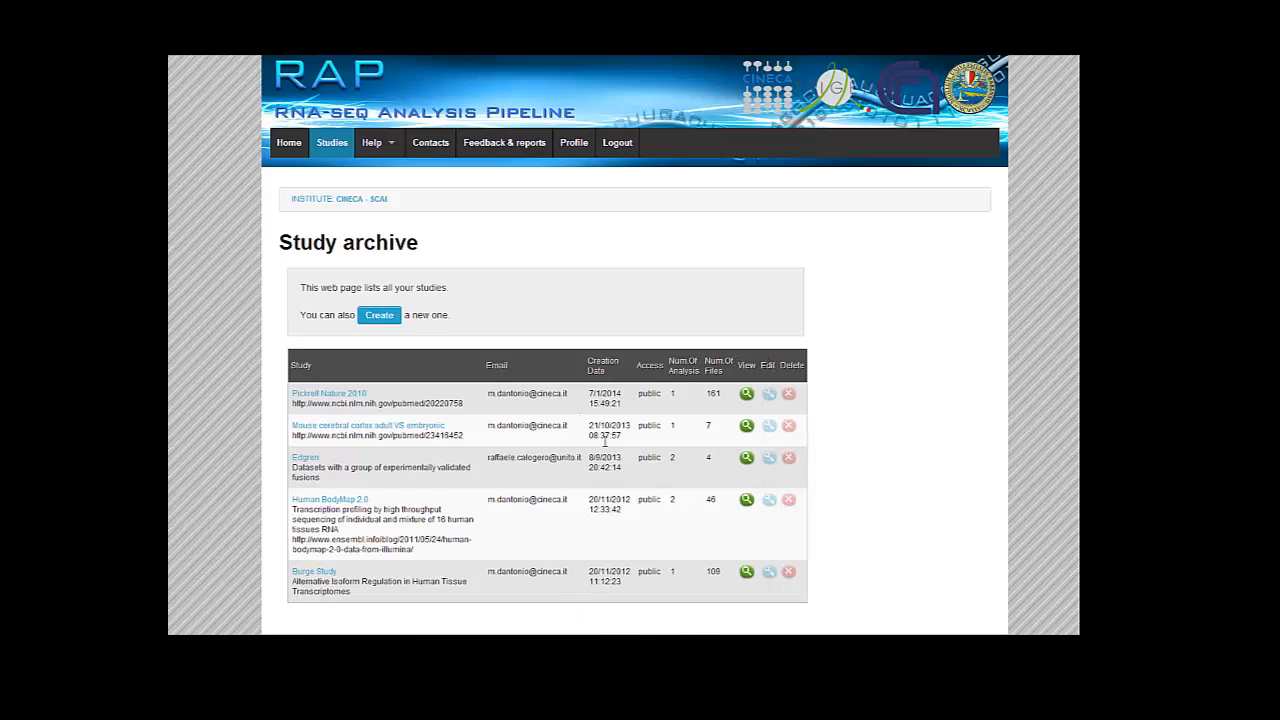
mouse_move(832, 480)
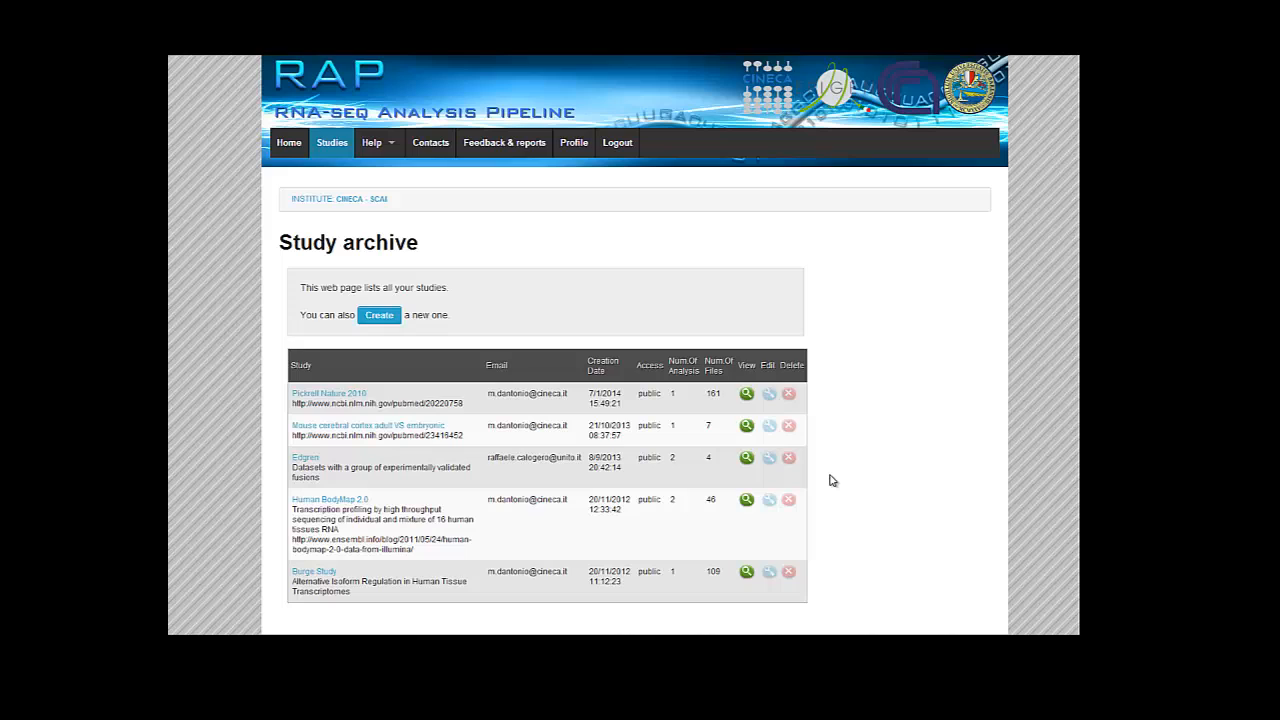
mouse_move(788, 456)
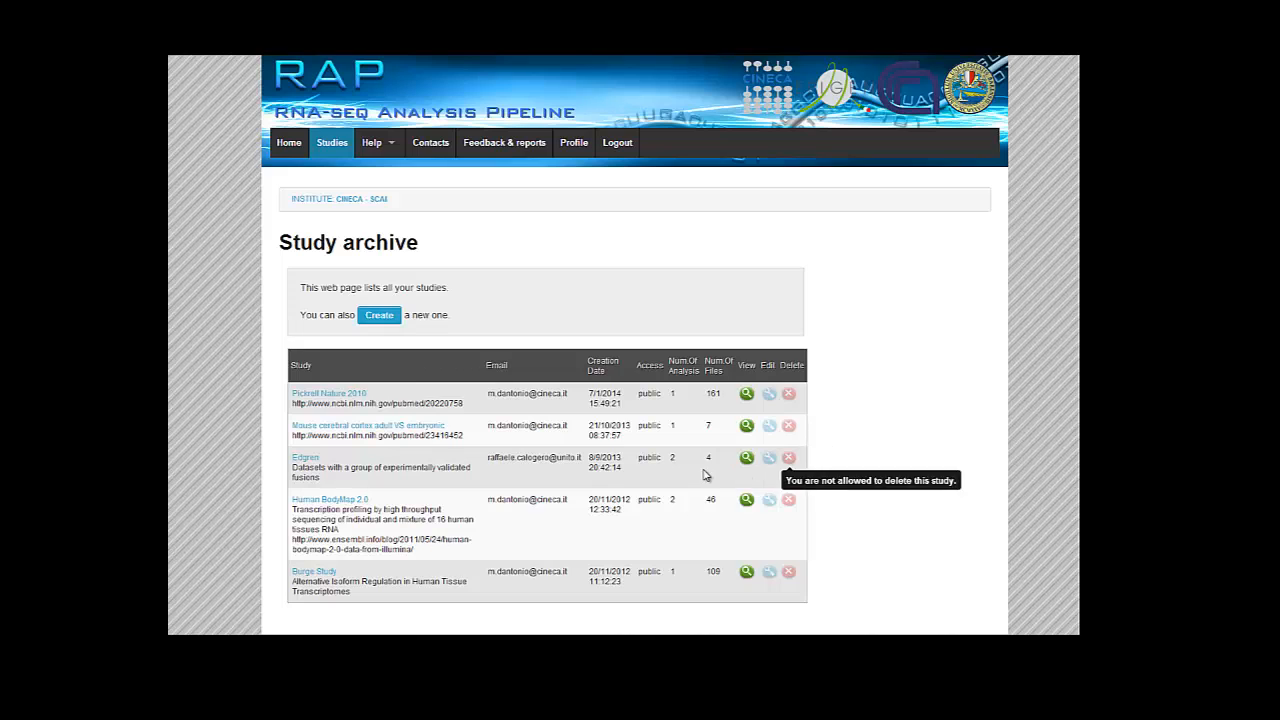
mouse_move(684, 442)
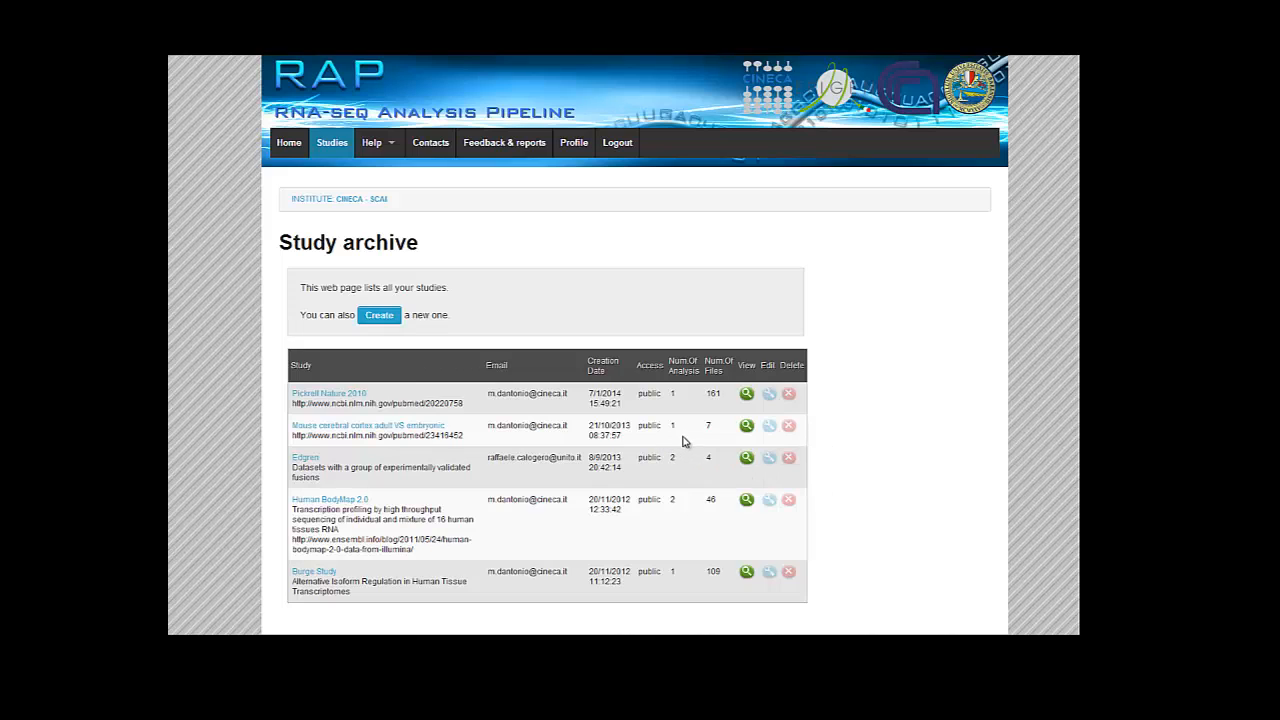
mouse_move(504, 532)
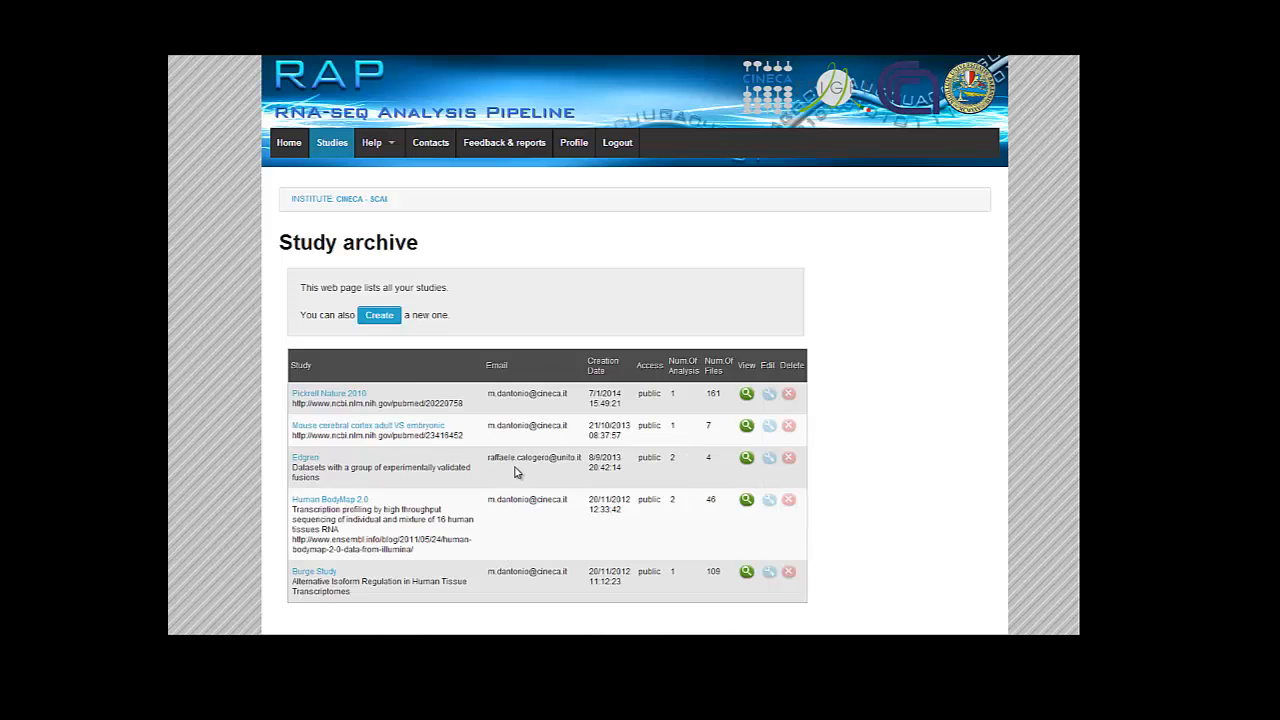
Create a new private study named 'Treatment trial' in the study archive.
left_click(380, 316)
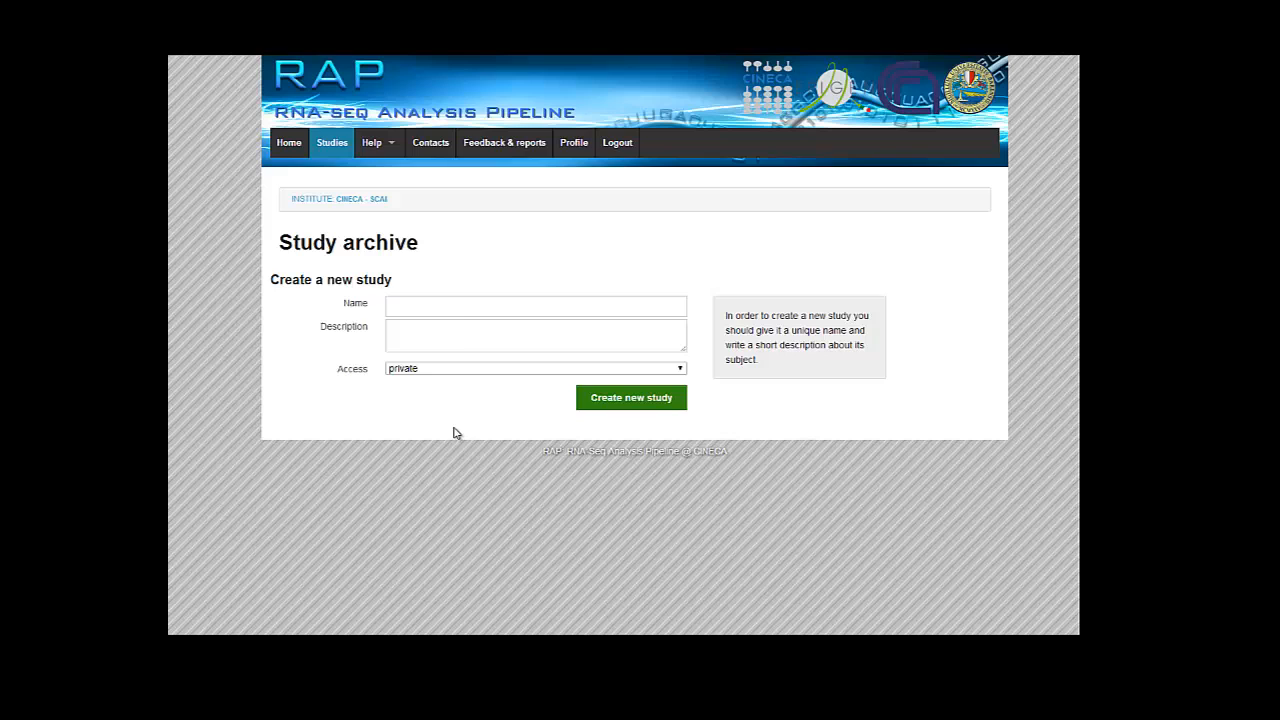
type("Treatment trial")
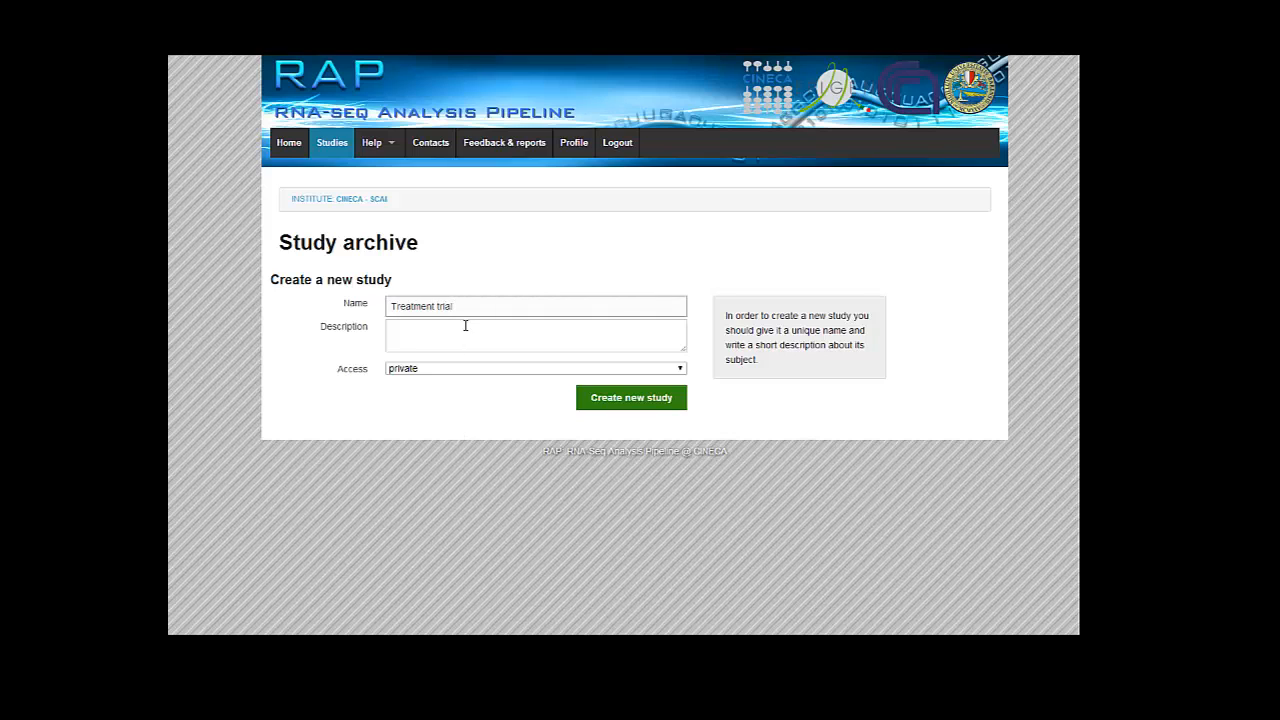
left_click(536, 368)
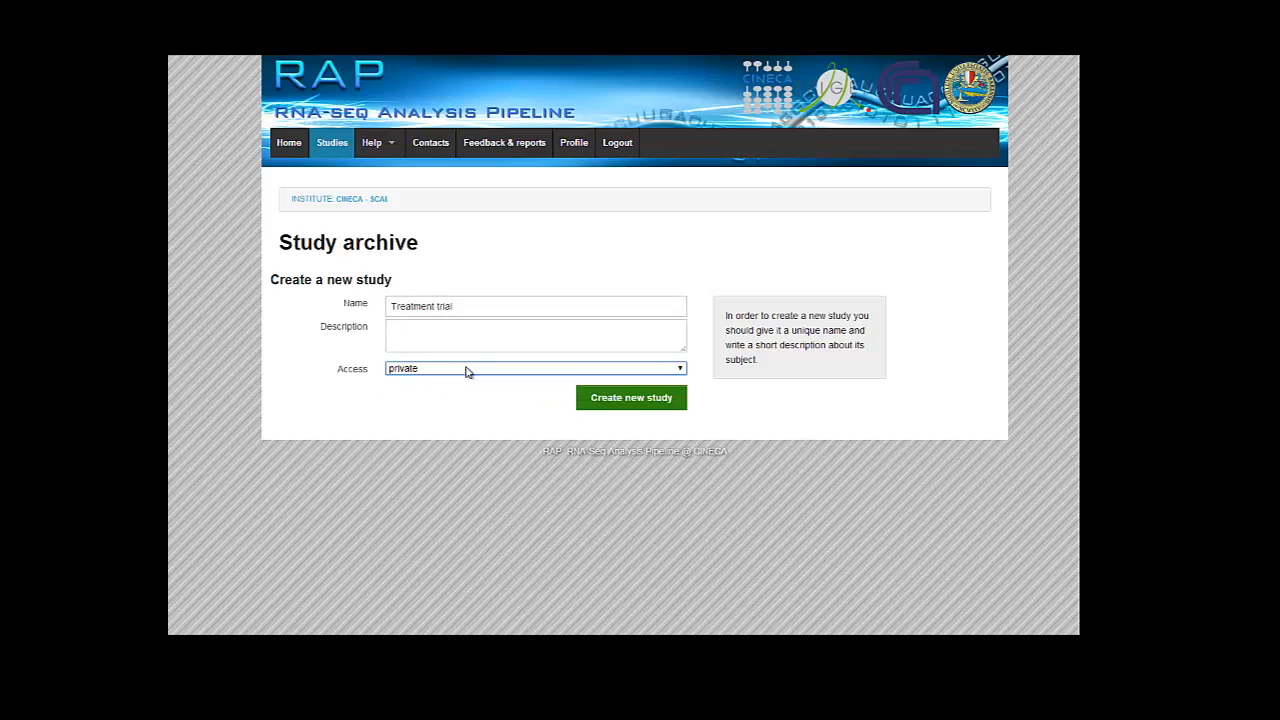
left_click(536, 368)
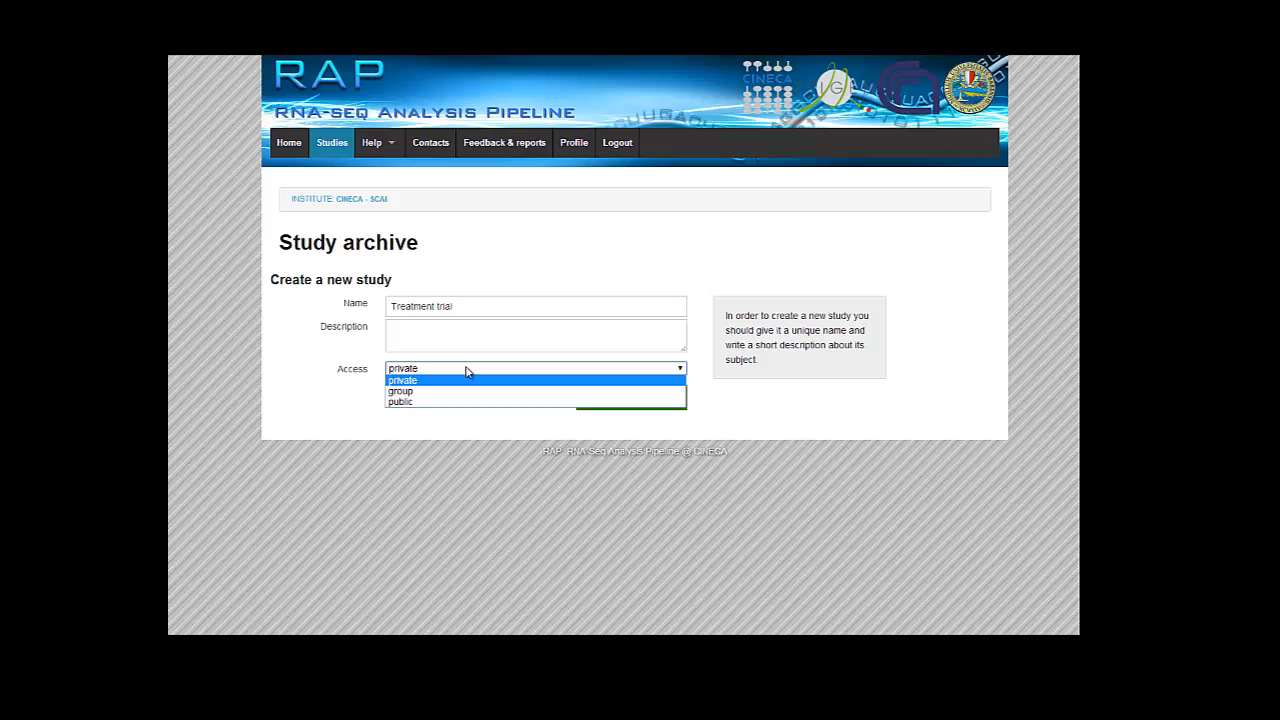
mouse_move(460, 390)
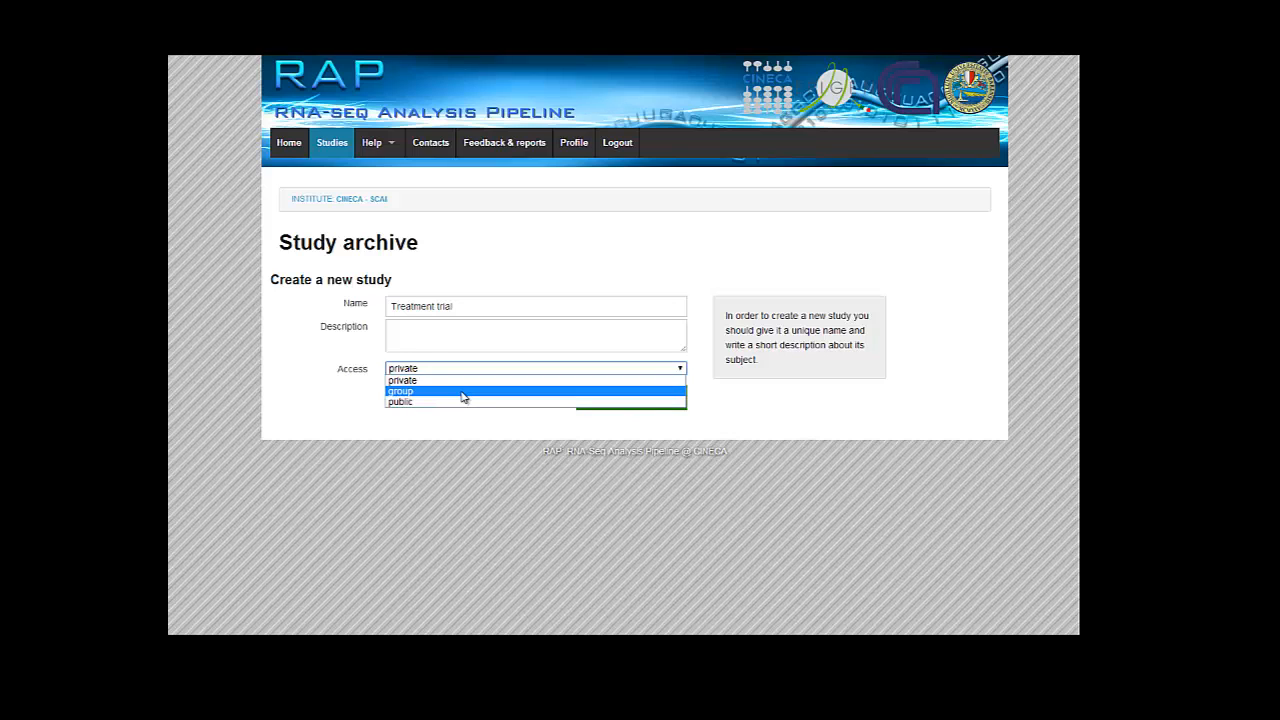
mouse_move(456, 402)
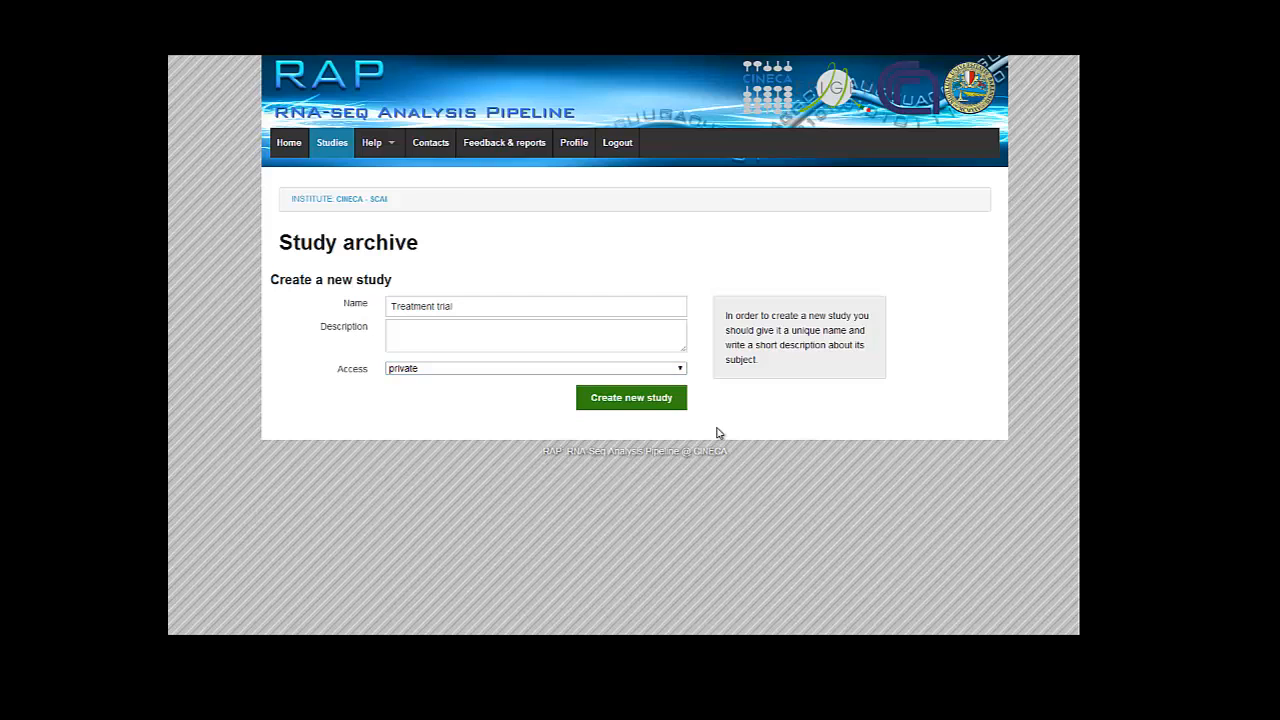
left_click(632, 396)
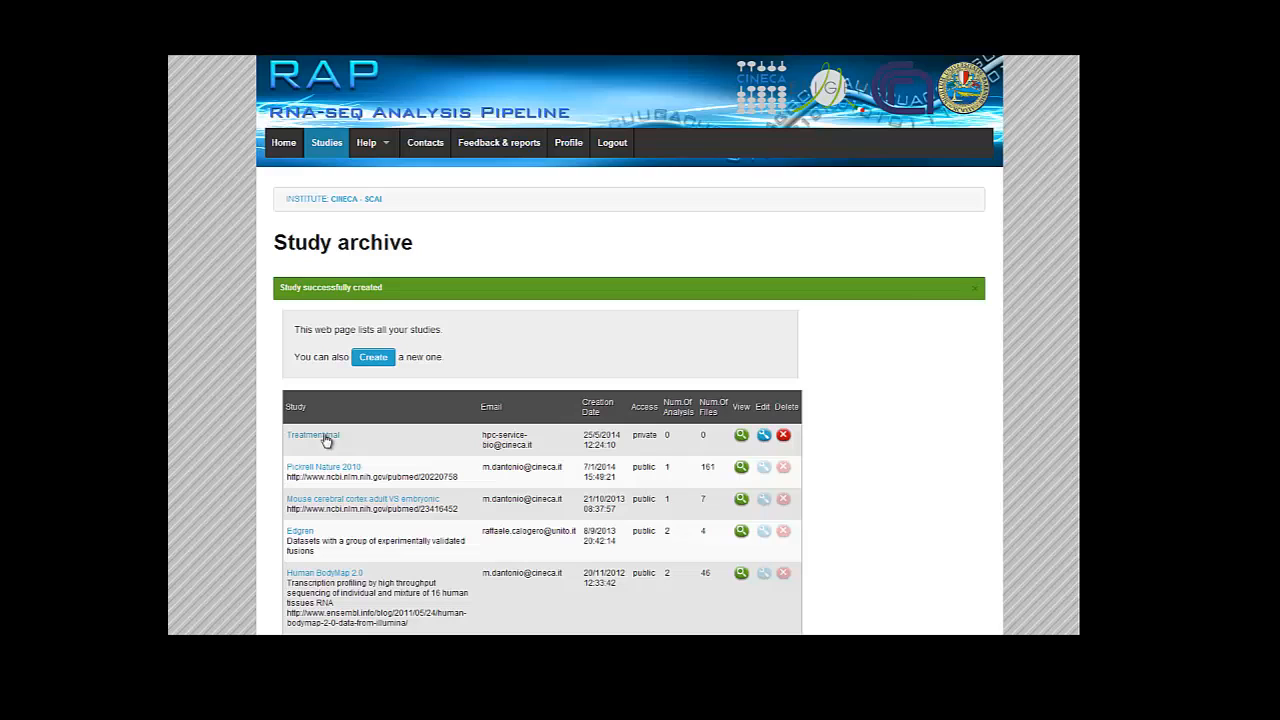
left_click(312, 436)
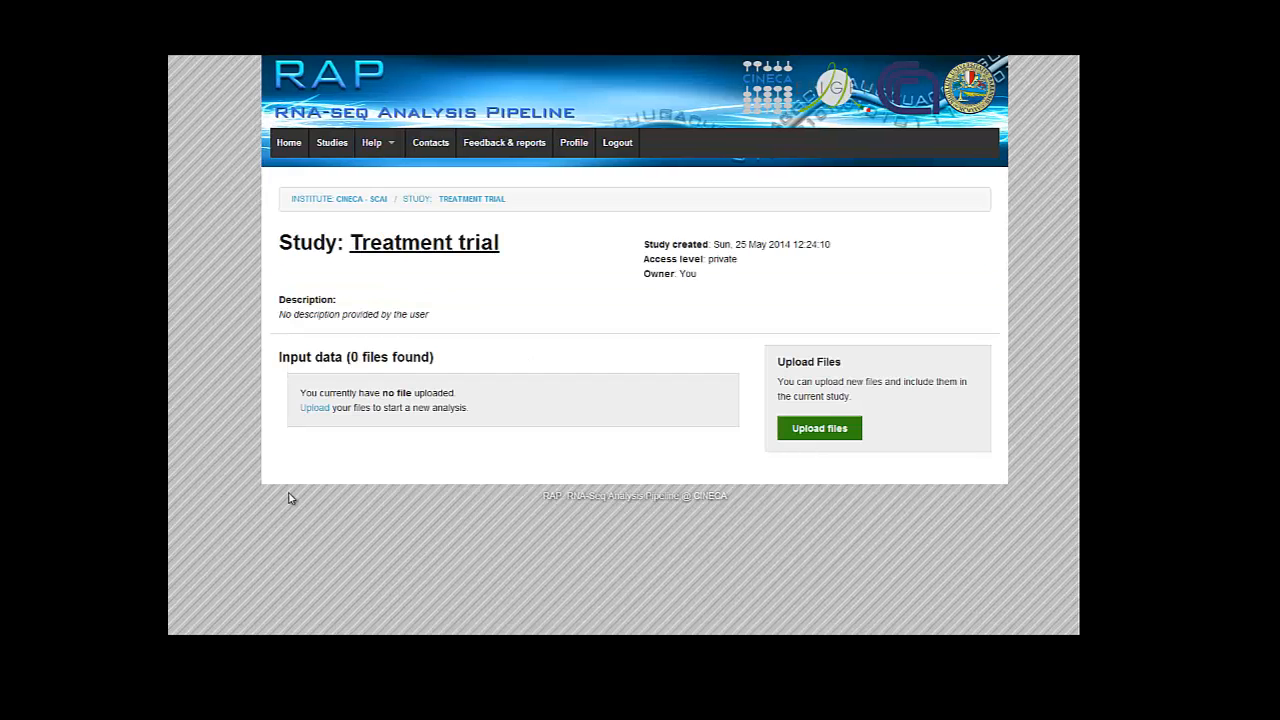
mouse_move(458, 444)
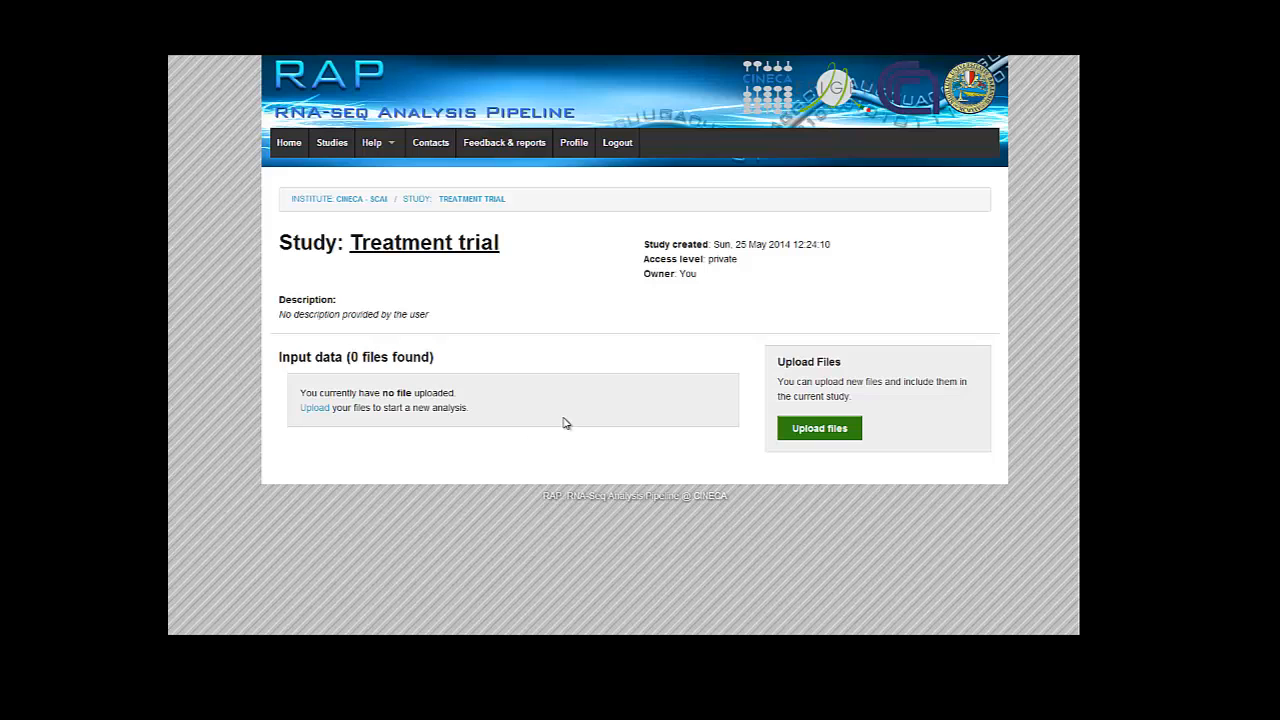
mouse_move(612, 412)
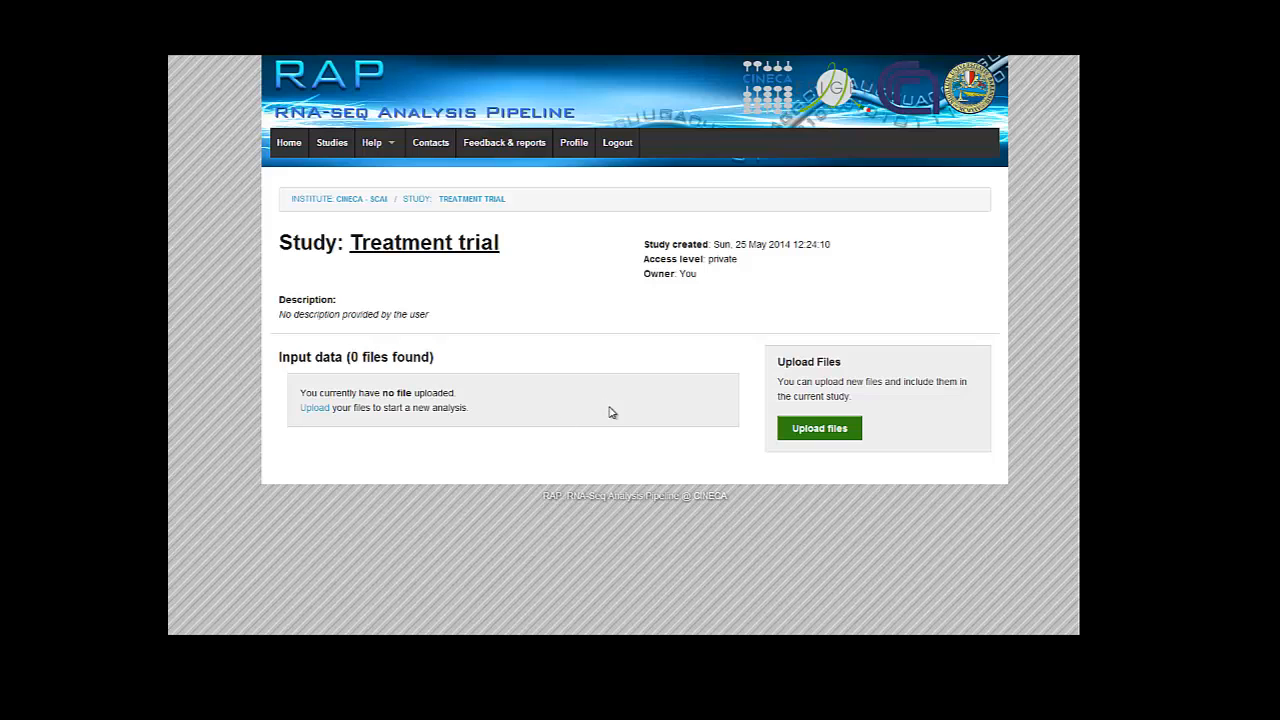
mouse_move(628, 414)
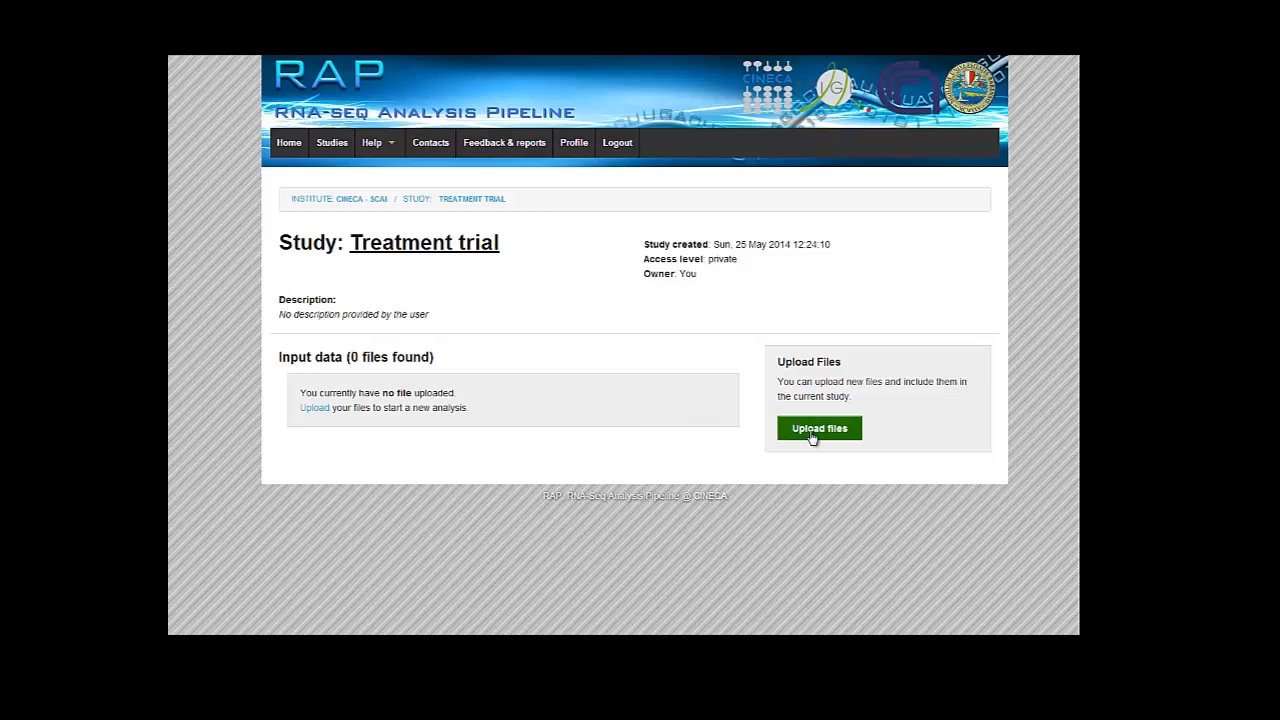
Review the Web Upload, Web link, Dropbox and FTP upload options, ending on Web Upload.
left_click(820, 428)
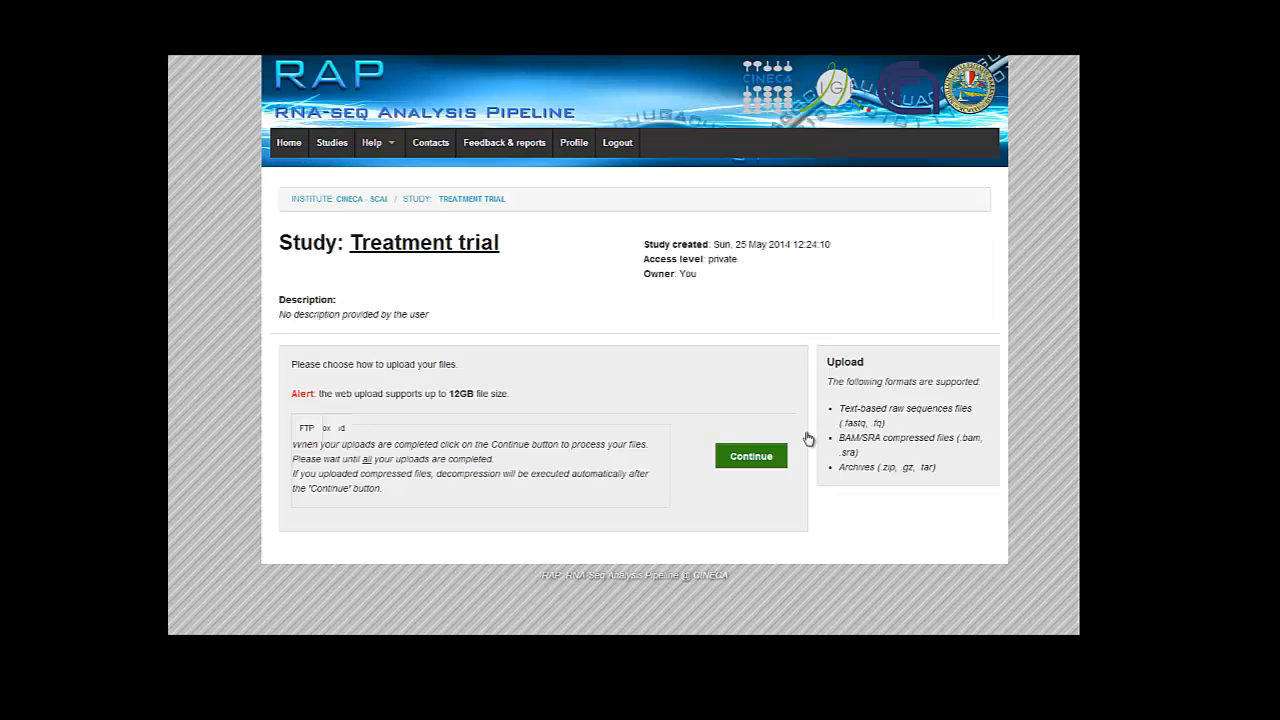
left_click(316, 428)
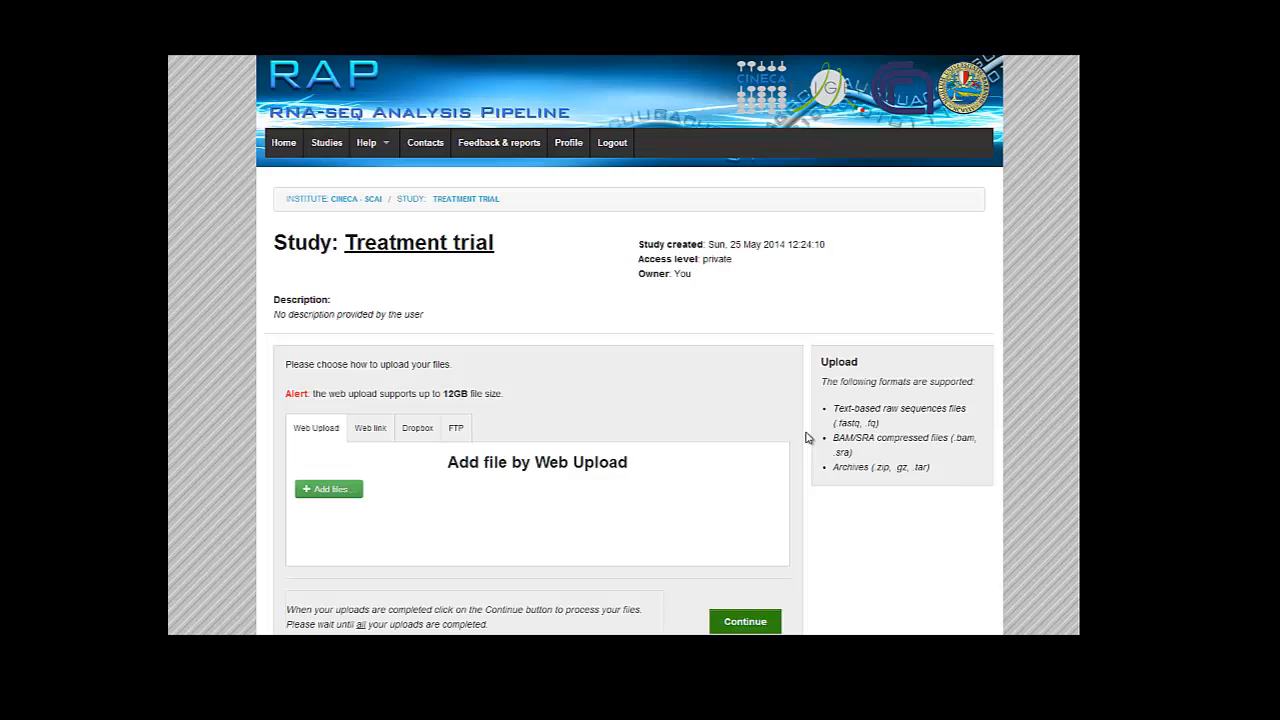
mouse_move(570, 230)
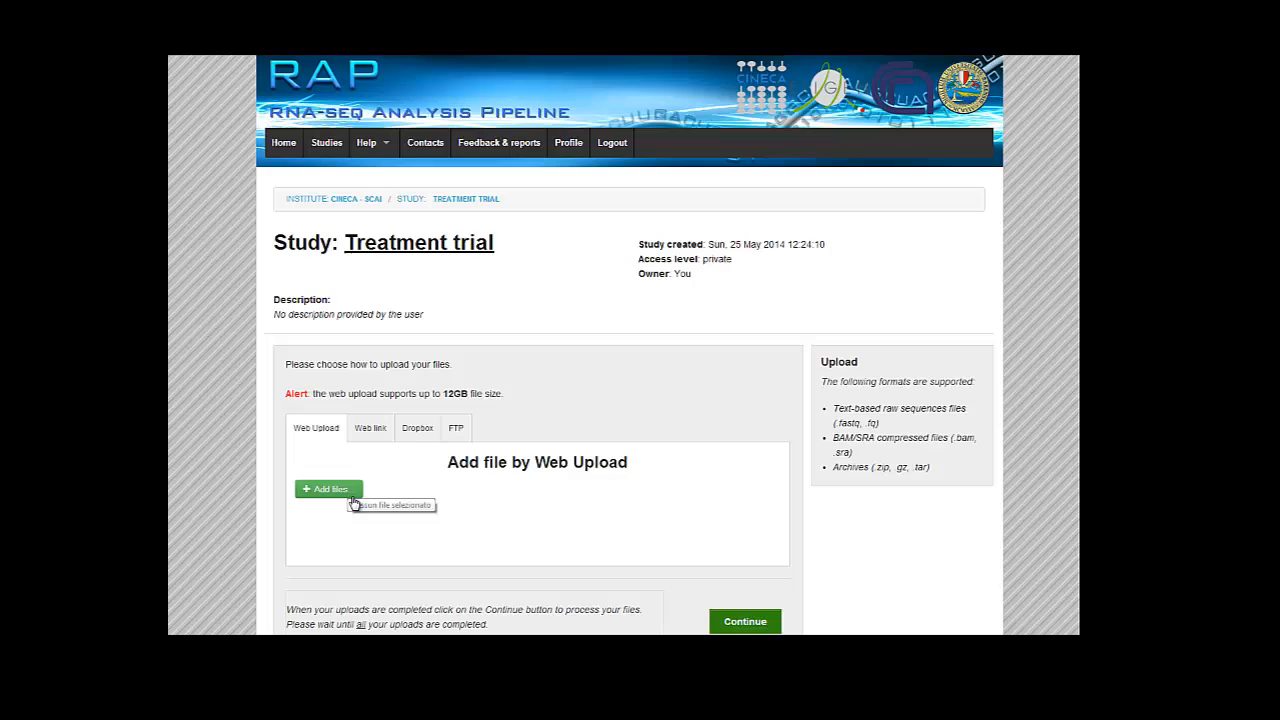
left_click(370, 428)
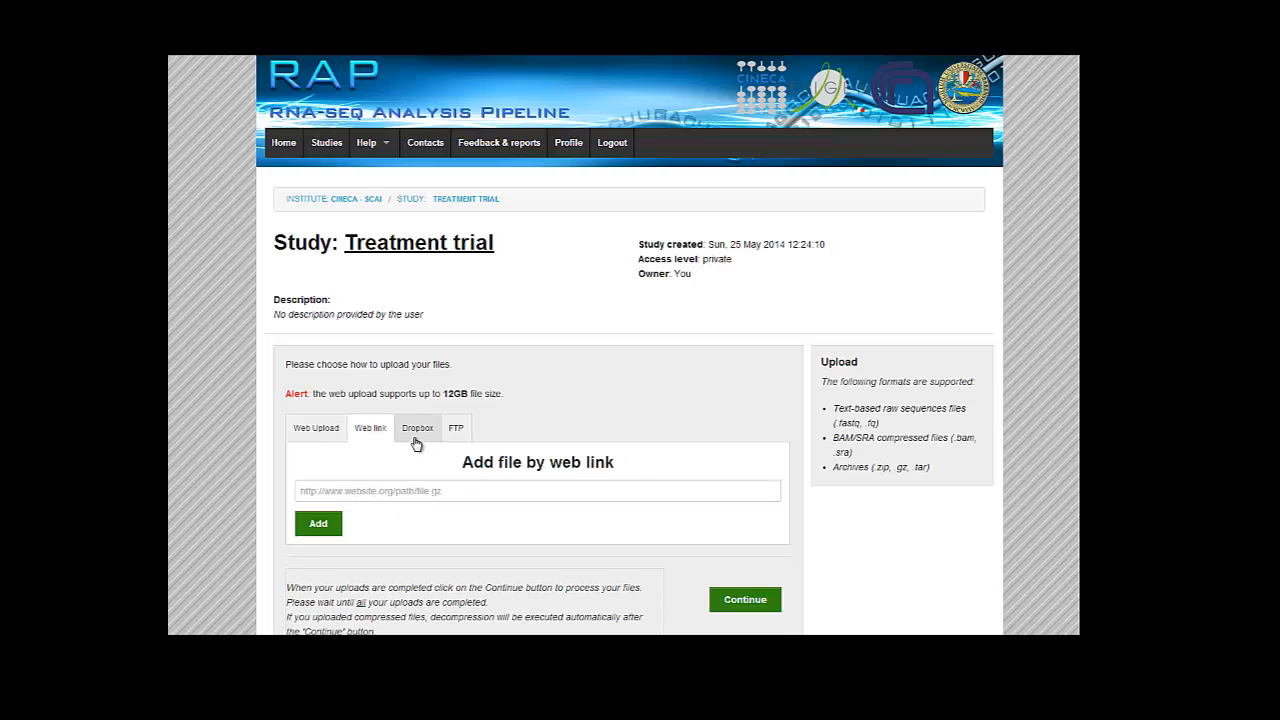
left_click(456, 428)
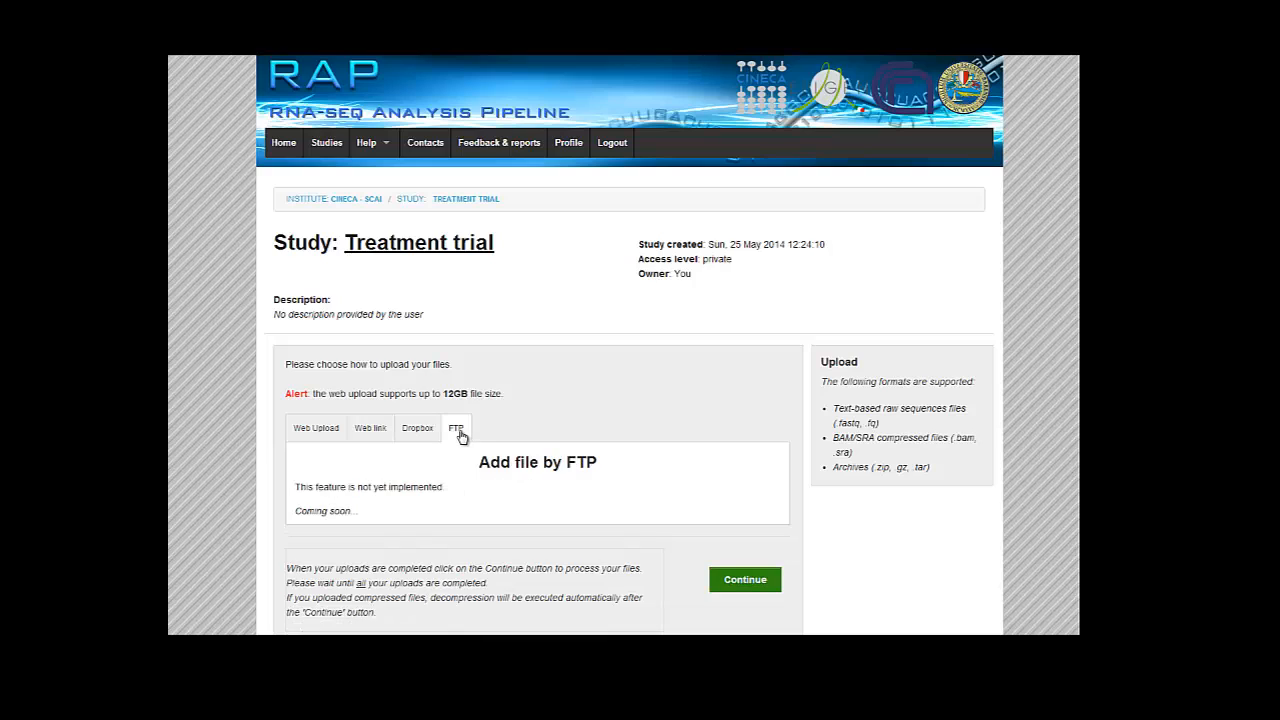
mouse_move(484, 532)
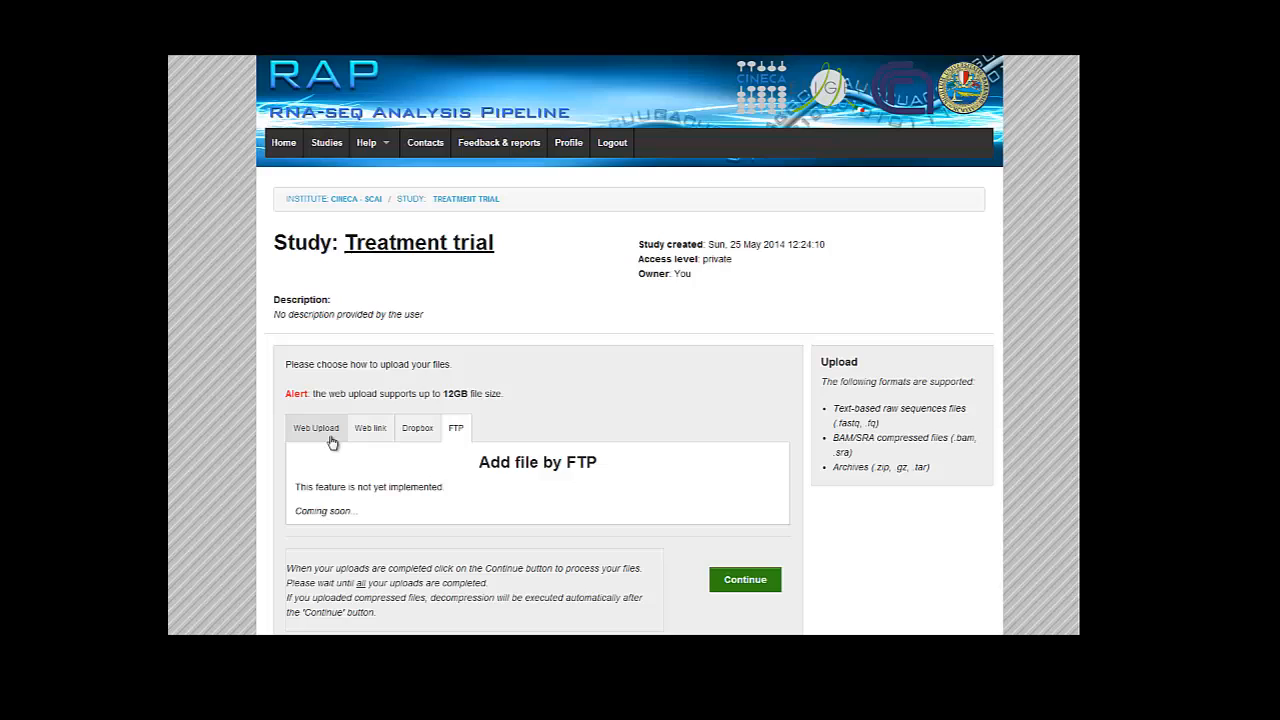
left_click(316, 428)
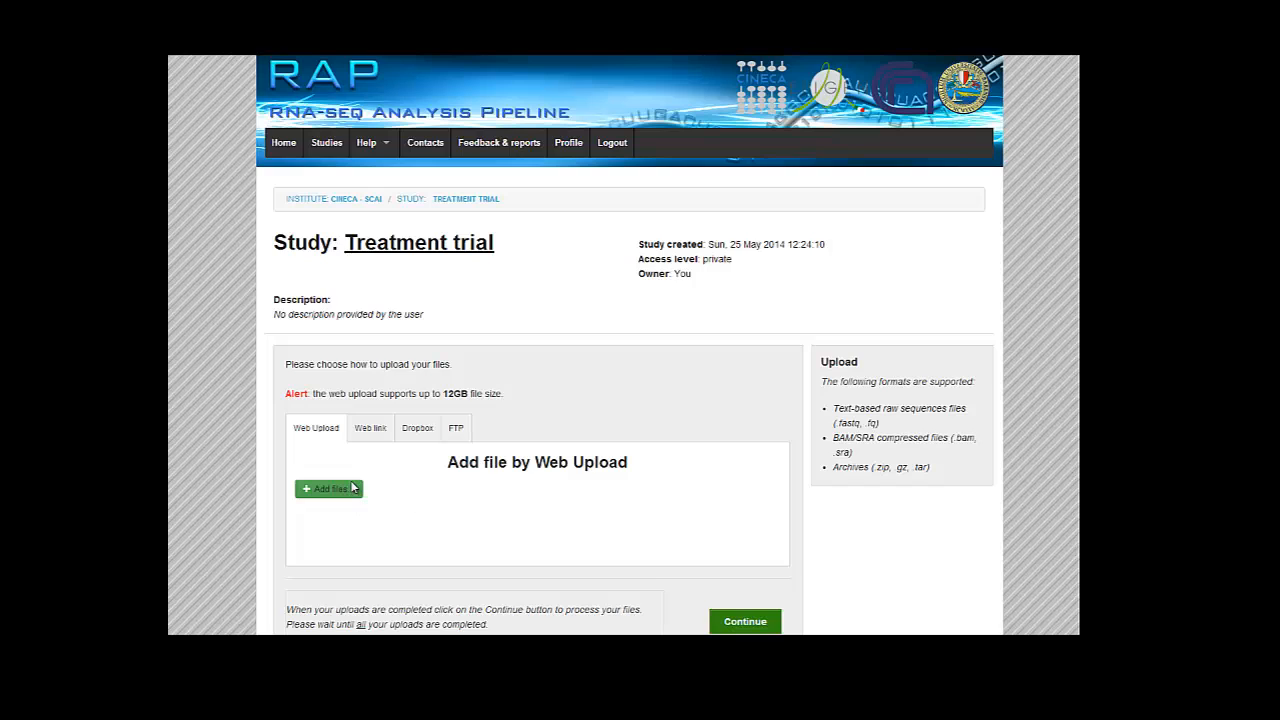
Upload sample1.fastq and sample2.fastq from this computer into Treatment trial.
left_click(328, 488)
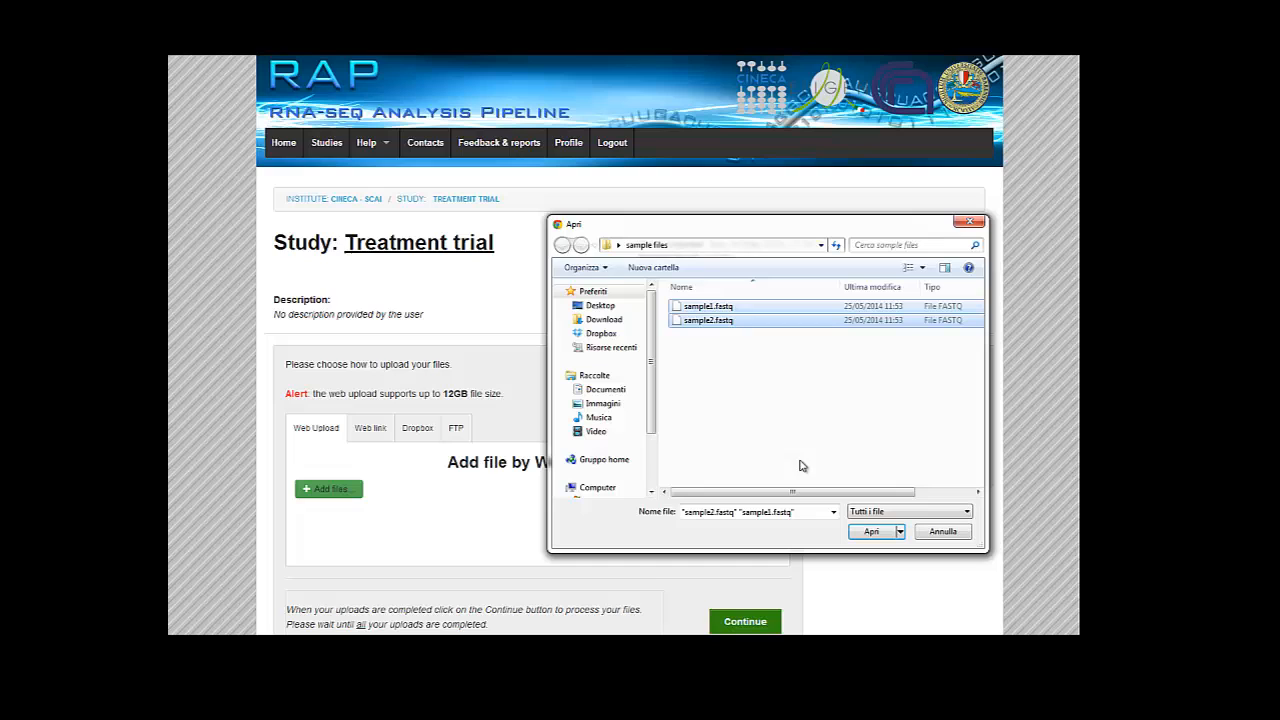
left_click(872, 532)
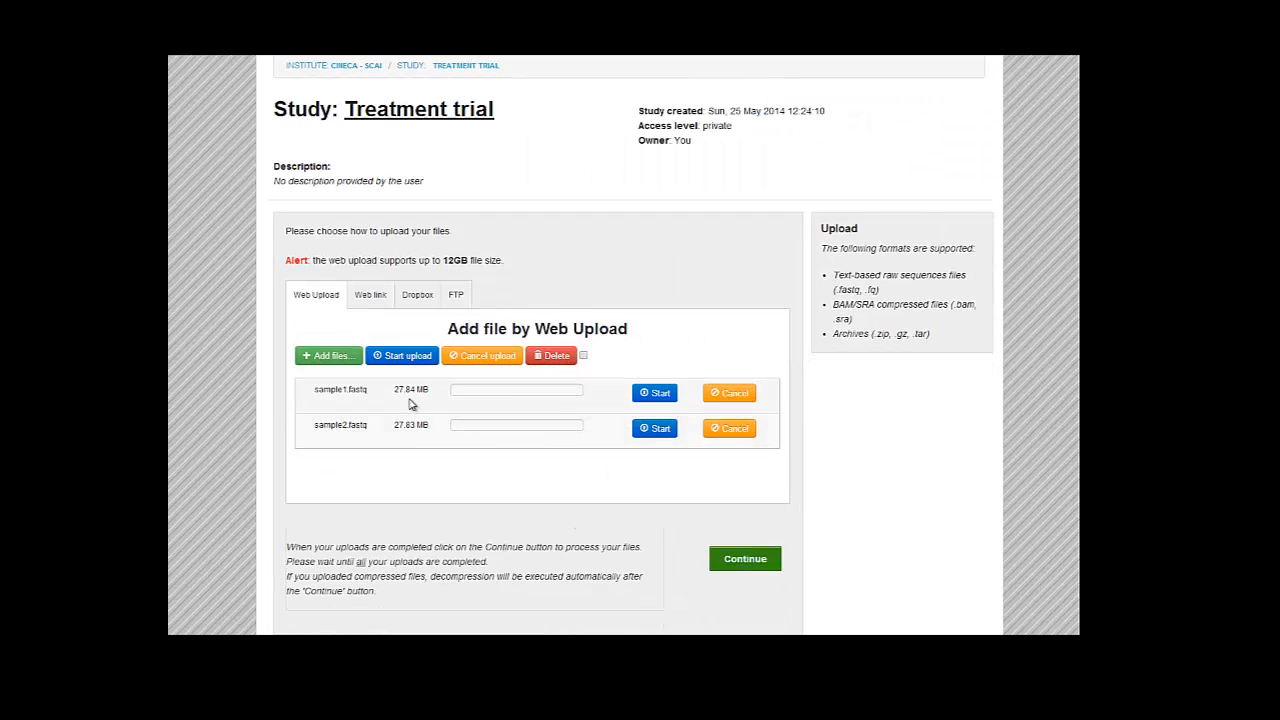
left_click(402, 356)
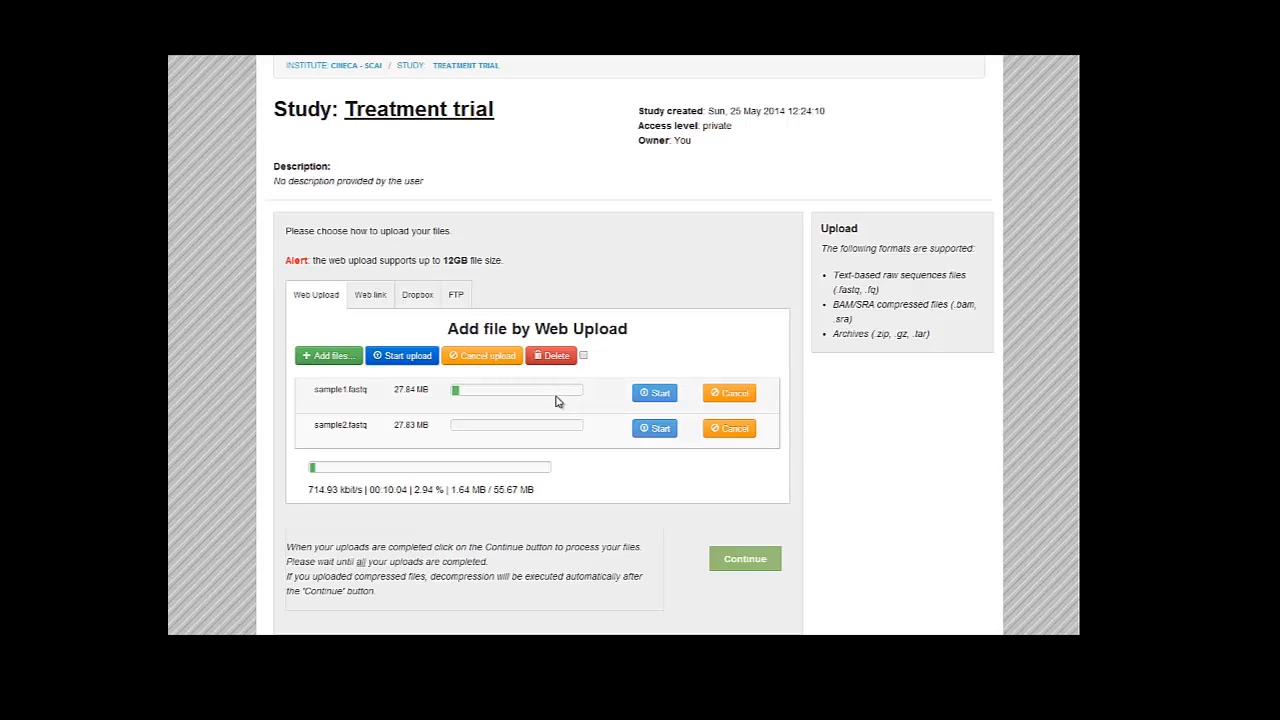
left_click(744, 558)
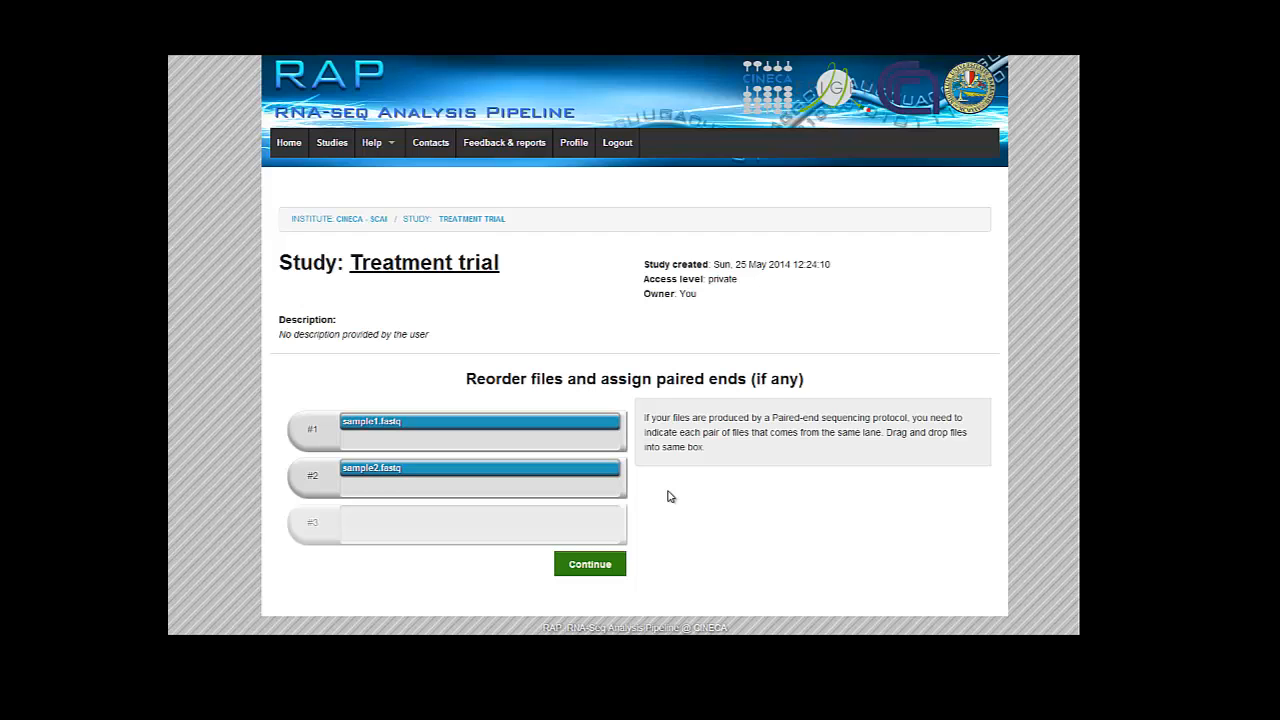
mouse_move(596, 398)
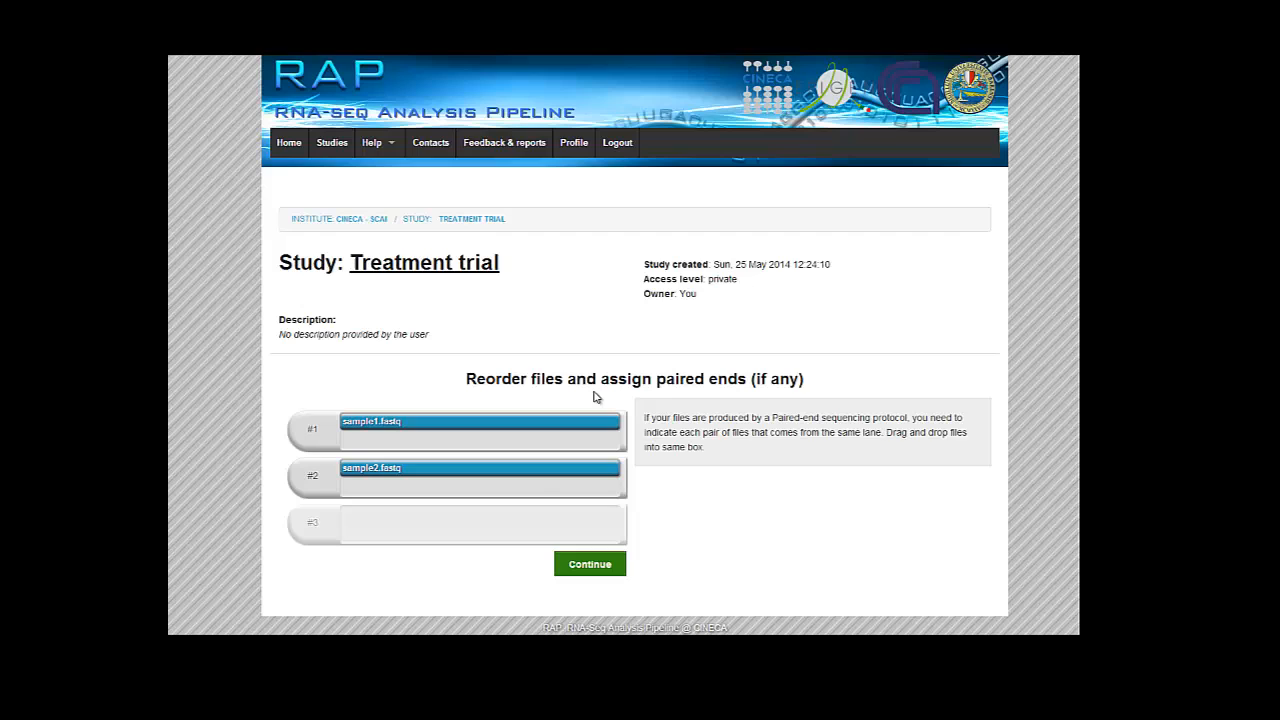
mouse_move(544, 484)
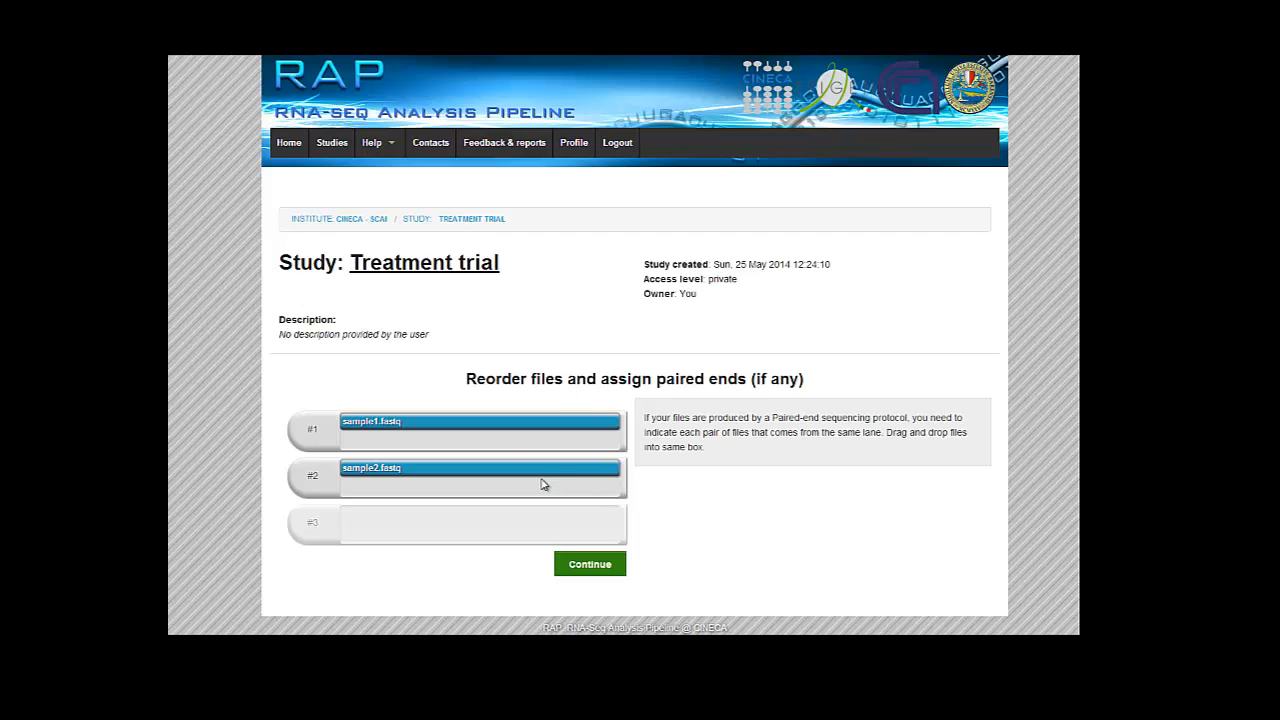
Leave sample1.fastq and sample2.fastq as separate unpaired files and continue to metadata.
left_click_drag(480, 476, 480, 424)
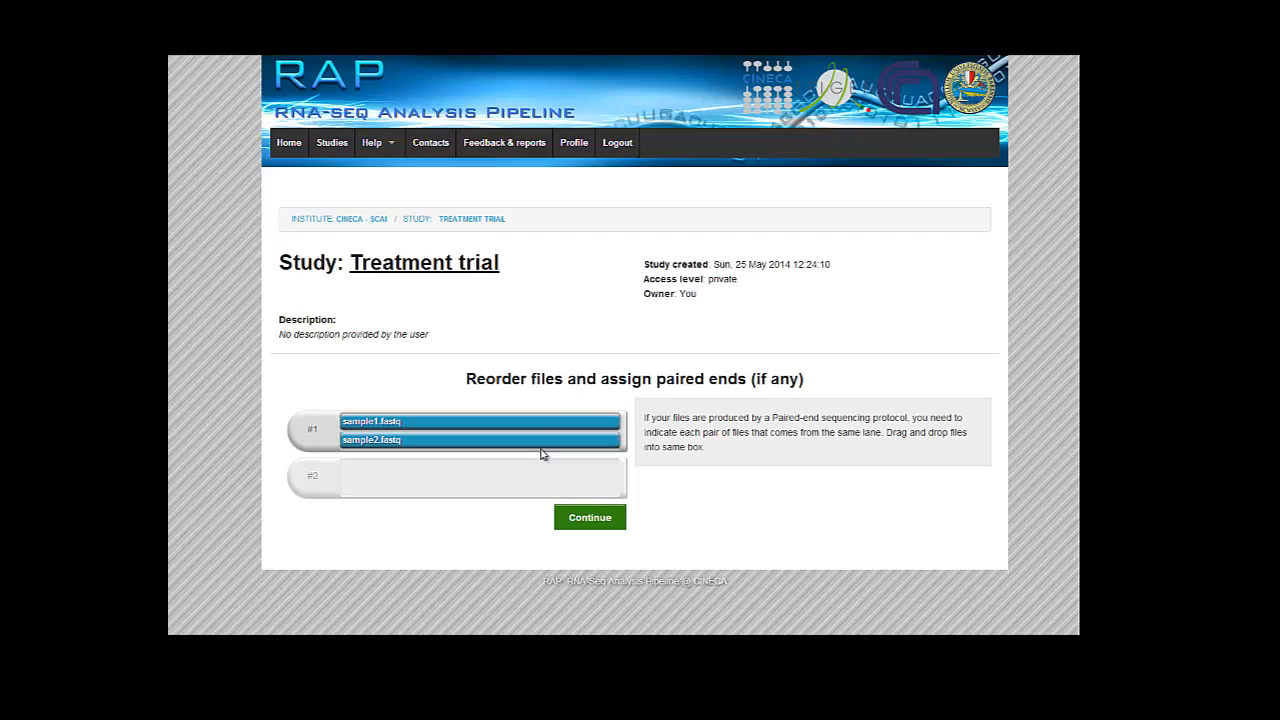
left_click_drag(480, 442, 480, 476)
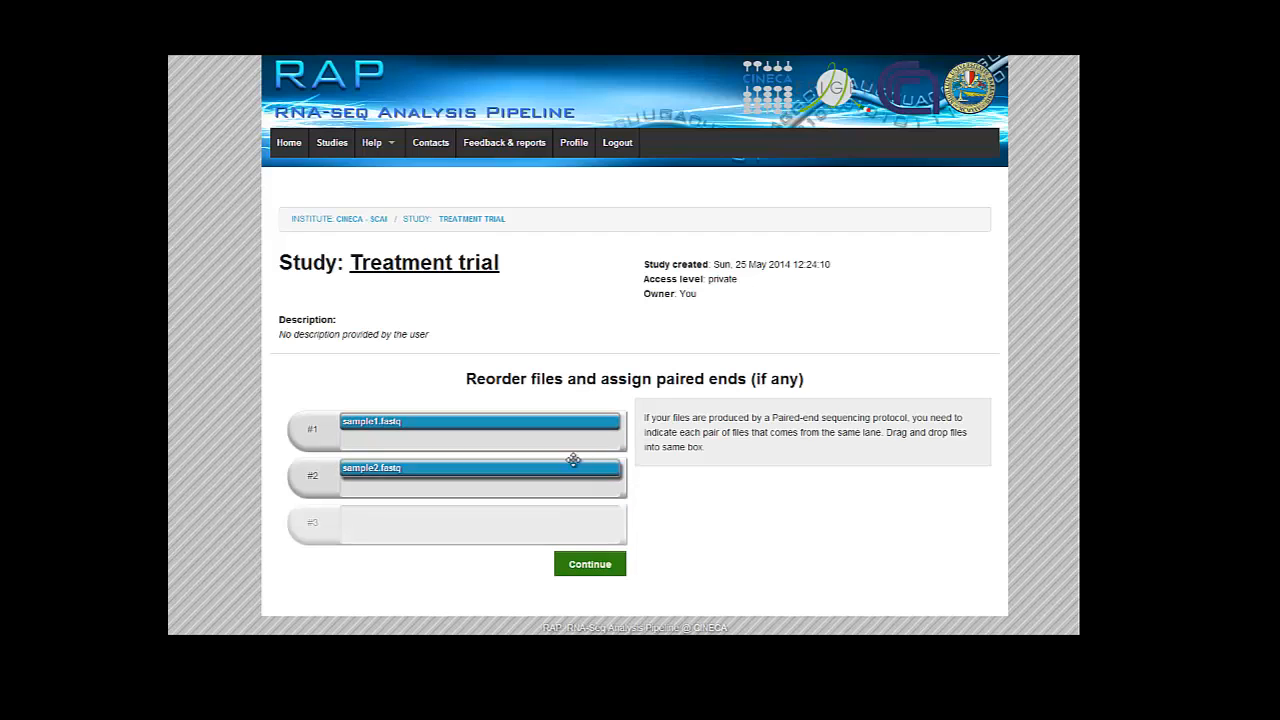
left_click_drag(480, 468, 480, 430)
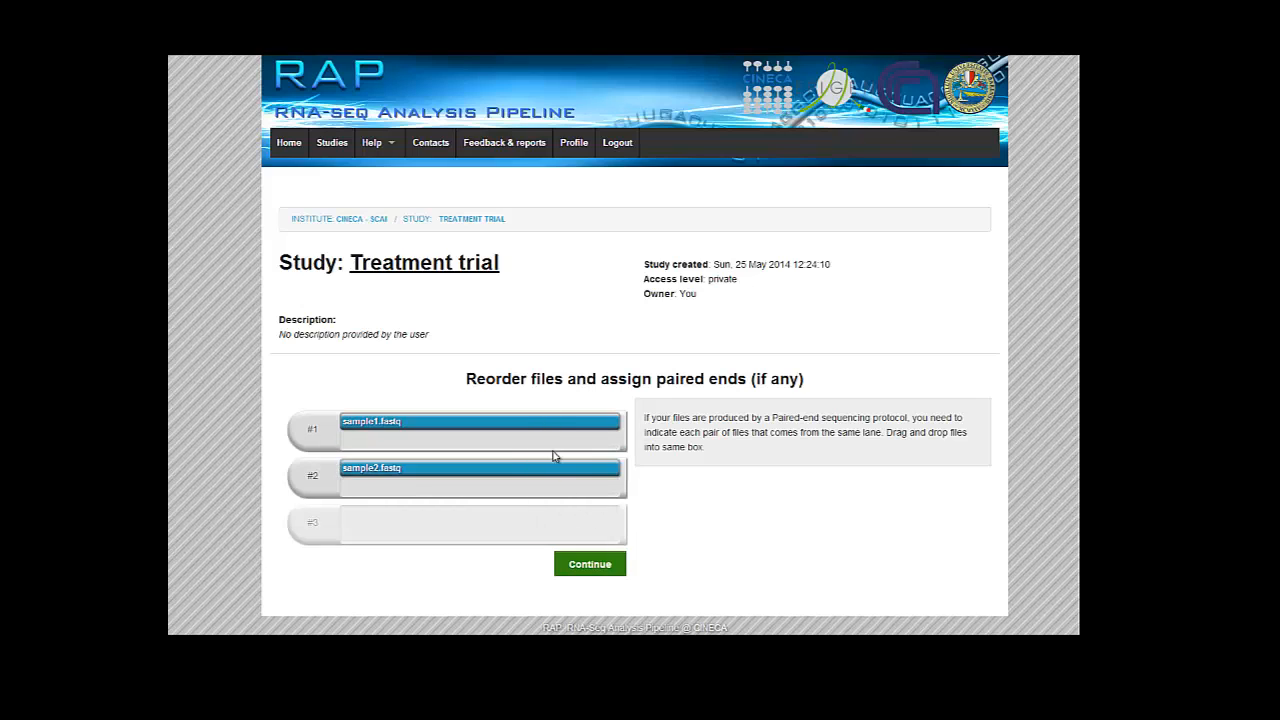
mouse_move(338, 476)
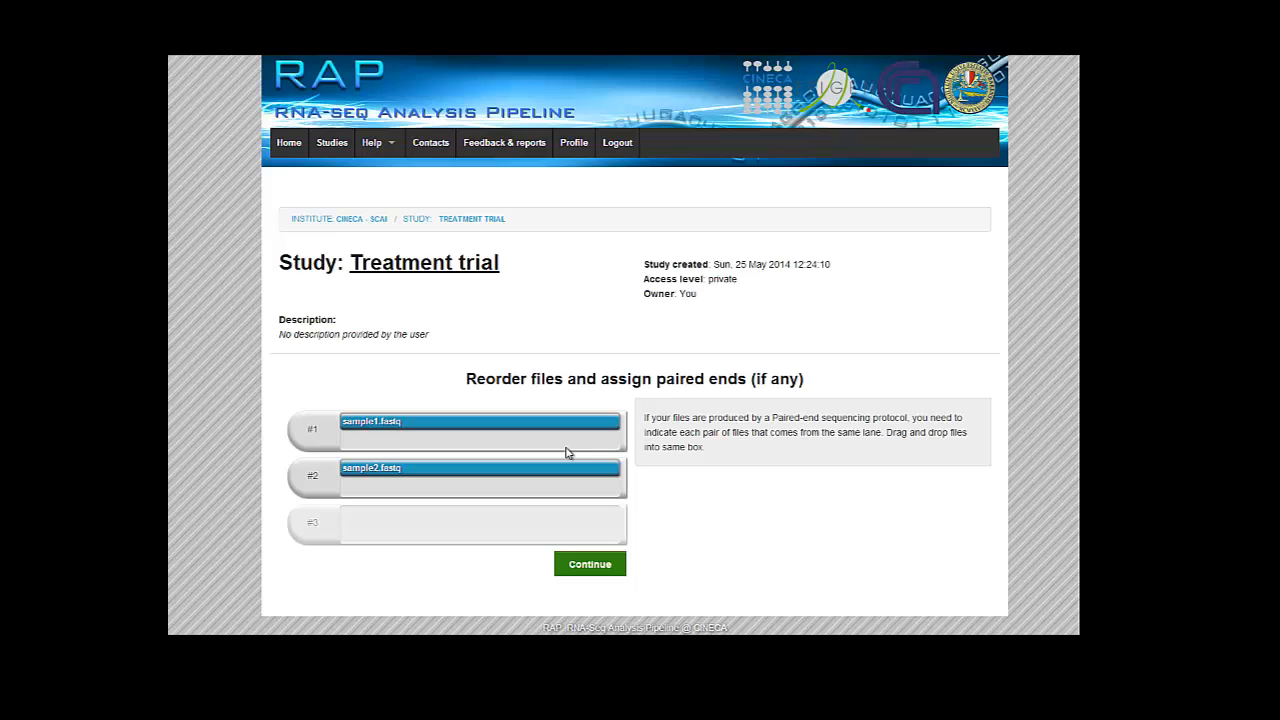
mouse_move(620, 470)
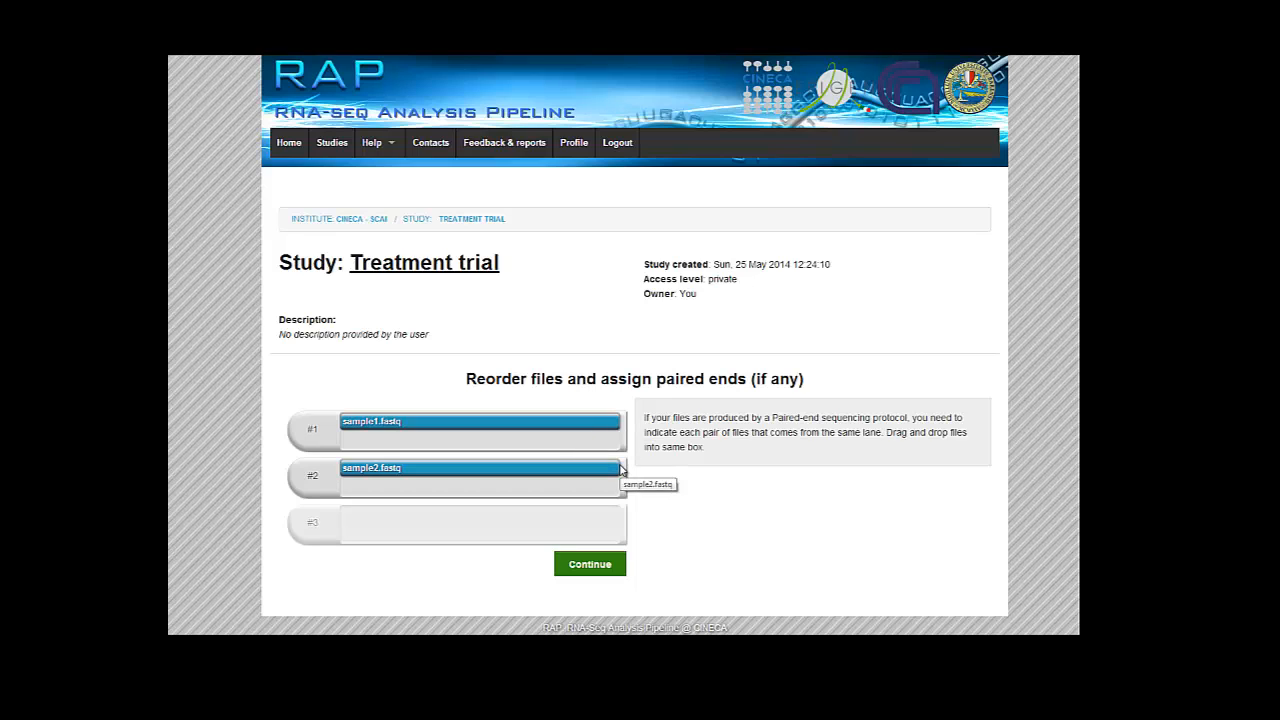
left_click(588, 564)
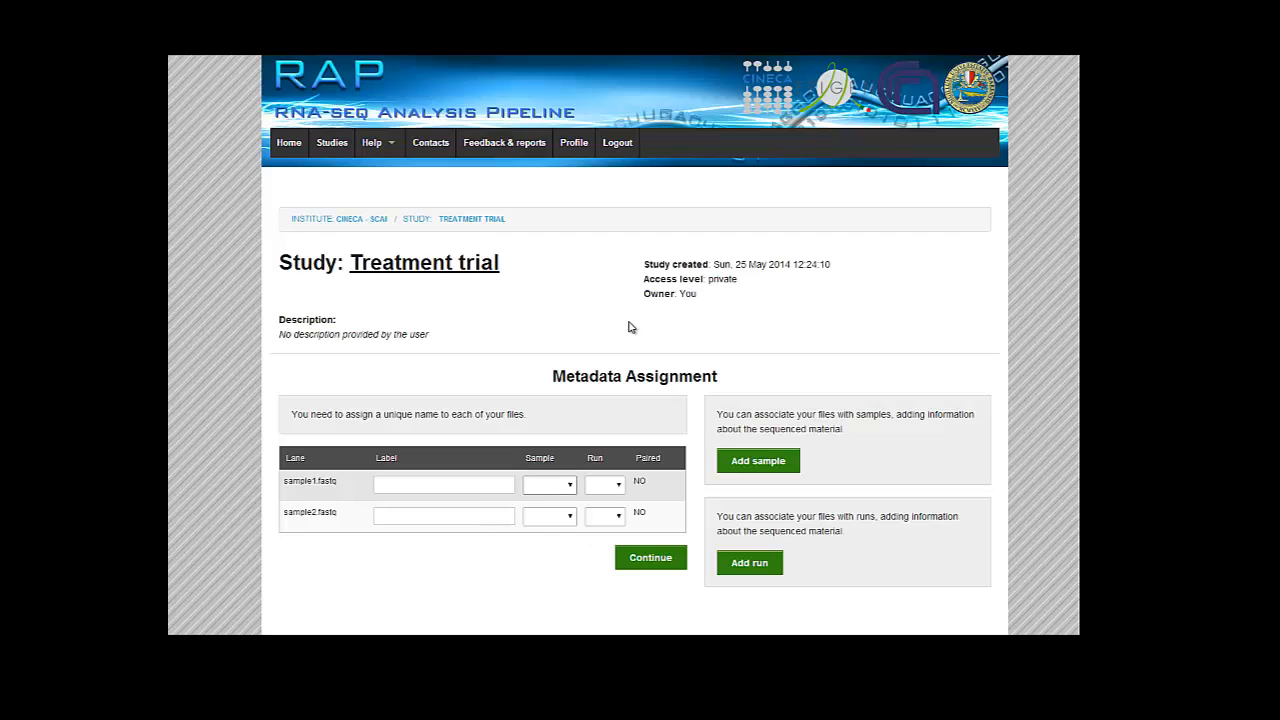
Label the two files control and treated_sample in Metadata Assignment.
left_click(444, 484)
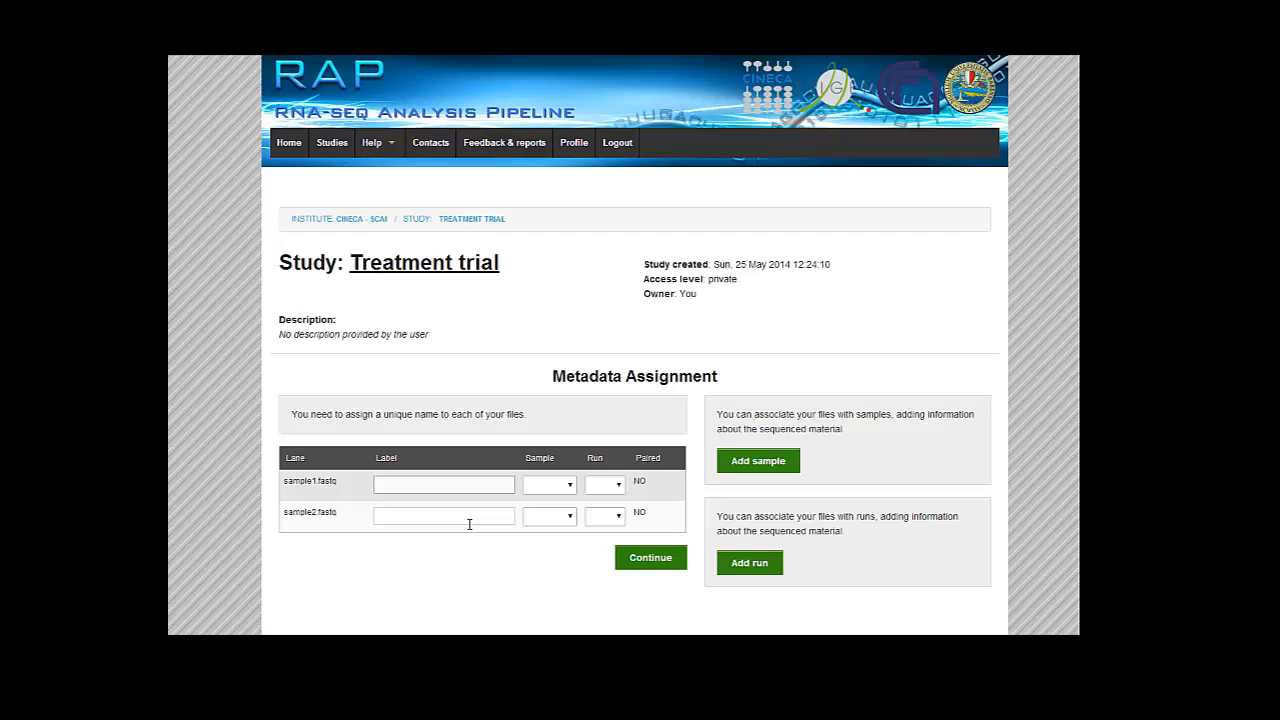
type("control")
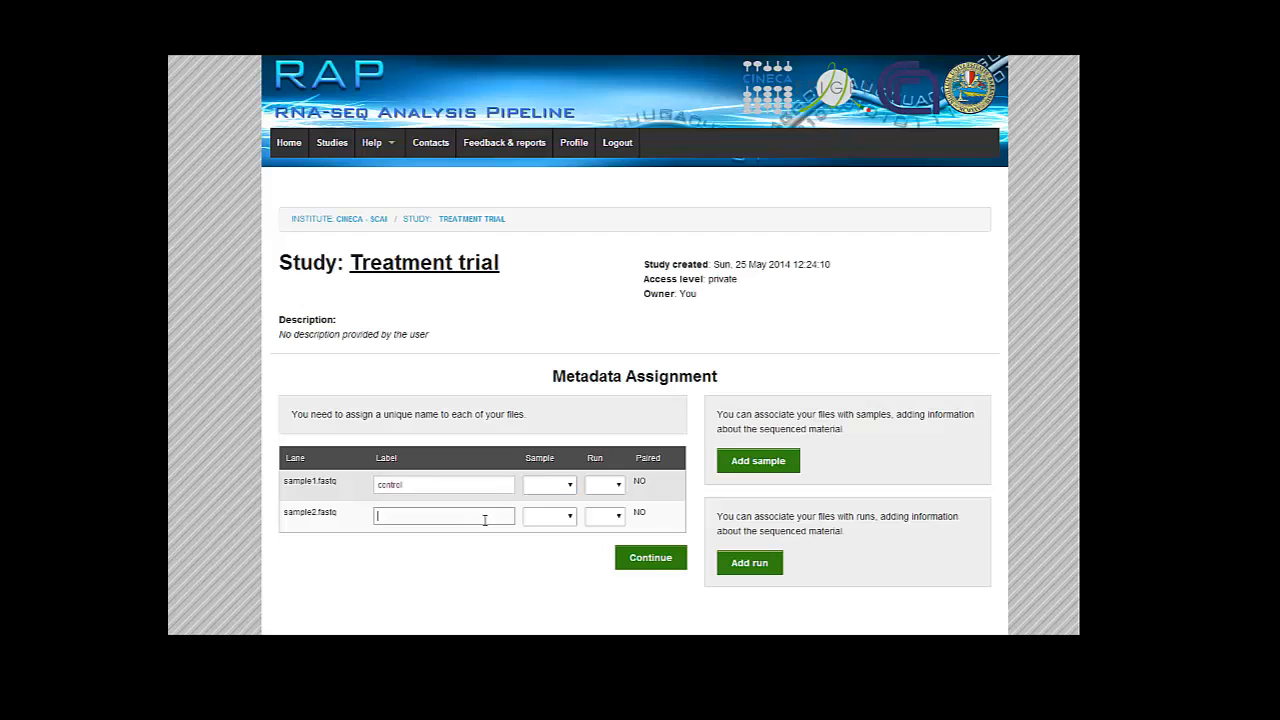
type("treated_sam")
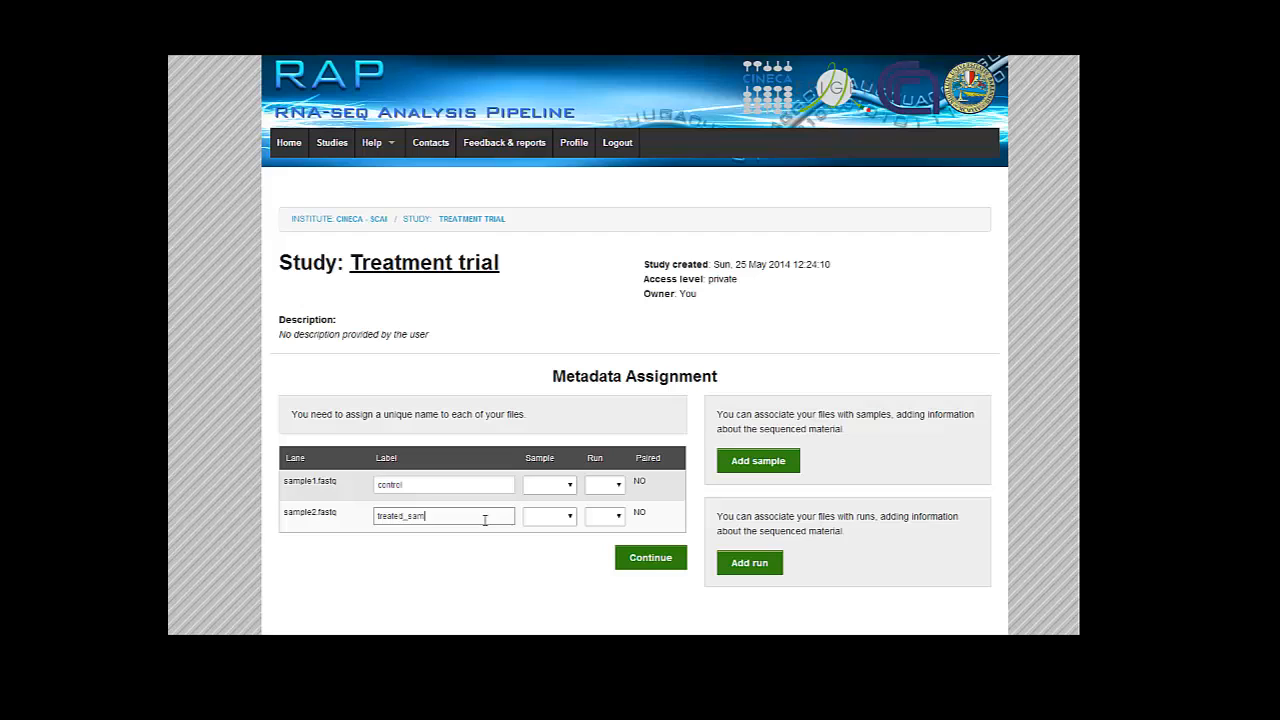
type("le")
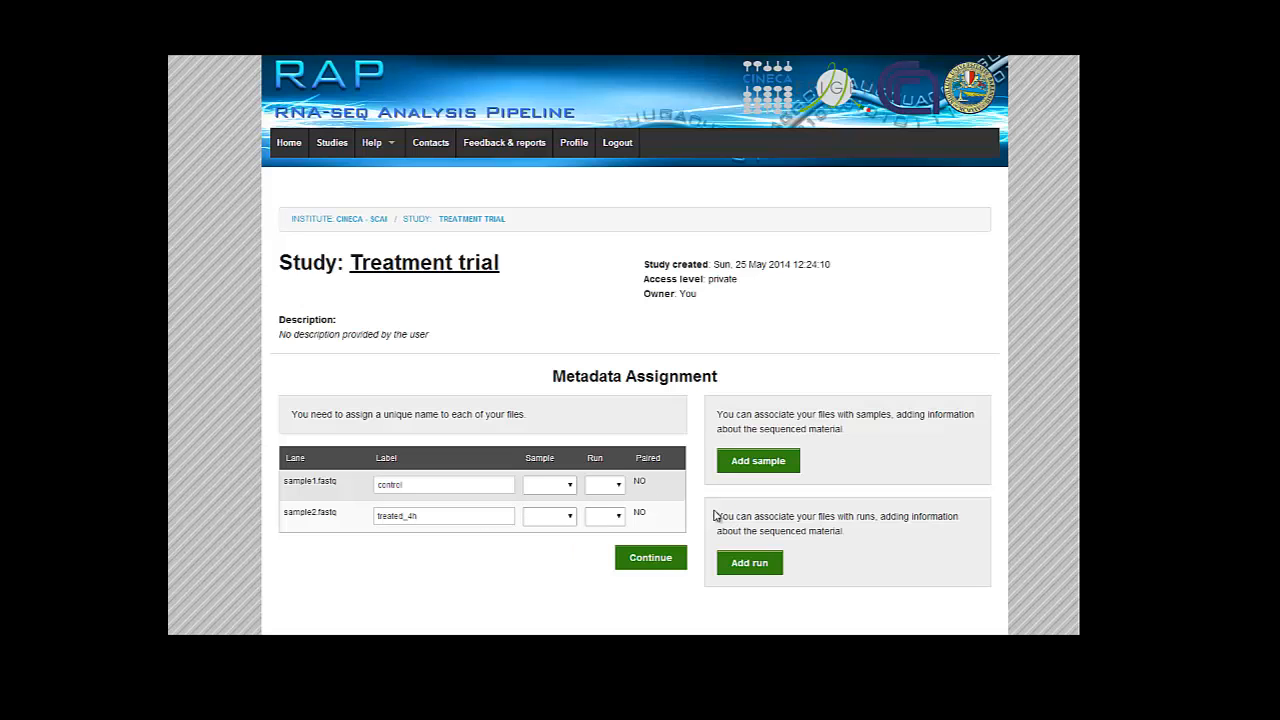
Import the temporary files into Treatment trial and return to its study page.
left_click(748, 562)
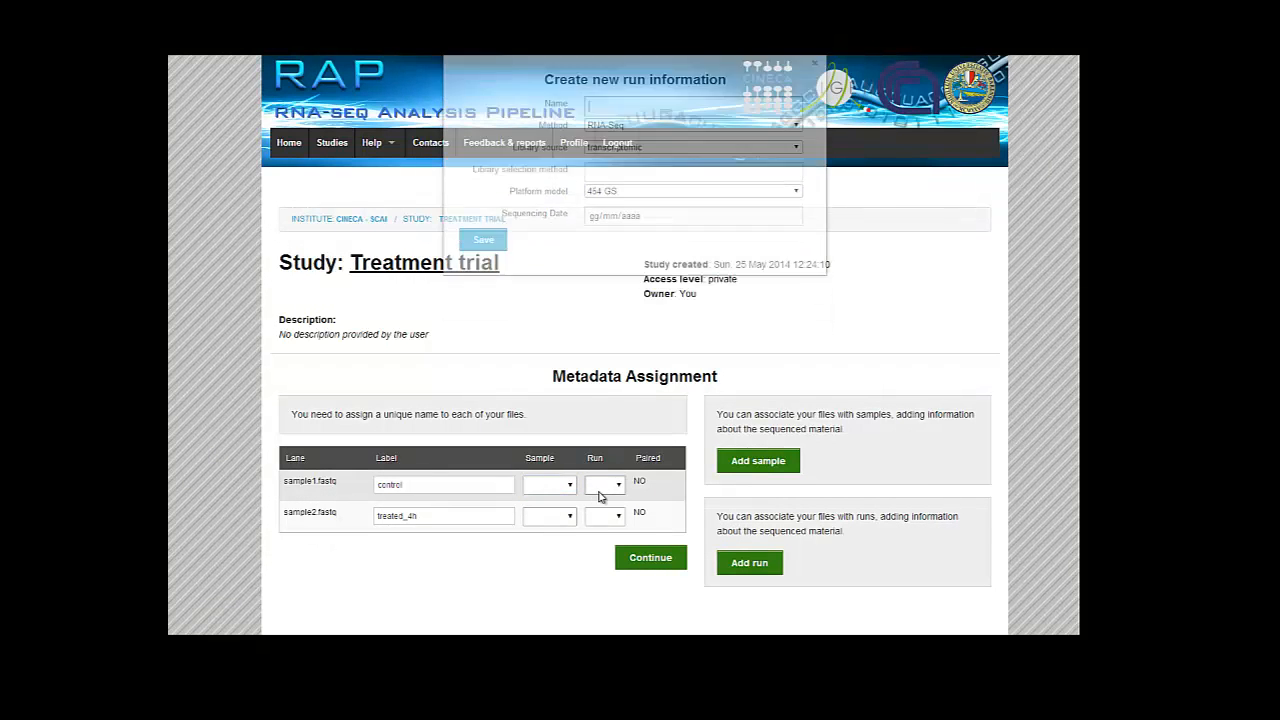
left_click(816, 62)
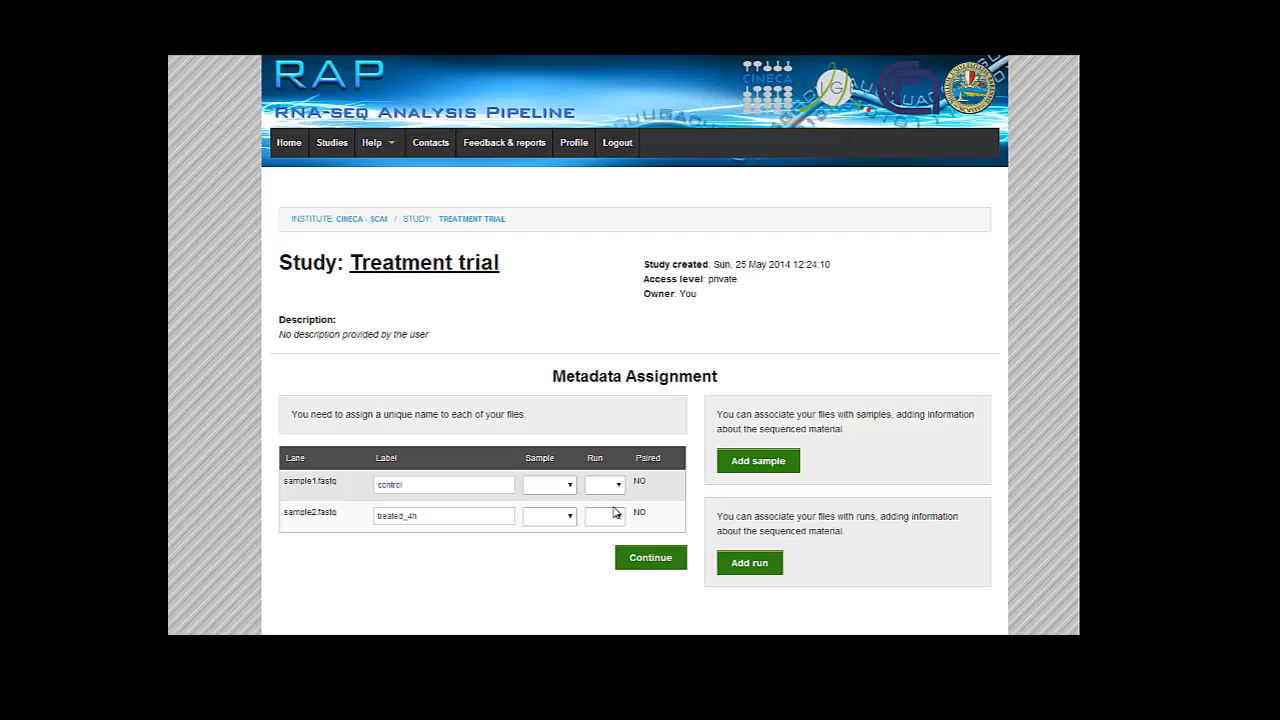
left_click(758, 460)
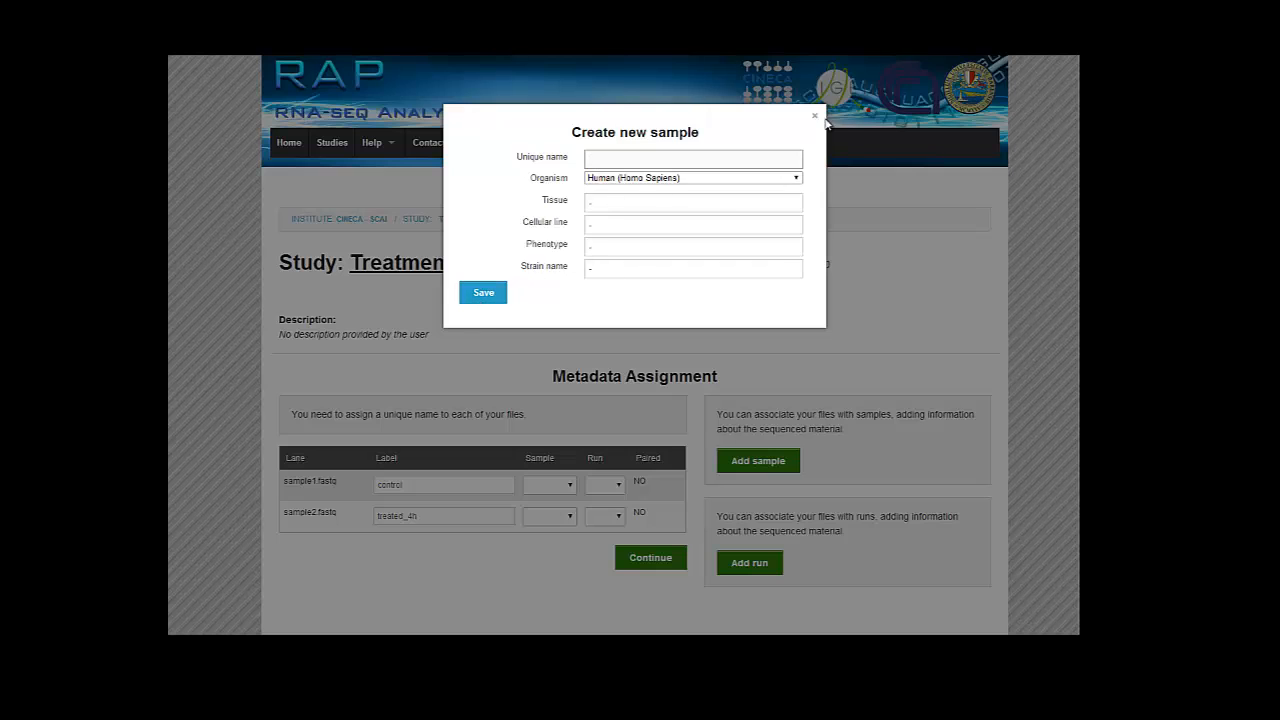
left_click(814, 116)
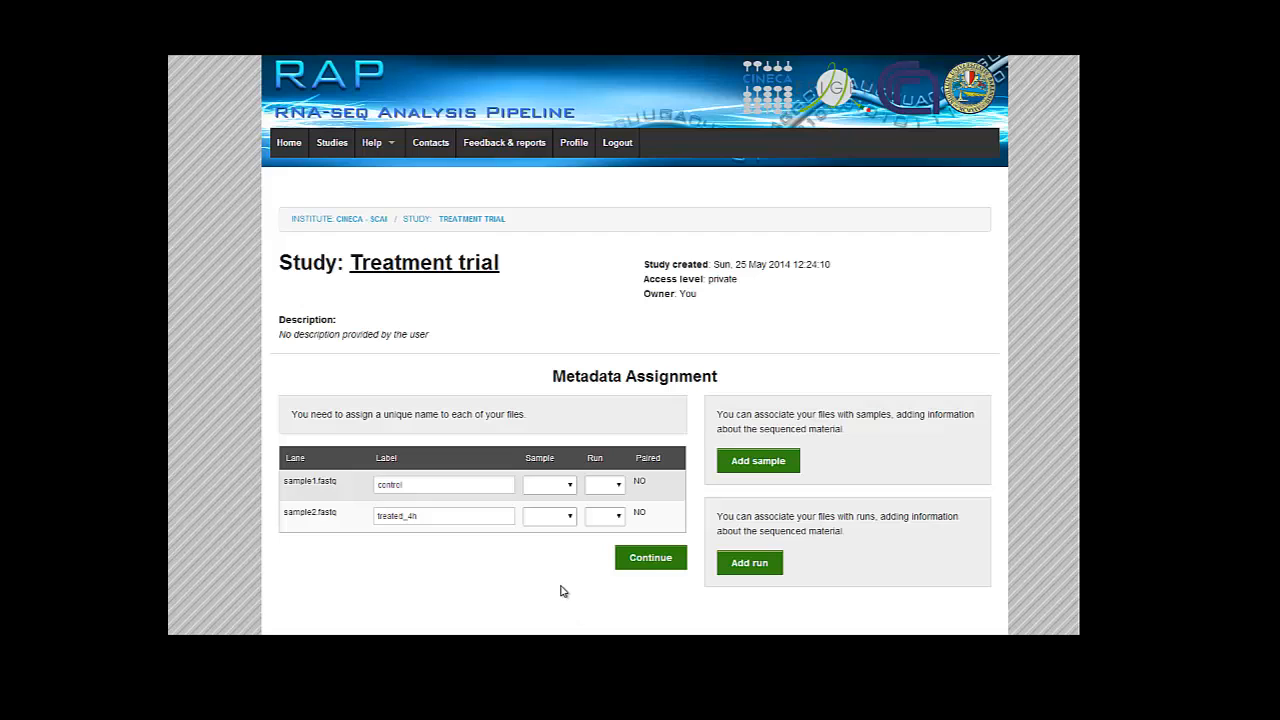
mouse_move(568, 592)
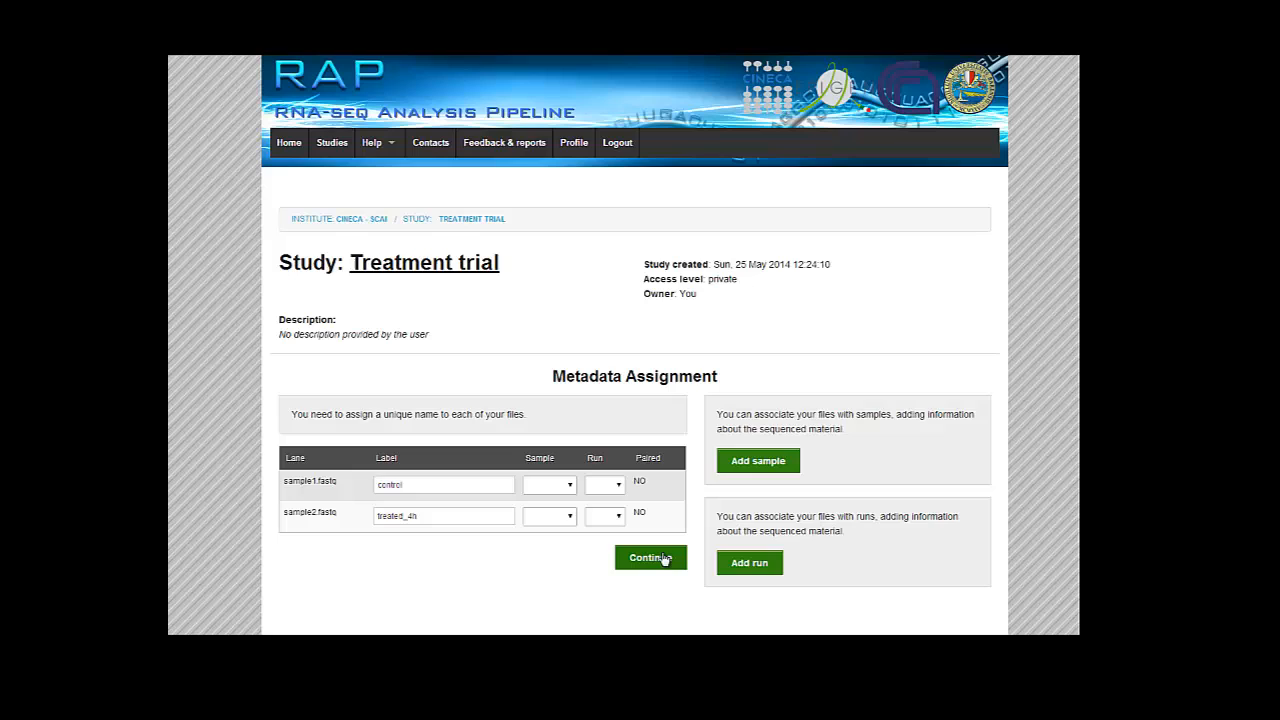
left_click(650, 556)
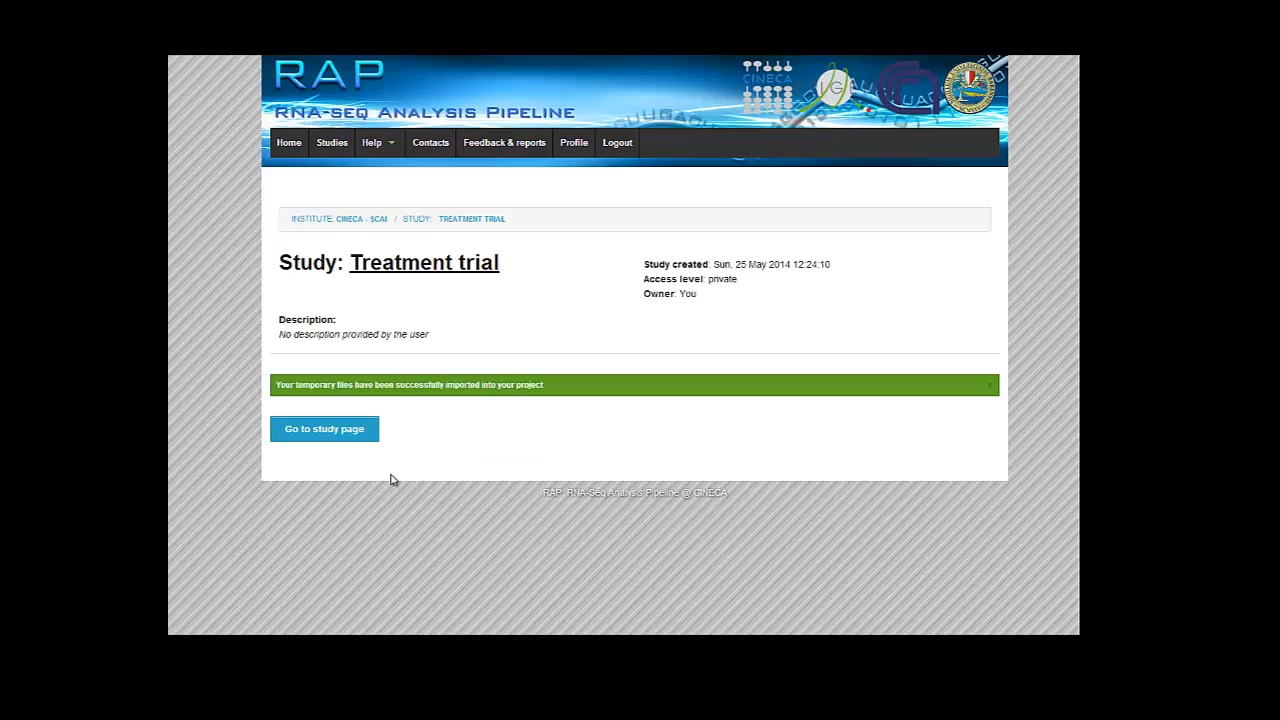
mouse_move(488, 400)
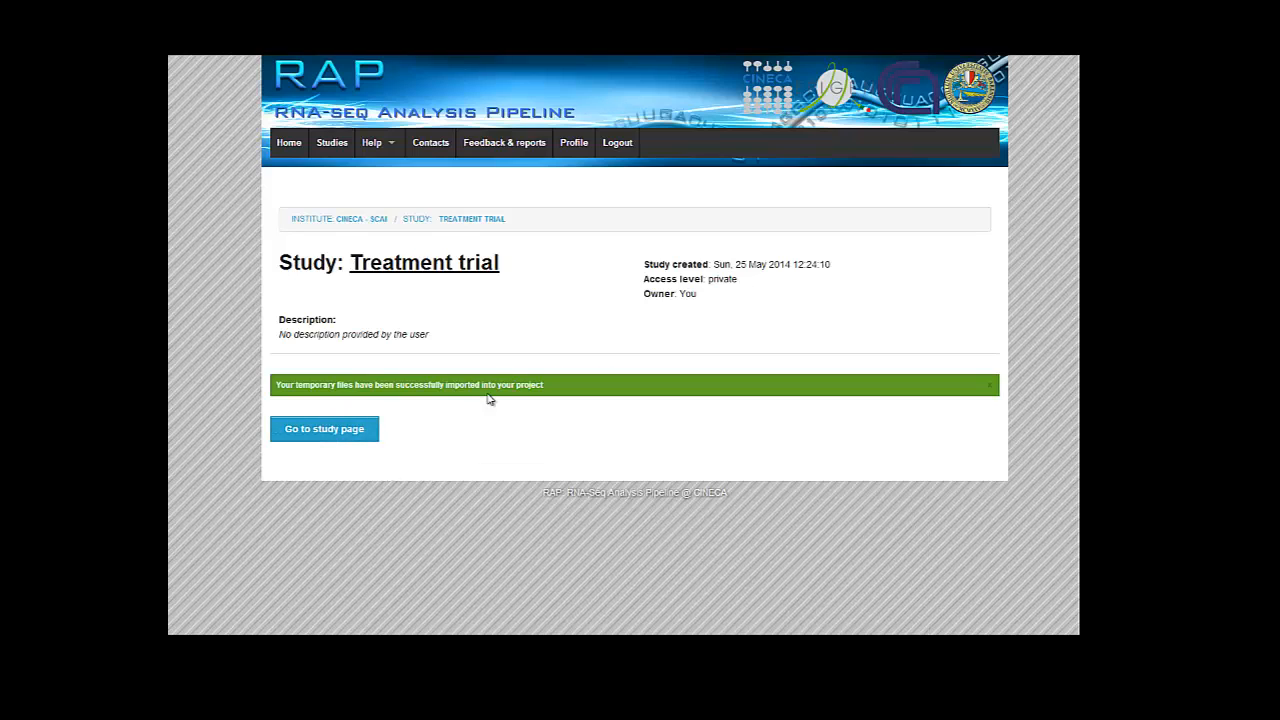
mouse_move(352, 436)
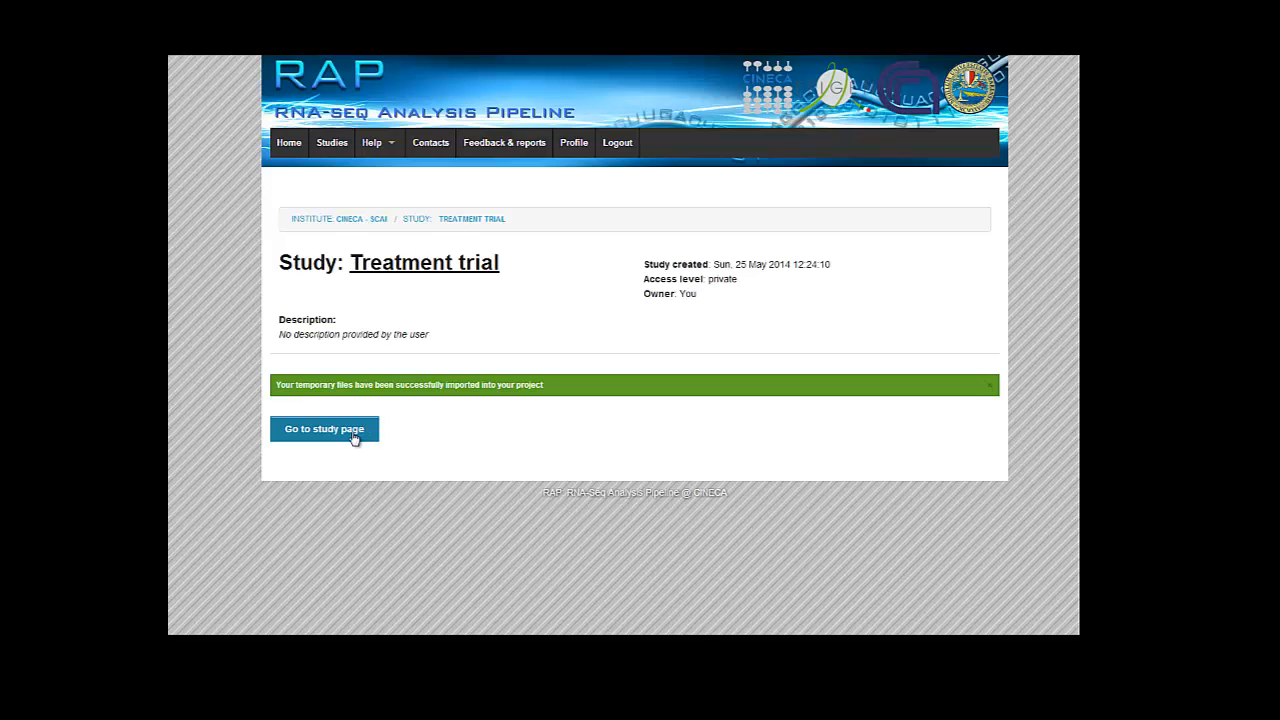
left_click(324, 428)
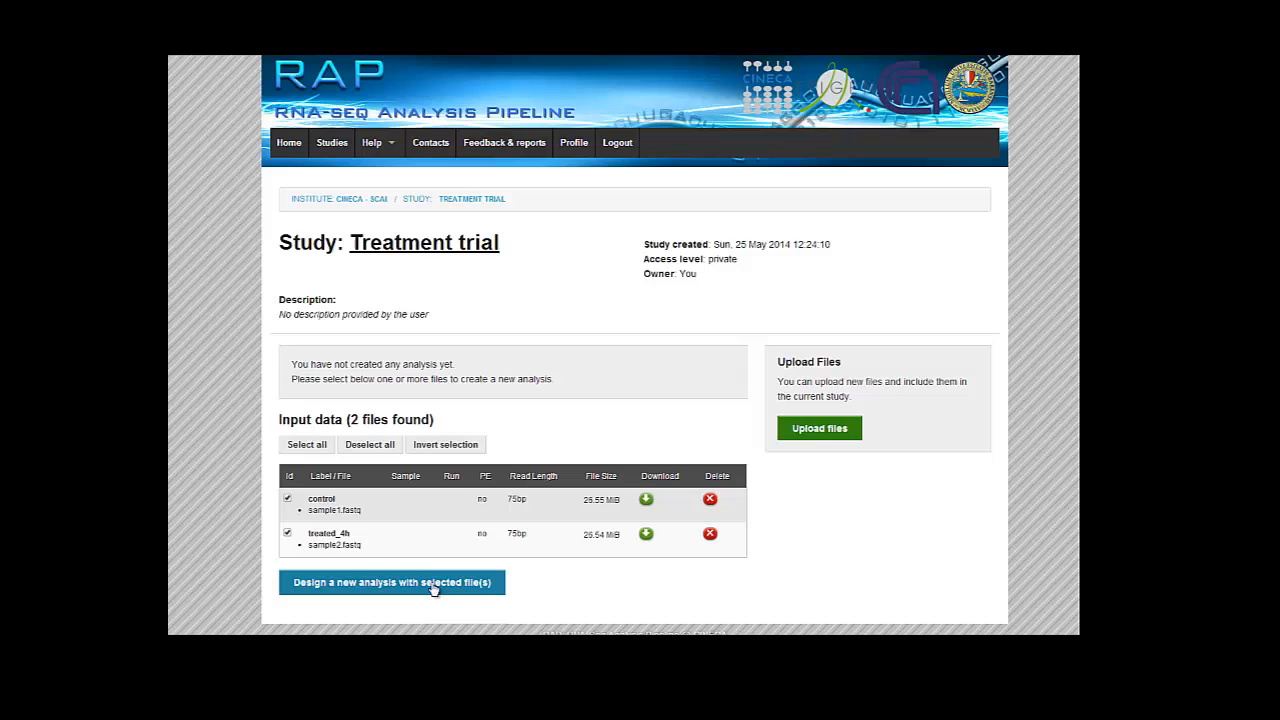
mouse_move(420, 556)
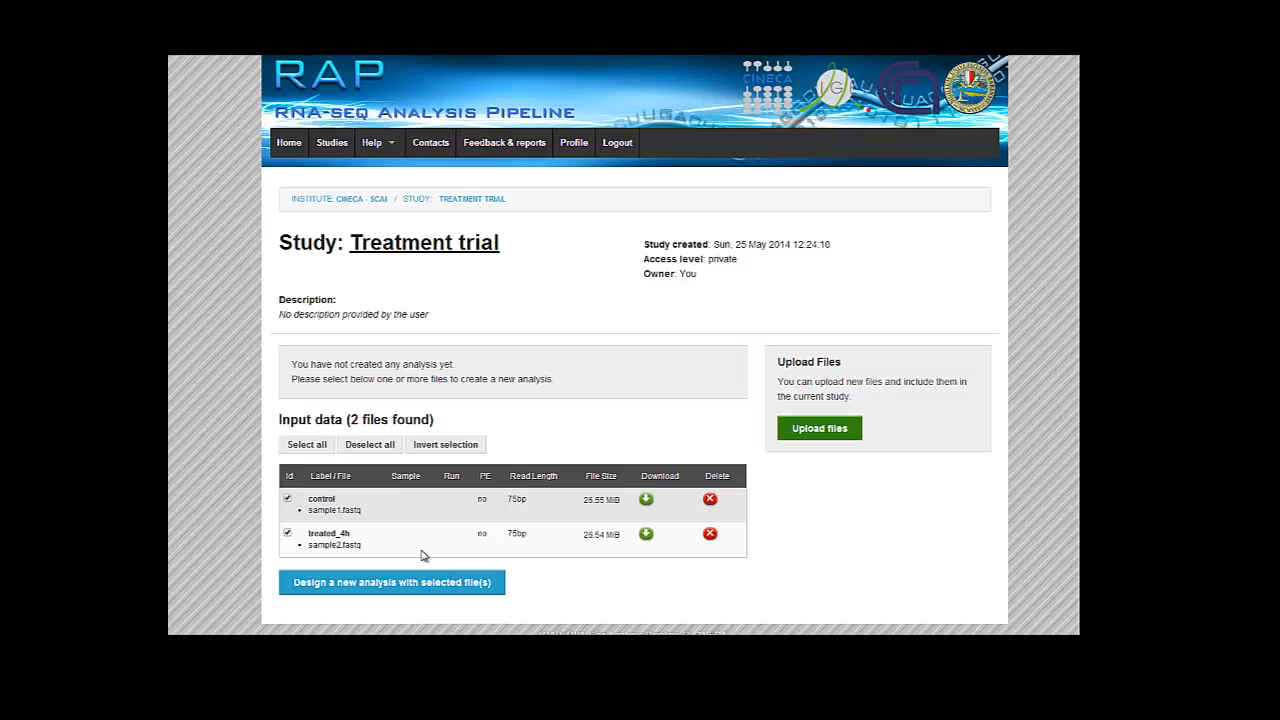
mouse_move(444, 500)
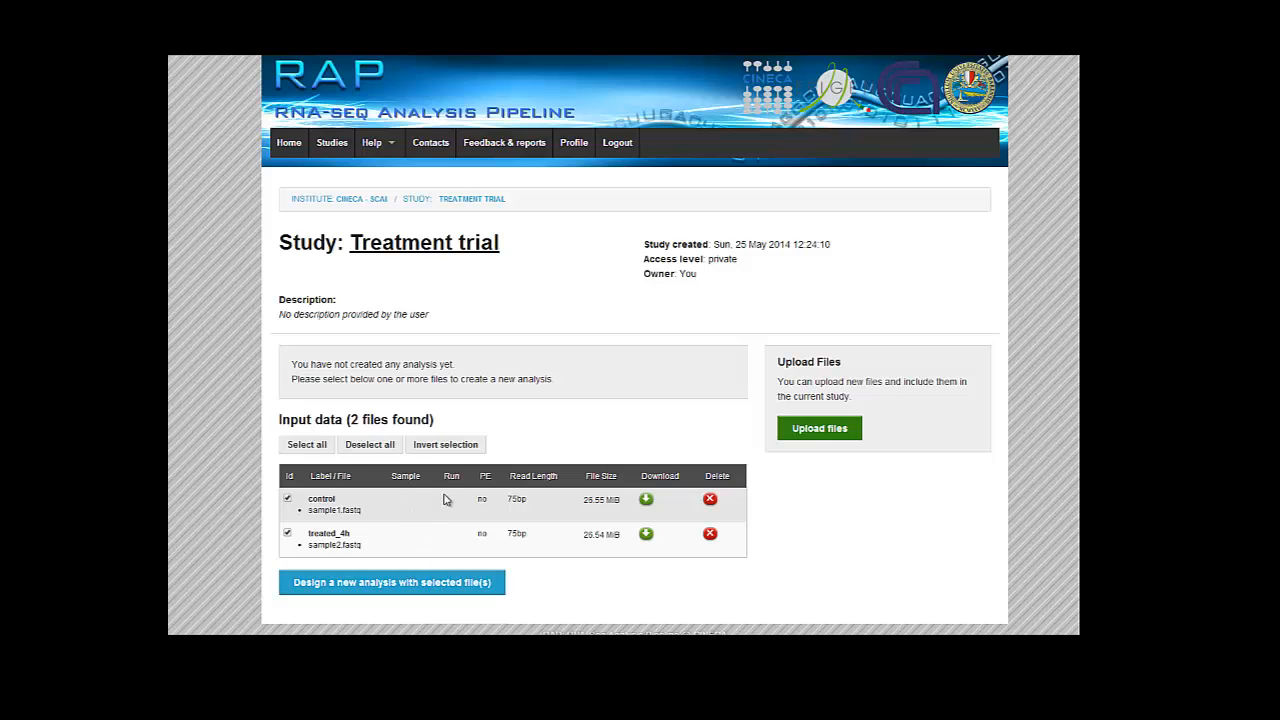
Design a new analysis from the checked control and treated_ds input files.
left_click(288, 496)
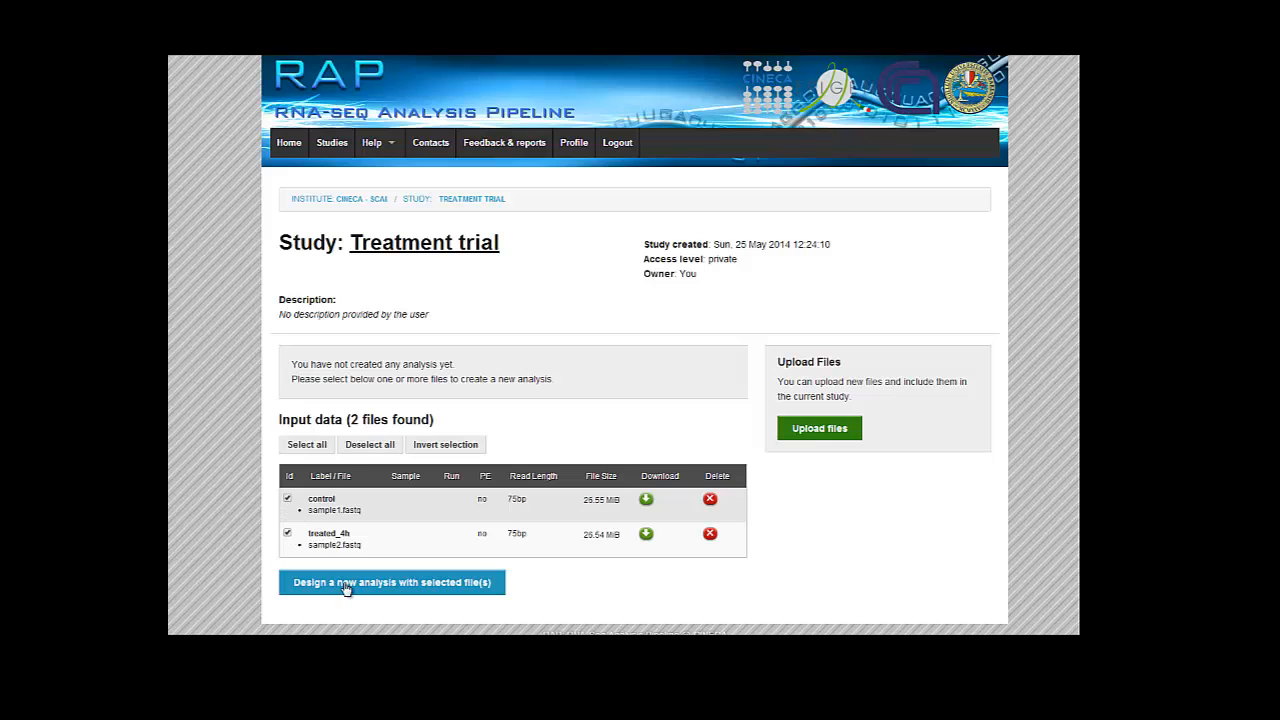
mouse_move(490, 608)
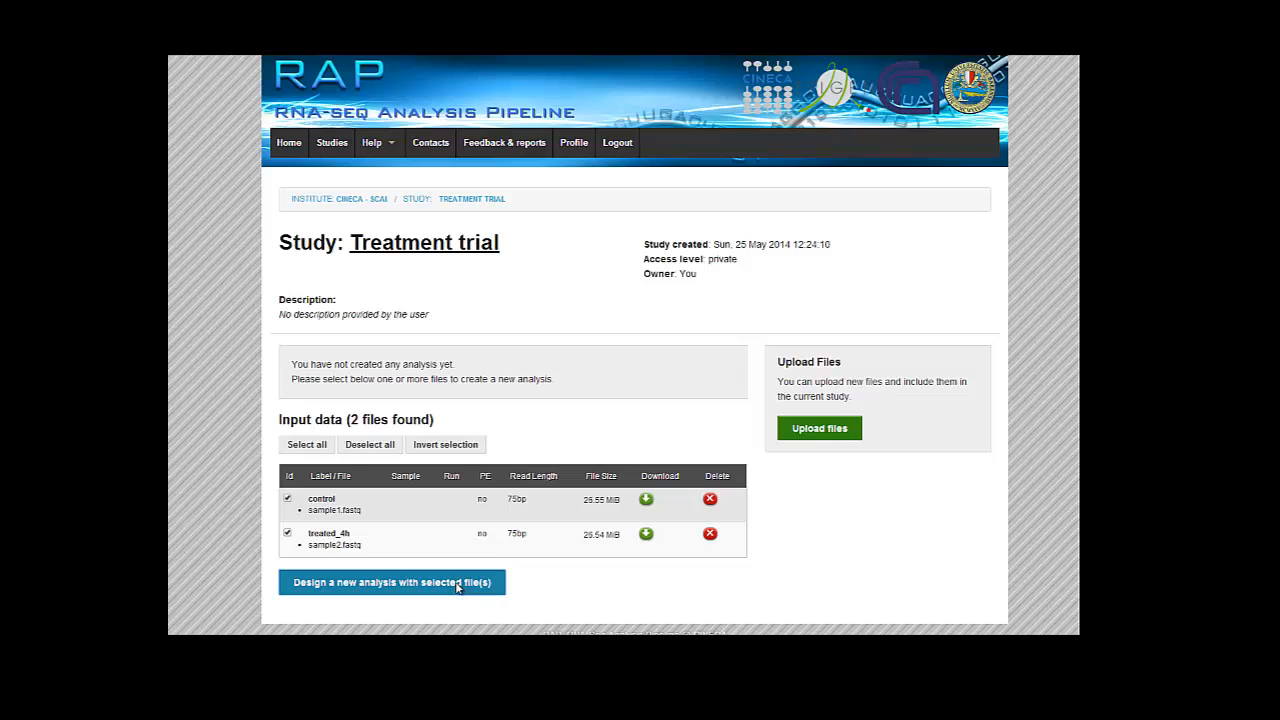
left_click(392, 582)
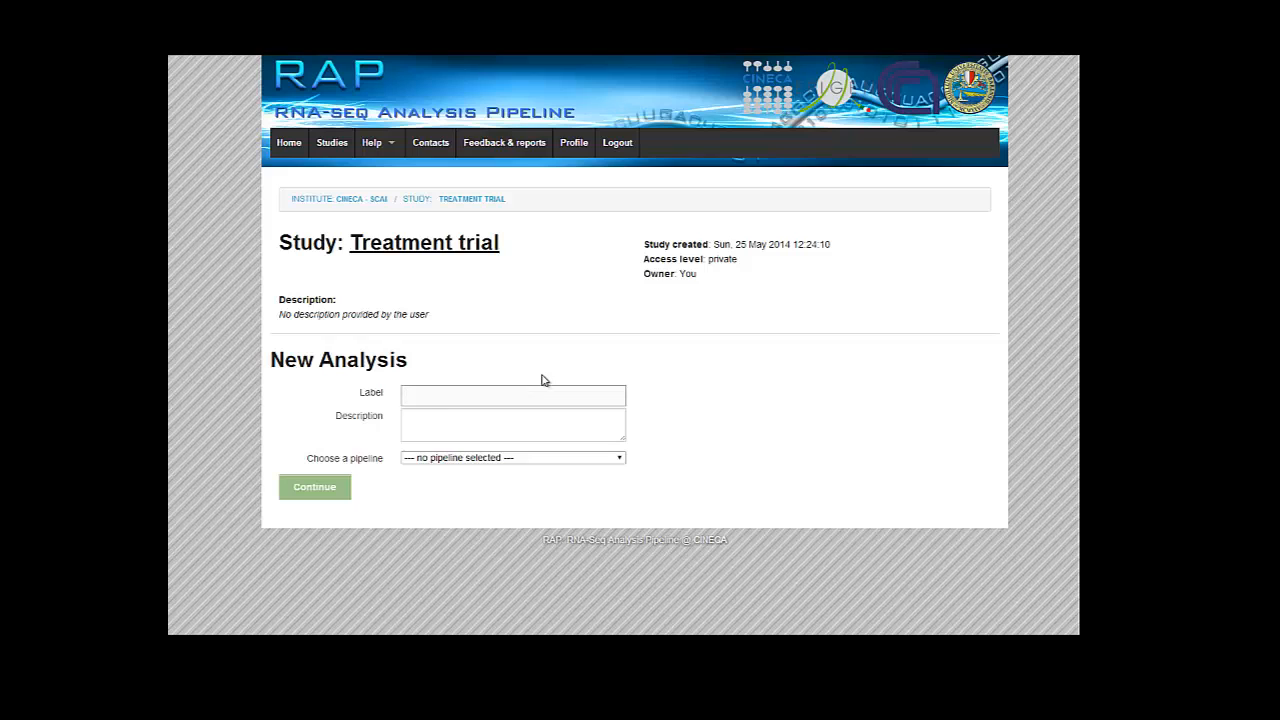
Label the analysis 'First test', choose the RNA-Seq v7 pipeline and continue to parameters.
type("First test")
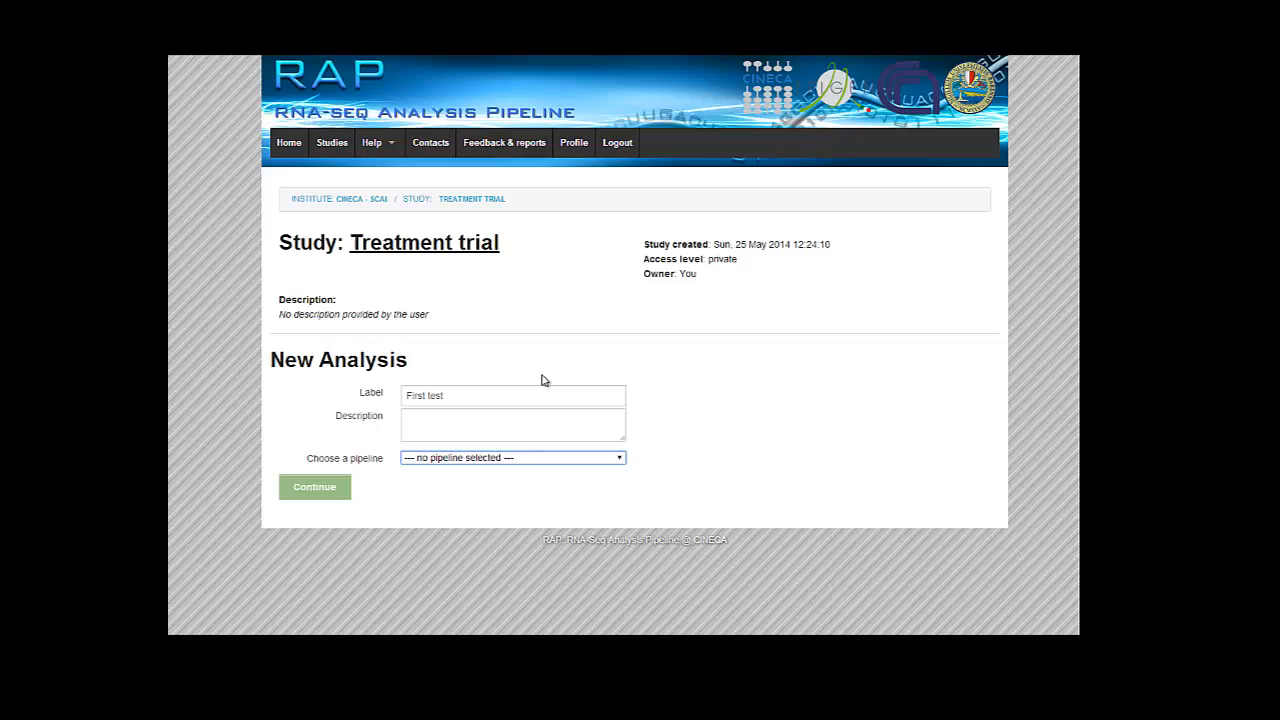
left_click(512, 456)
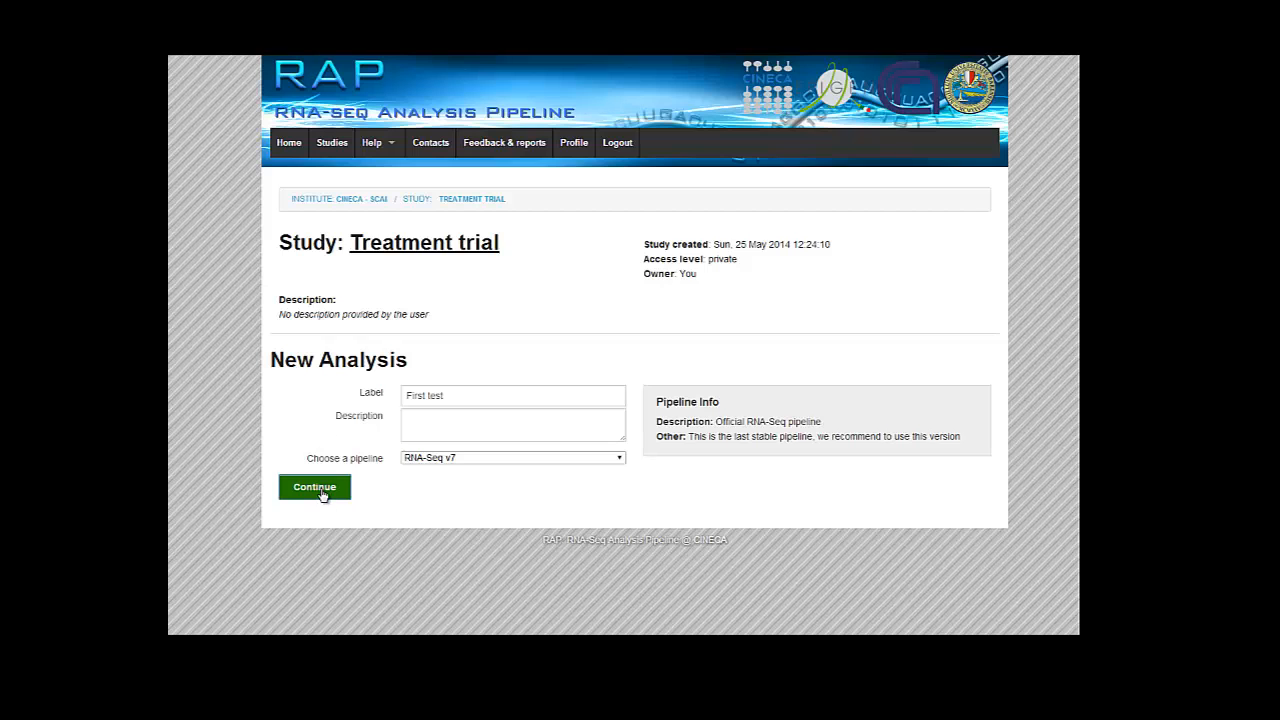
left_click(314, 488)
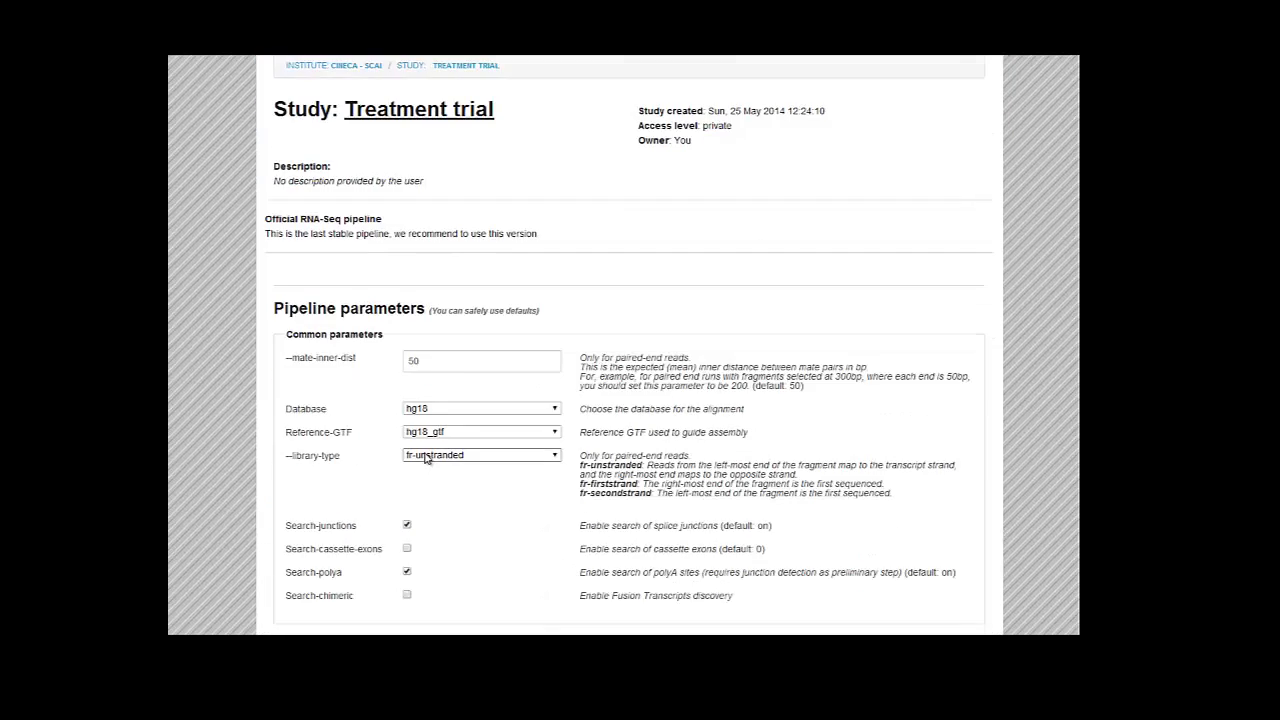
Choose the hg19 reference database and disable the polyA site search.
scroll("down", 3)
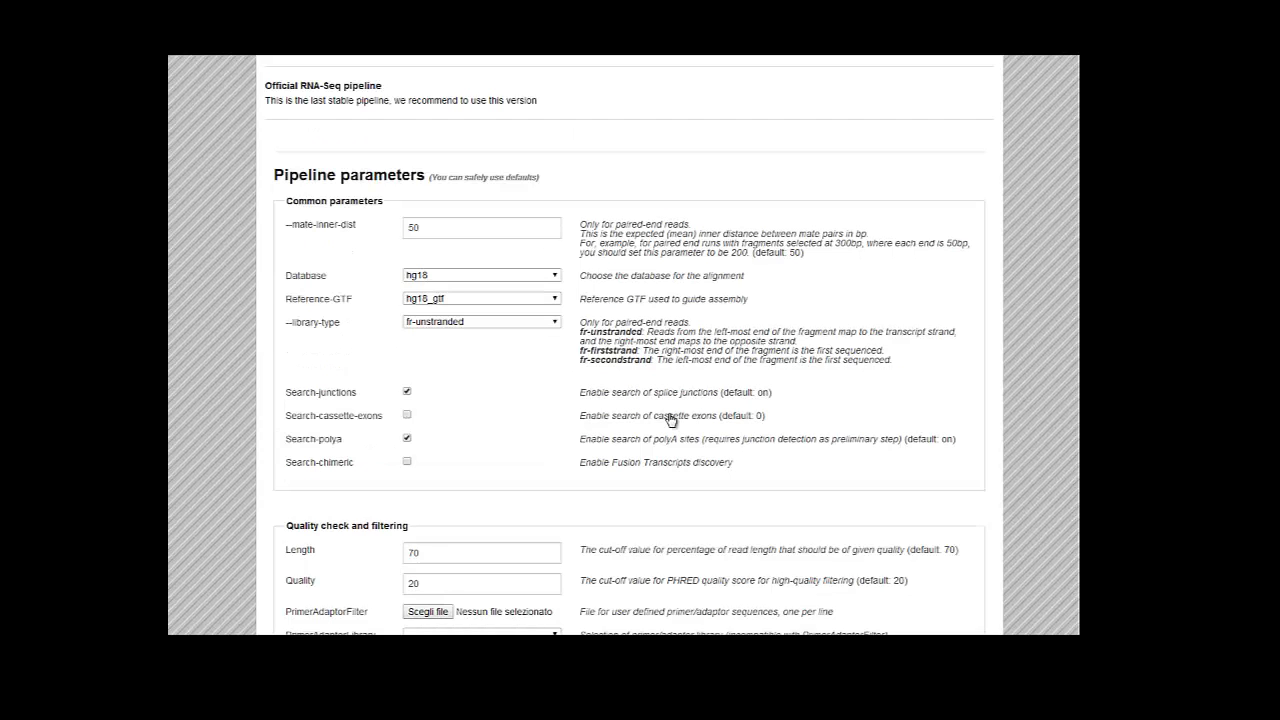
mouse_move(728, 432)
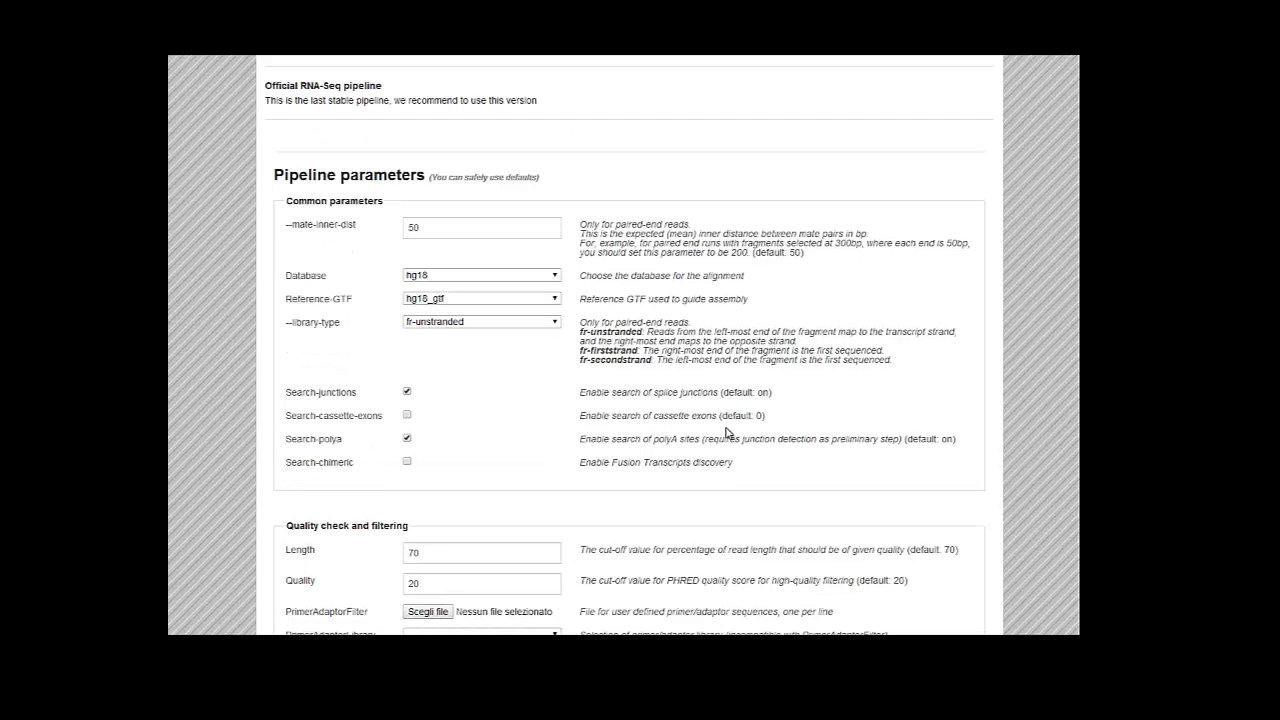
left_click(480, 276)
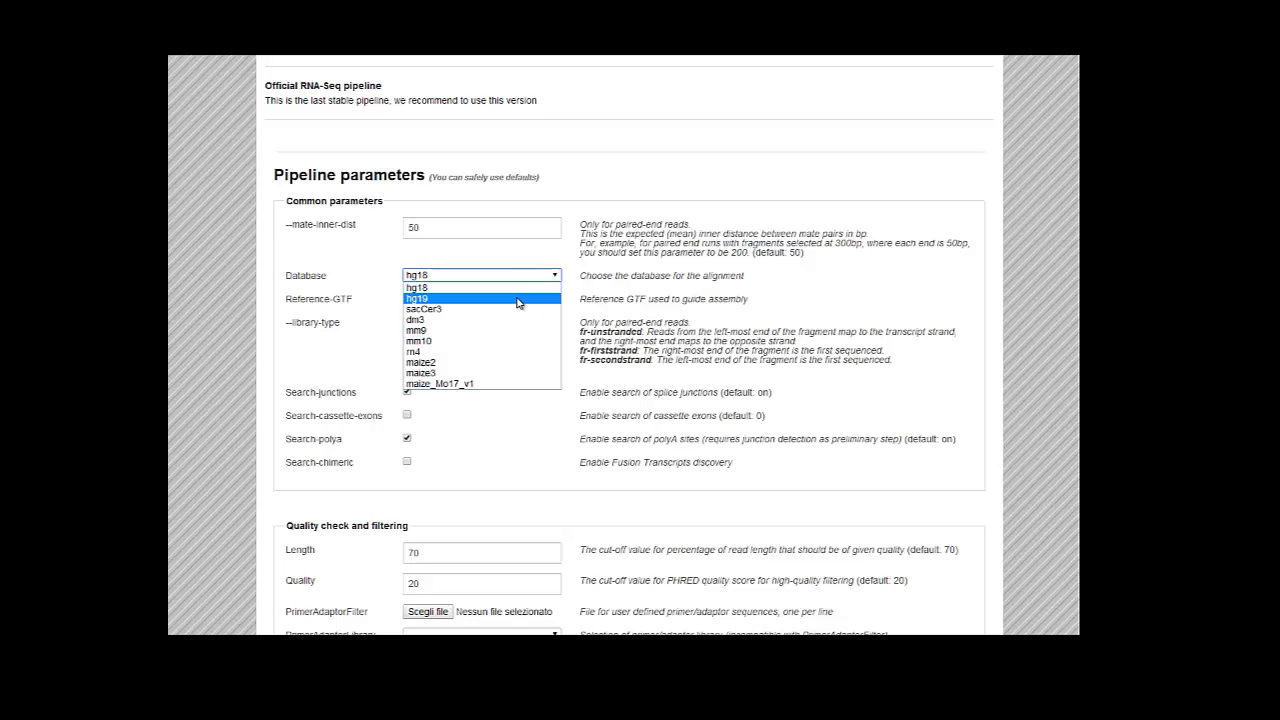
left_click(420, 298)
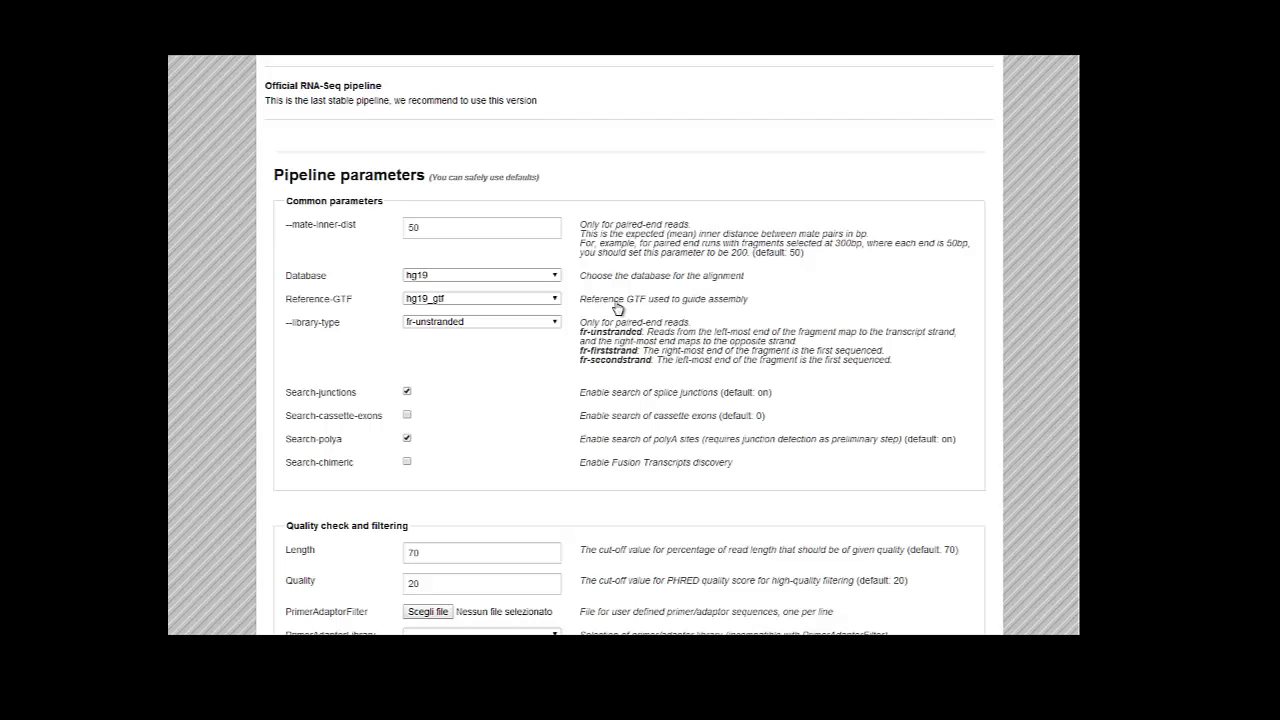
left_click(406, 440)
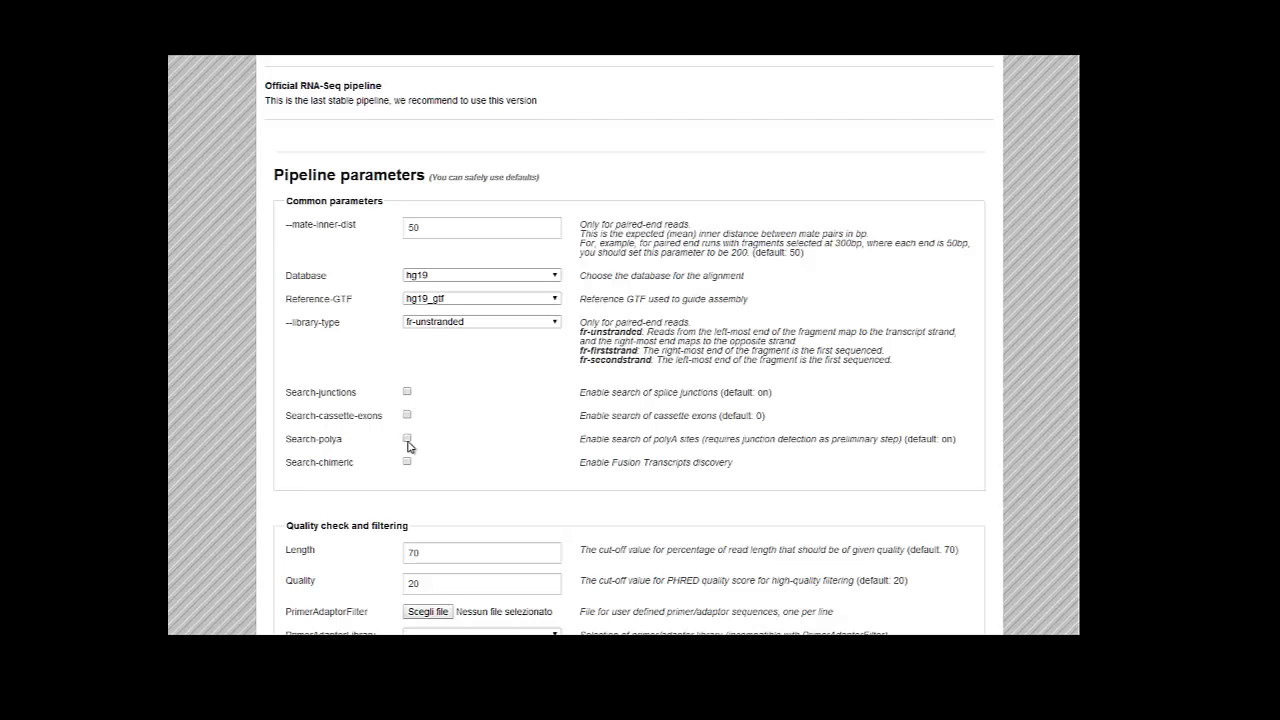
mouse_move(720, 484)
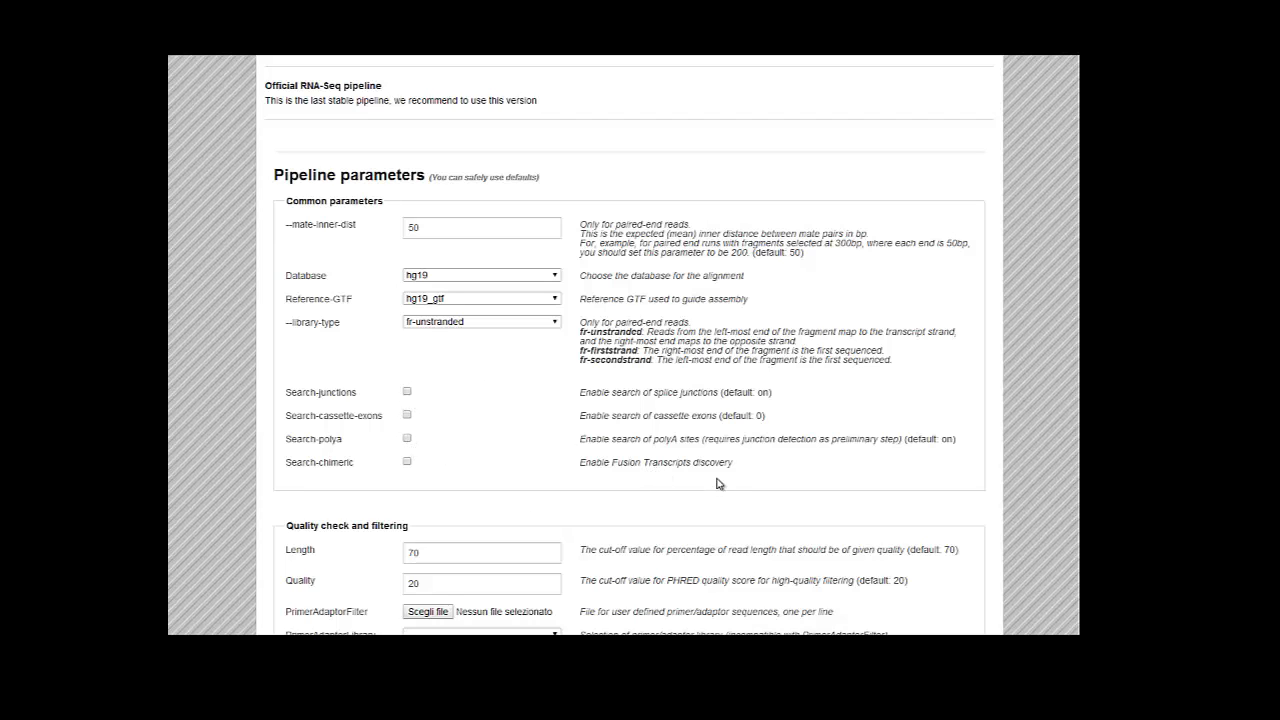
Review the remaining default parameters and start the analysis.
scroll("down", 3)
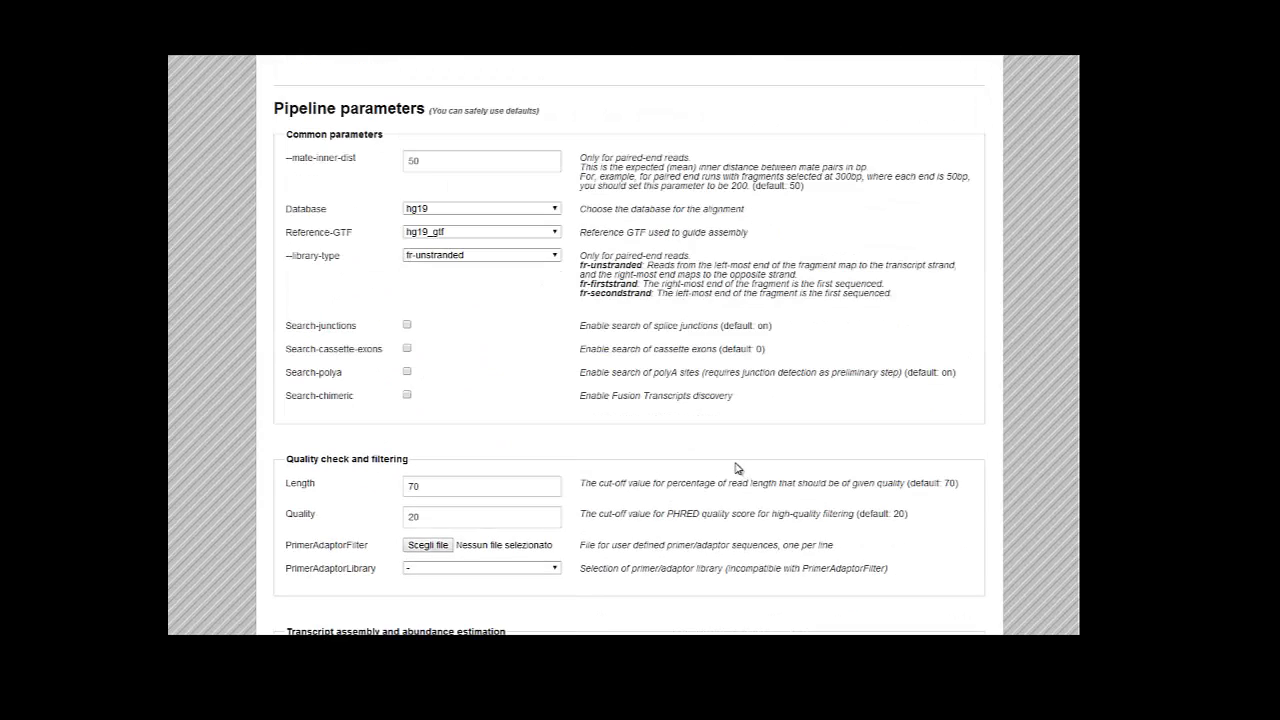
mouse_move(730, 462)
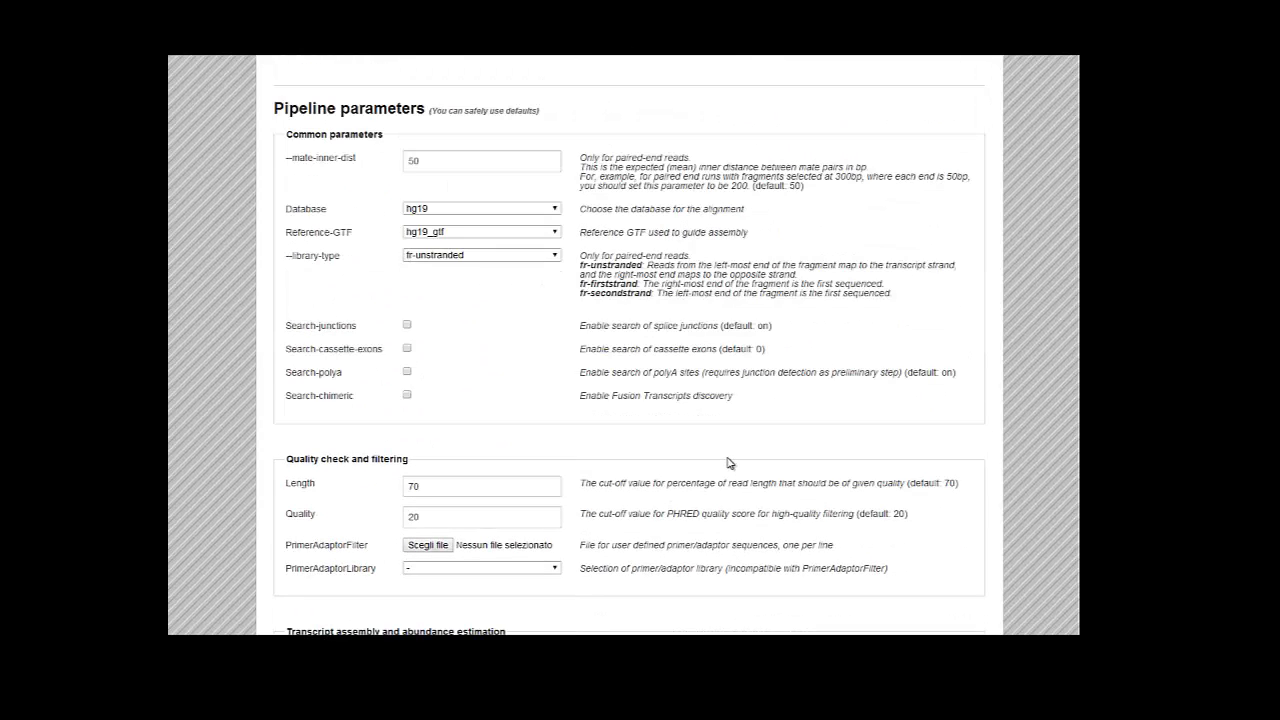
scroll("down", 3)
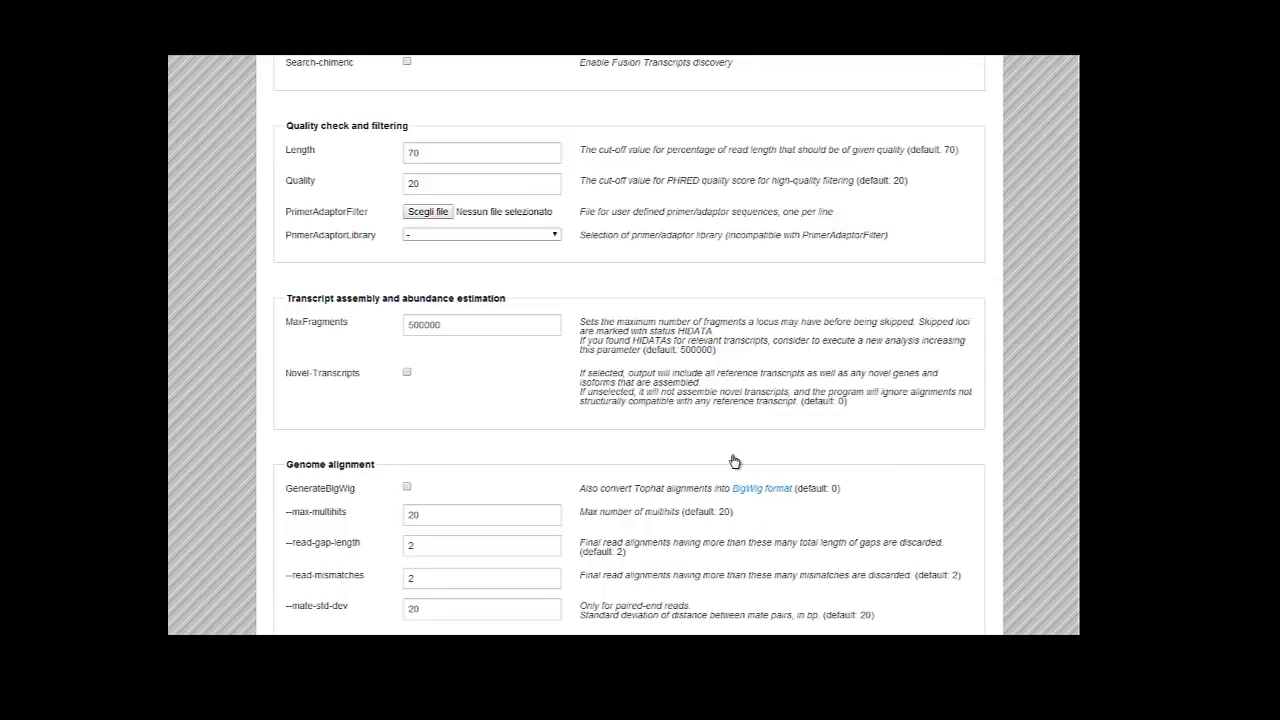
scroll("up", 3)
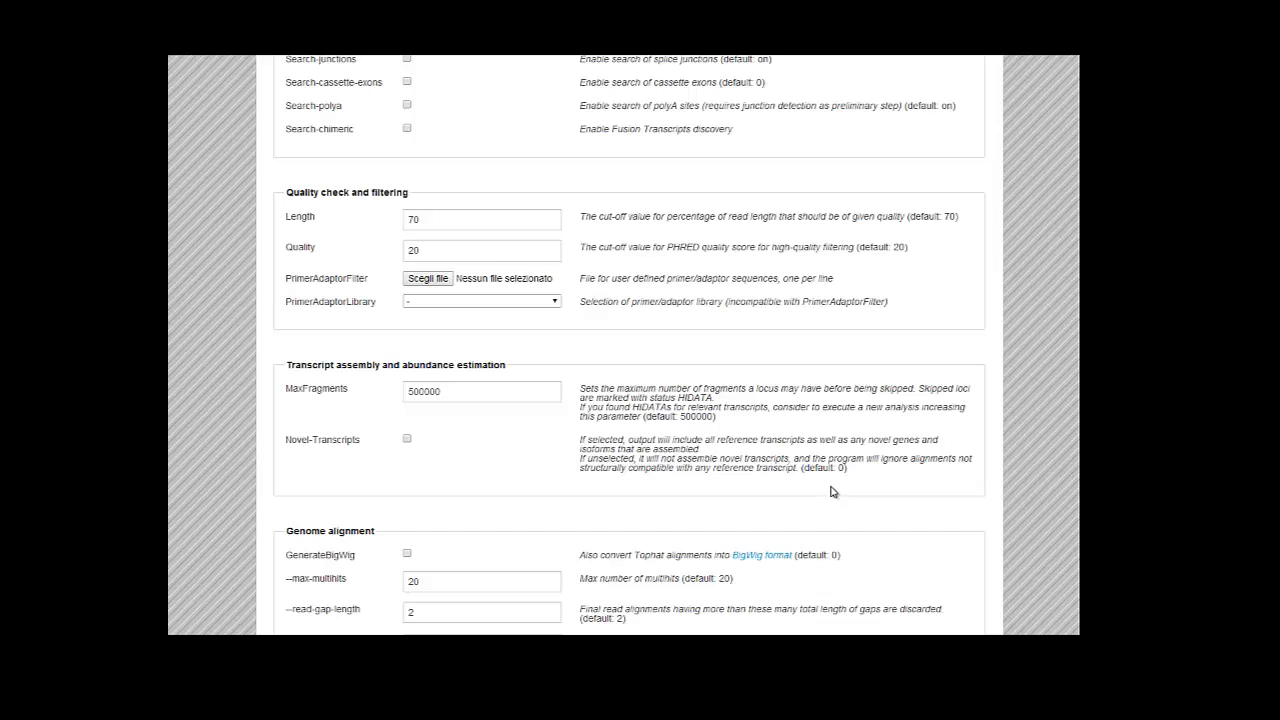
scroll("down", 3)
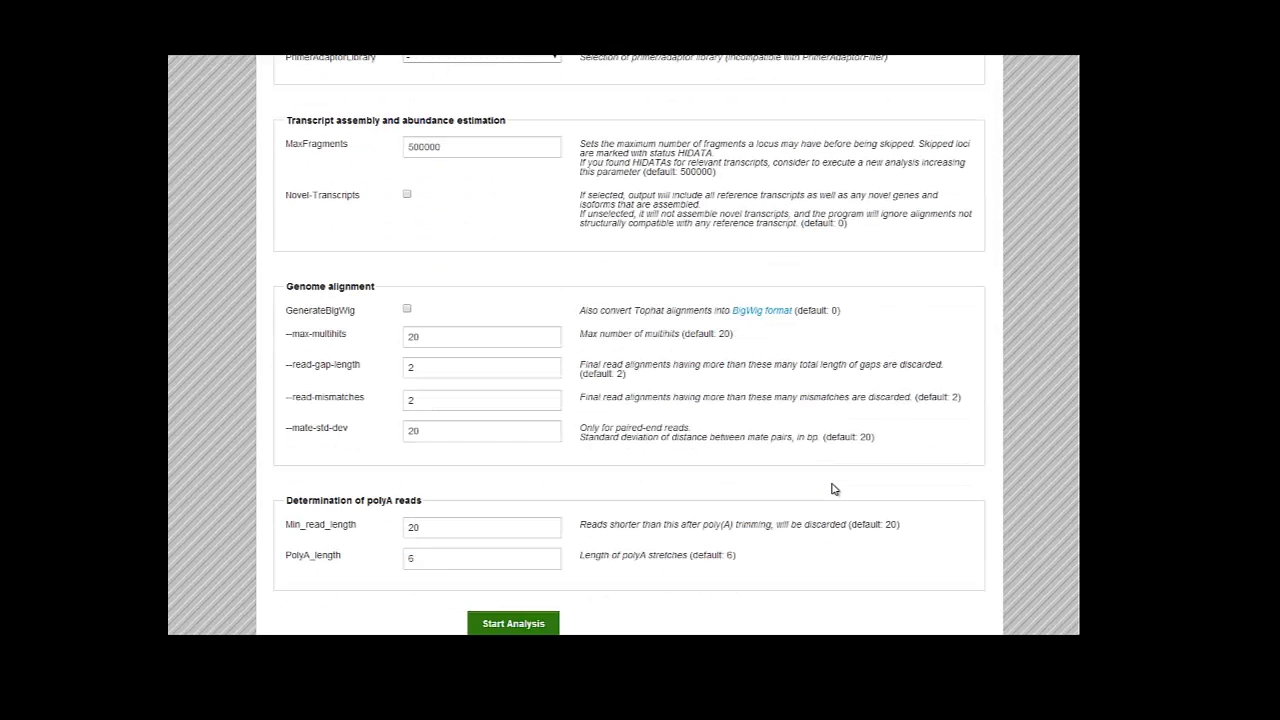
scroll("up", 3)
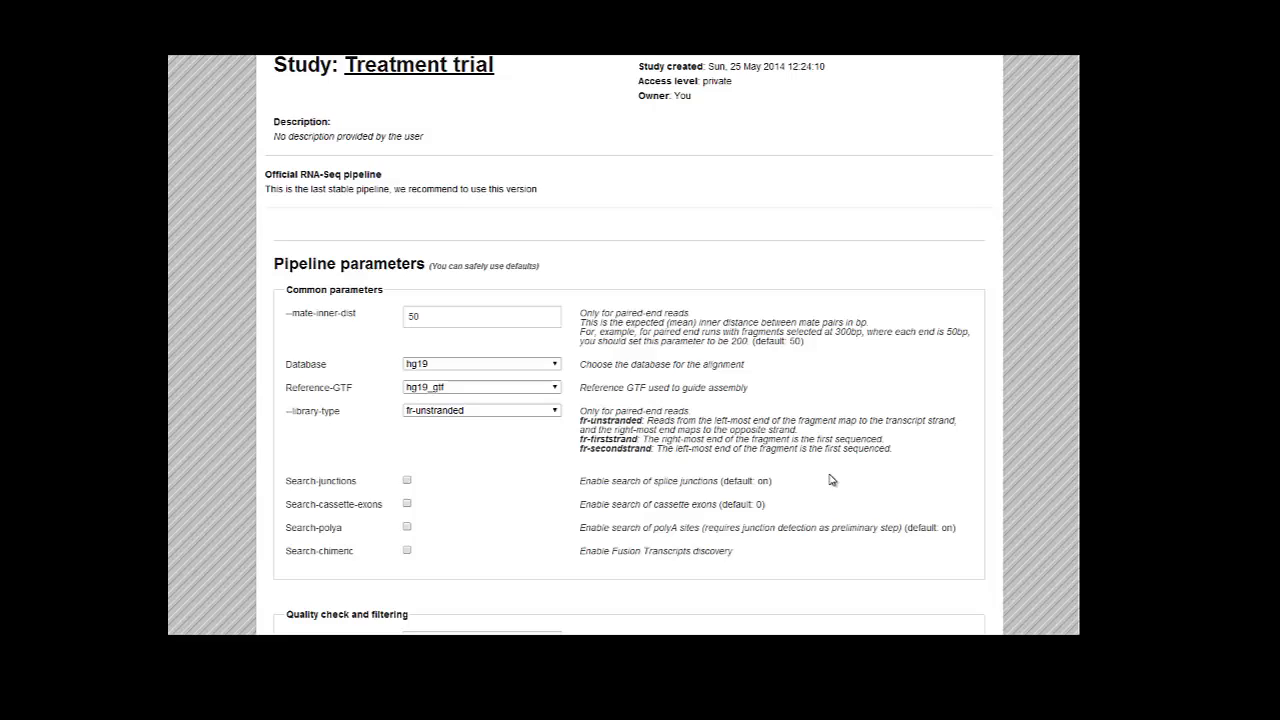
mouse_move(832, 472)
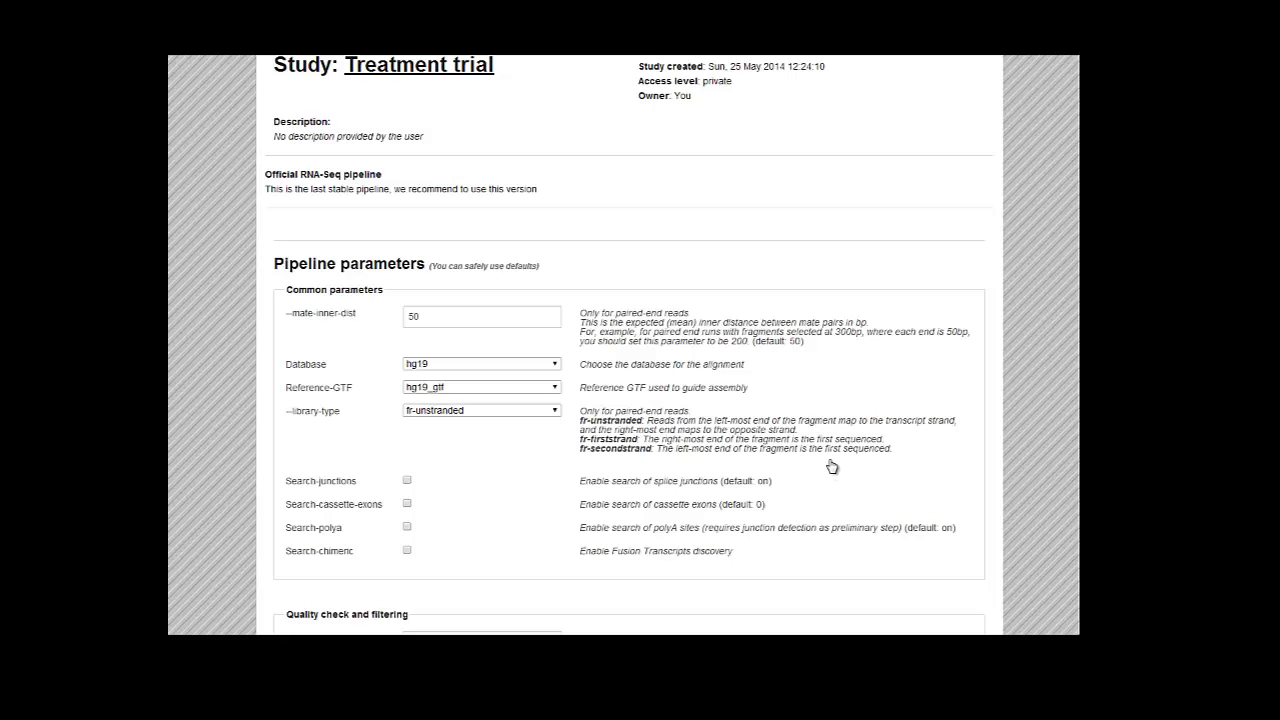
mouse_move(784, 482)
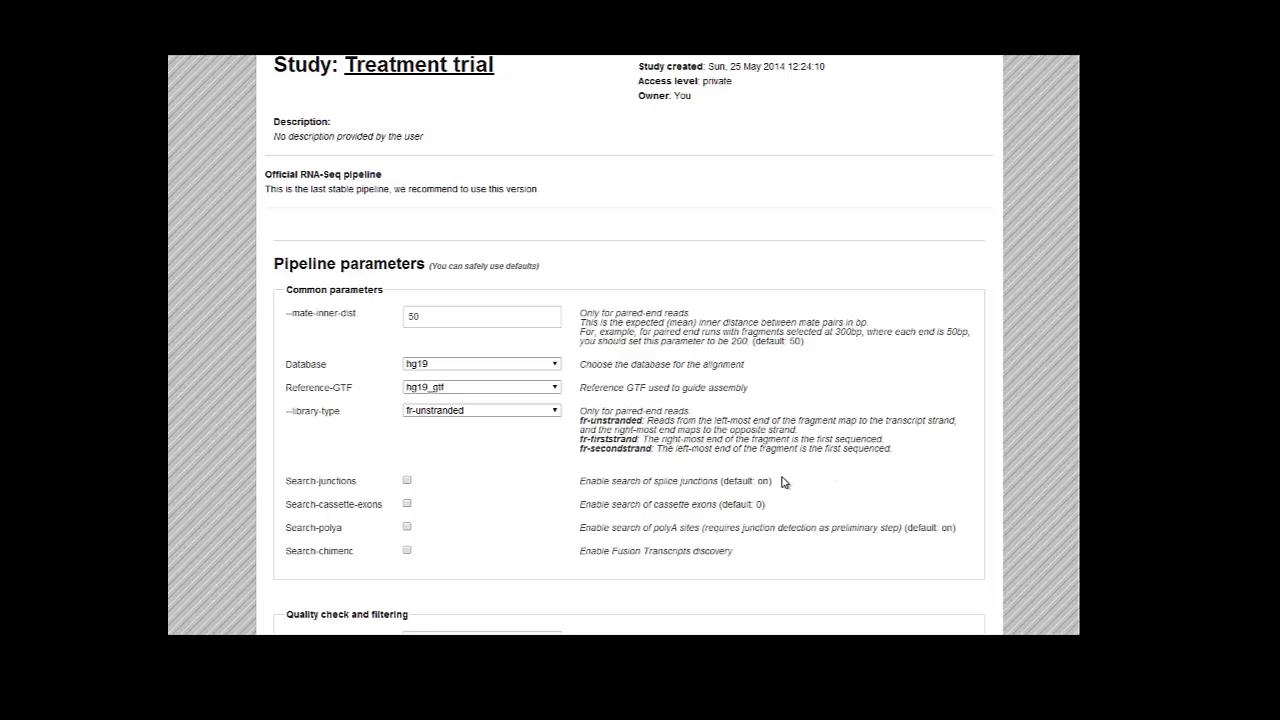
scroll("down", 3)
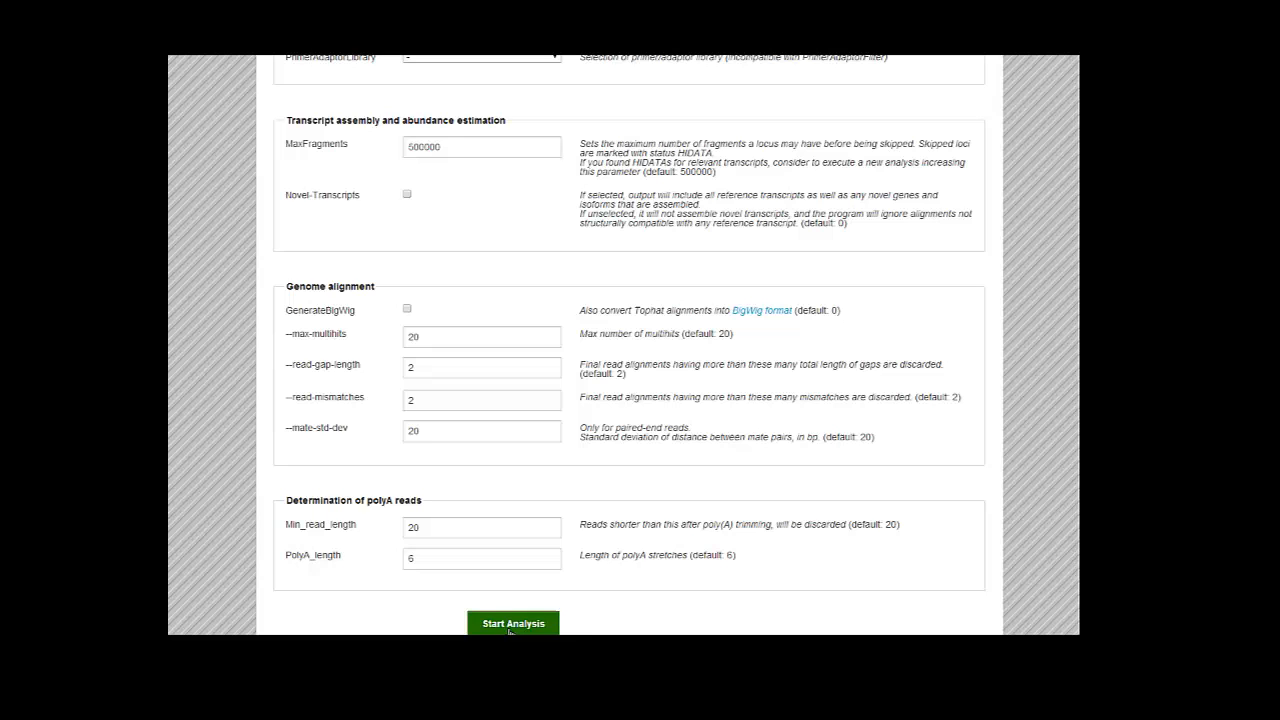
mouse_move(684, 494)
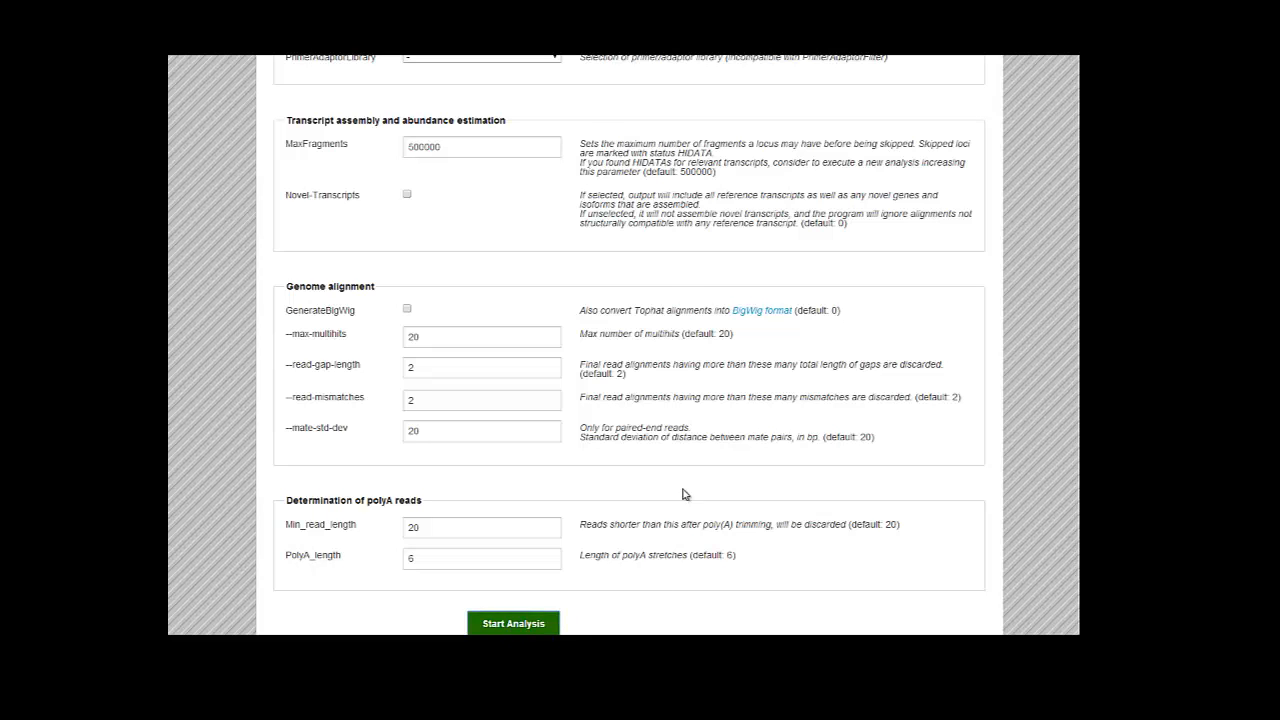
left_click(512, 622)
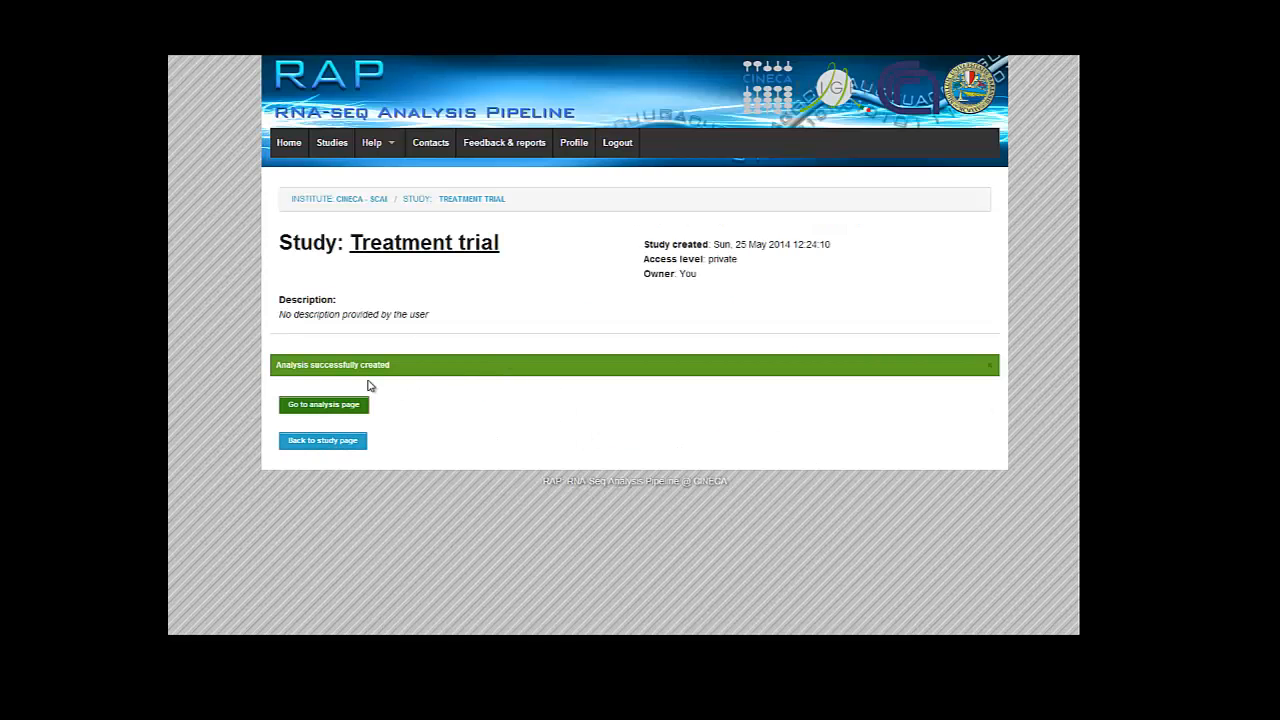
mouse_move(352, 410)
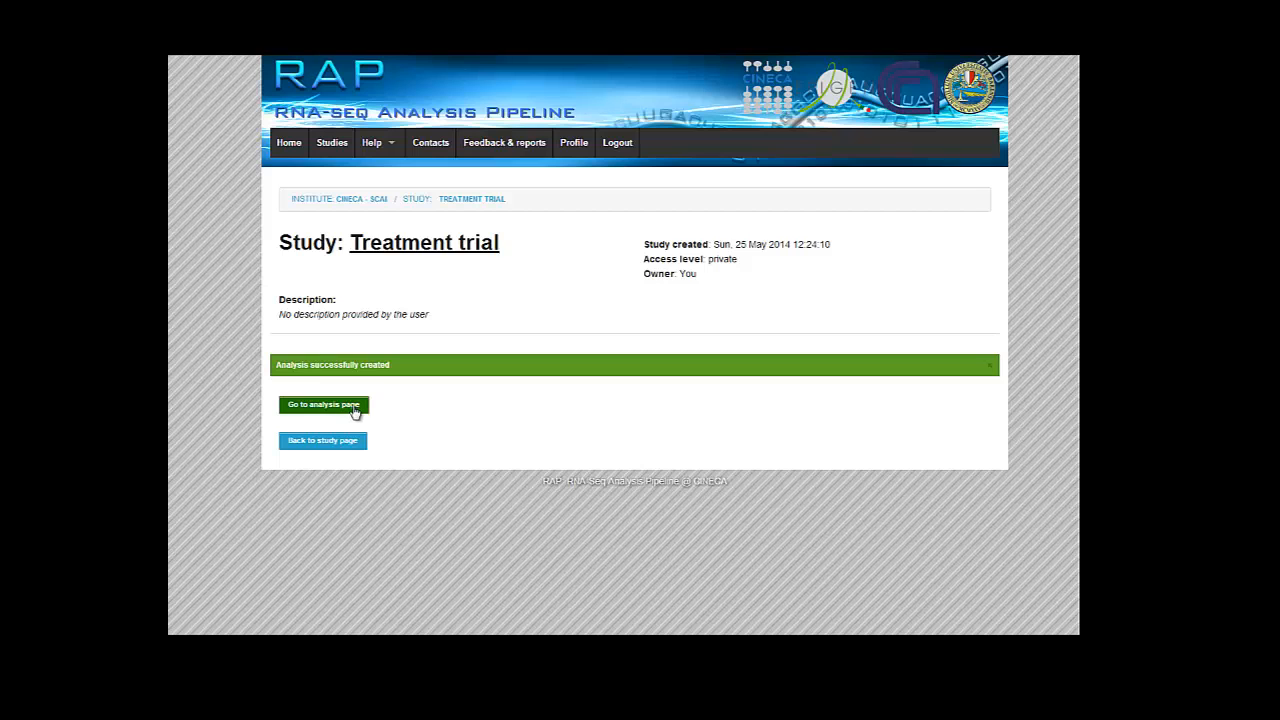
left_click(324, 404)
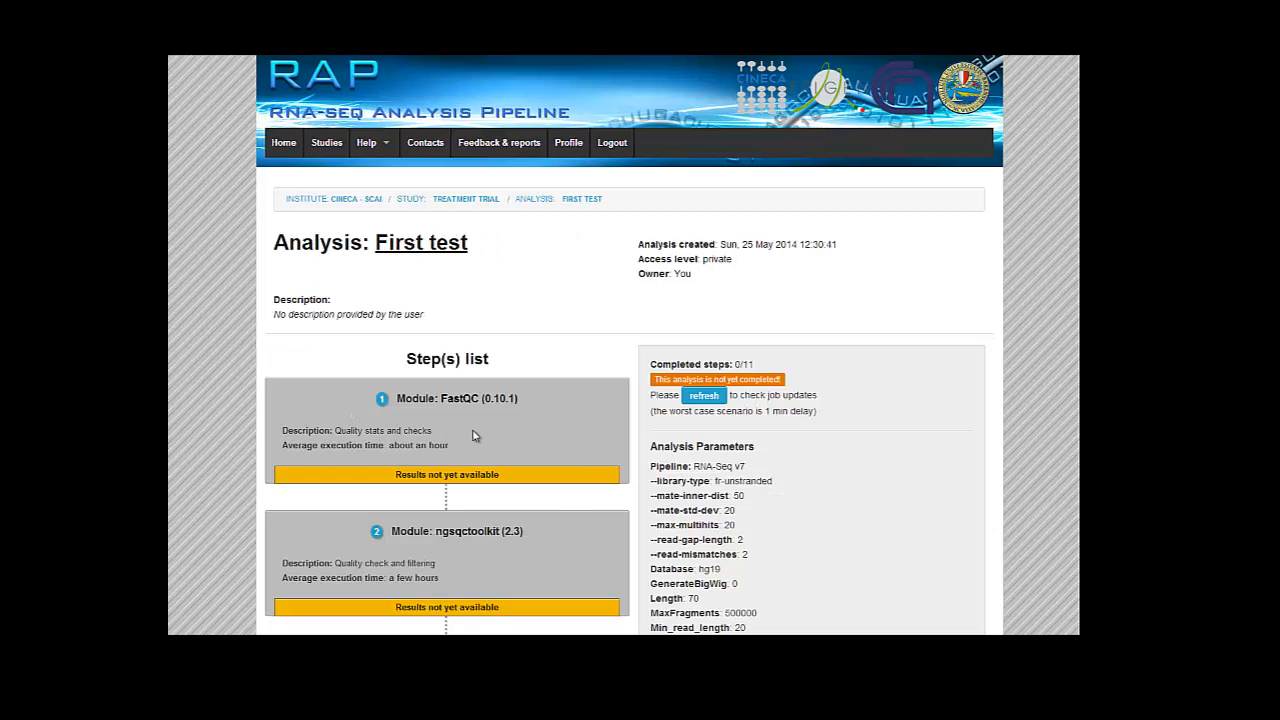
scroll("down", 3)
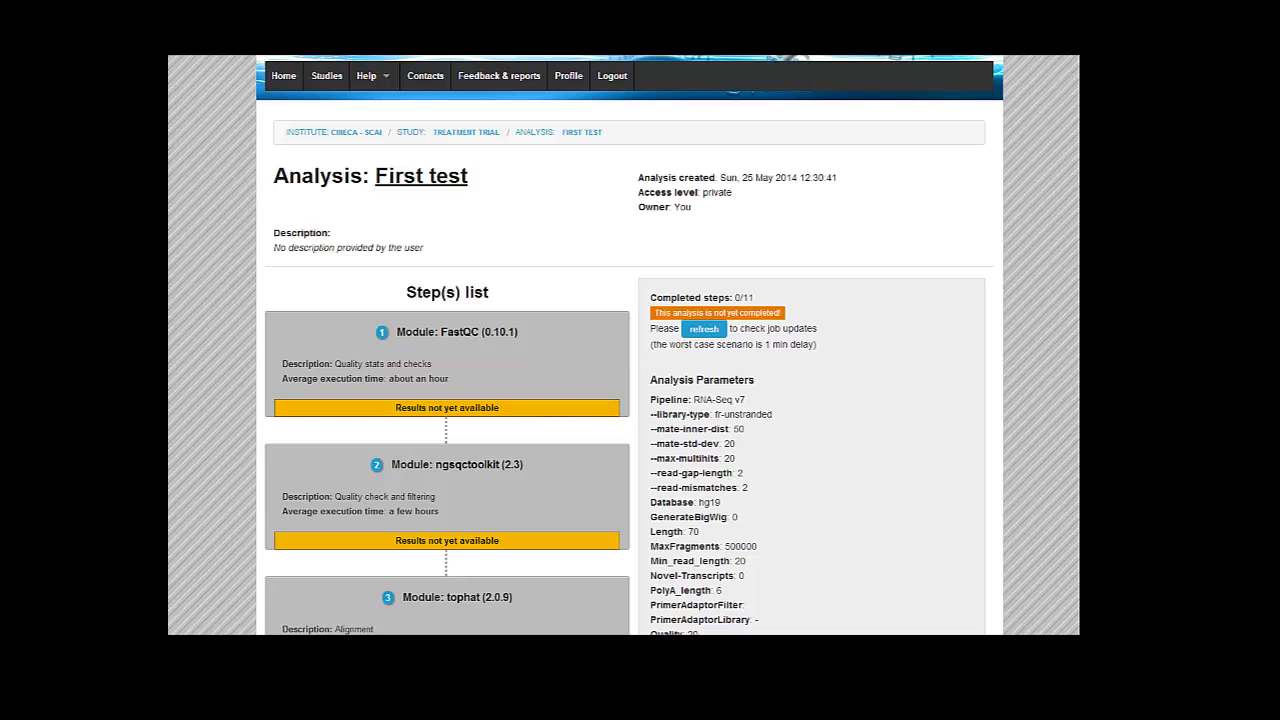
mouse_move(560, 352)
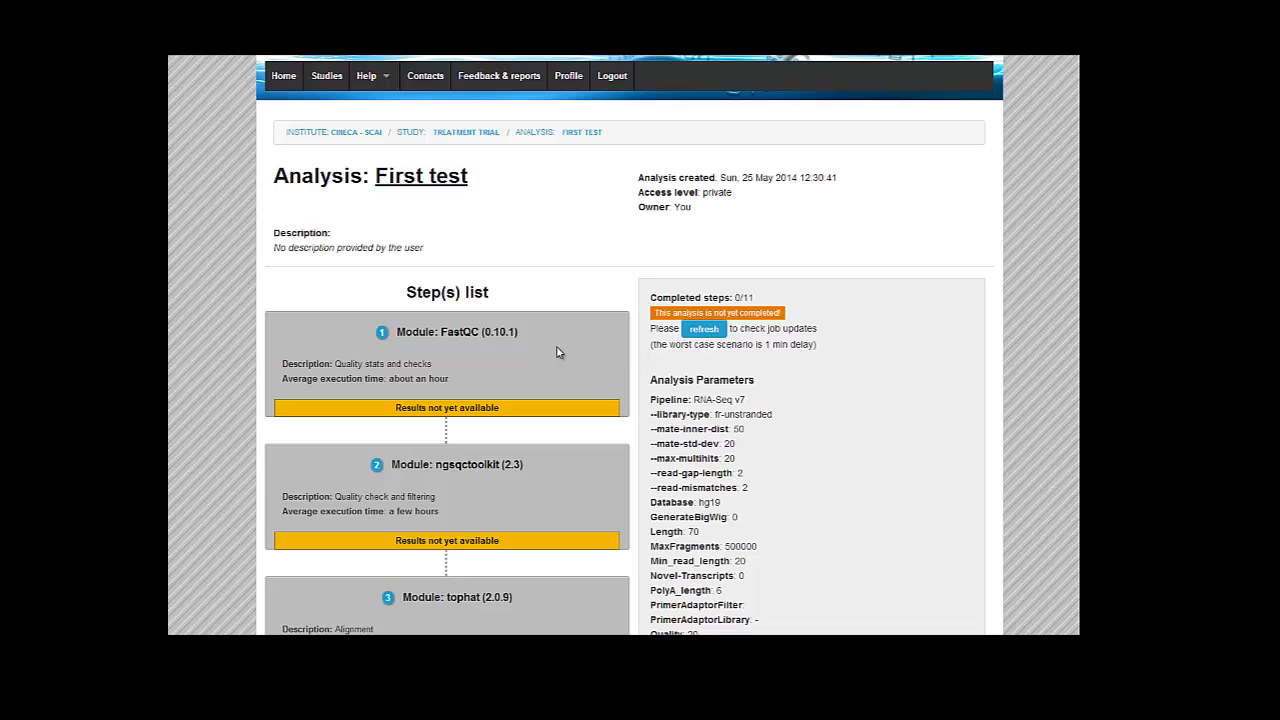
mouse_move(584, 484)
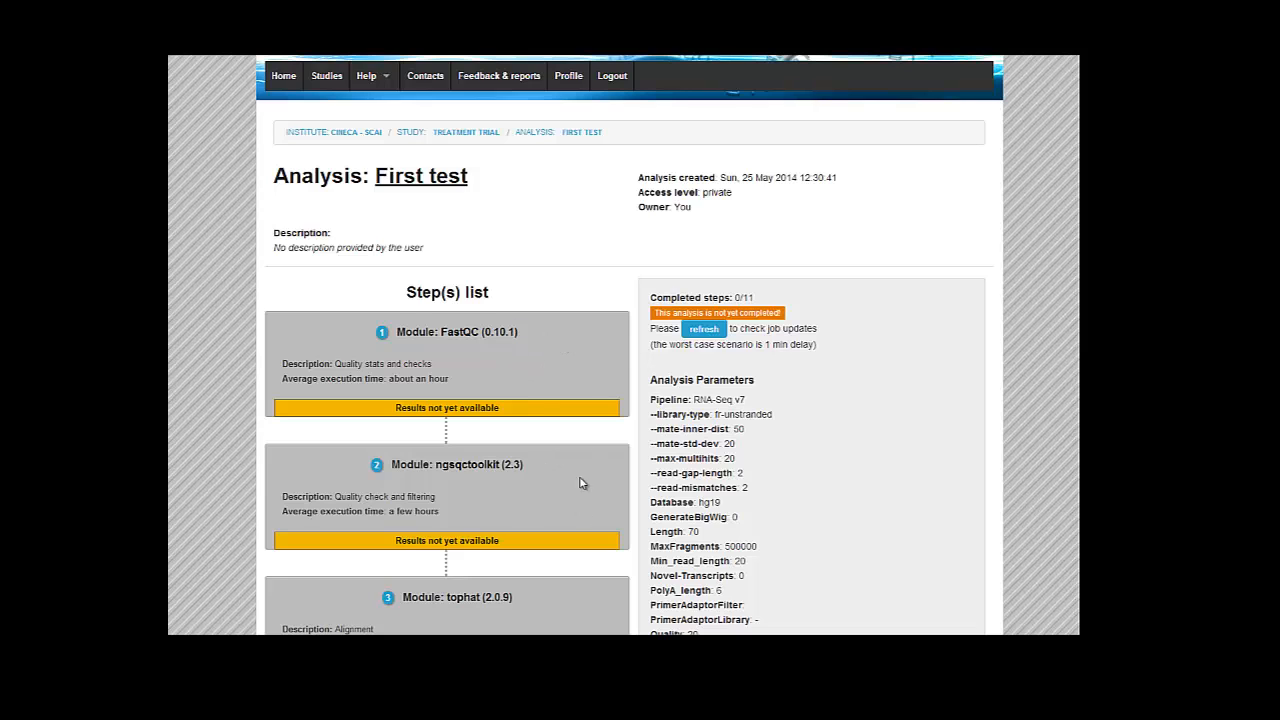
scroll("down", 3)
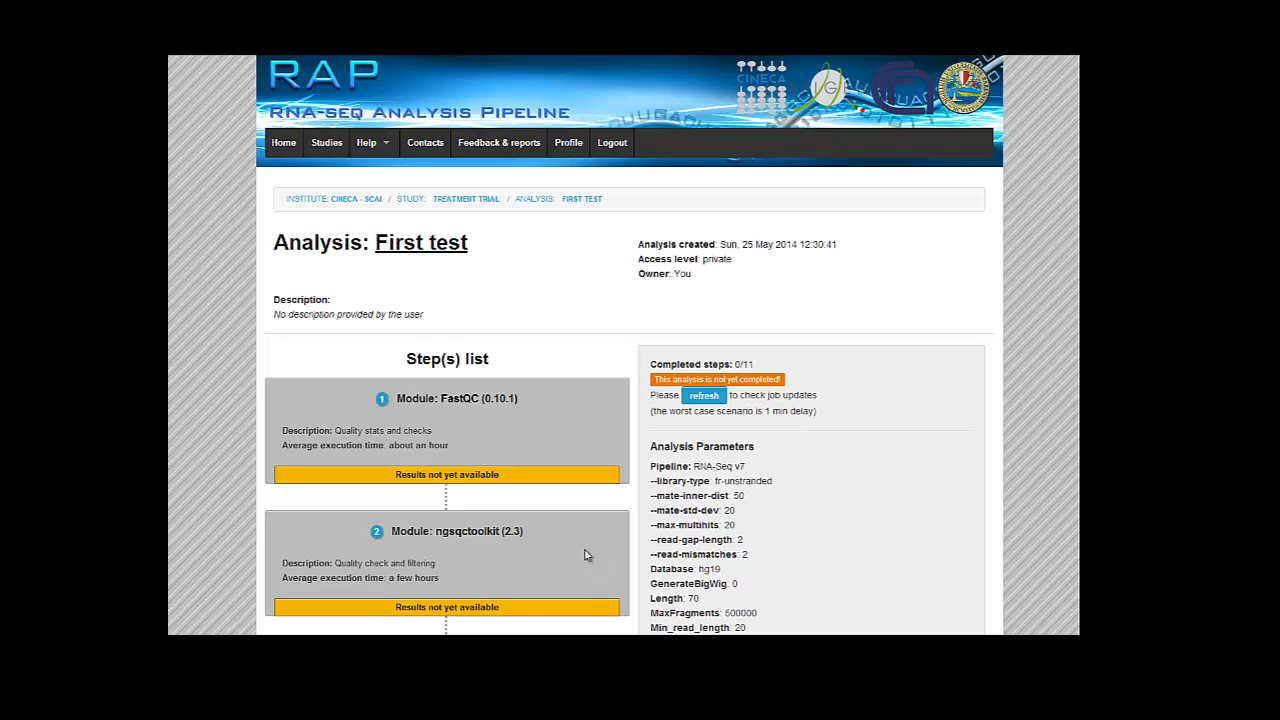
mouse_move(560, 514)
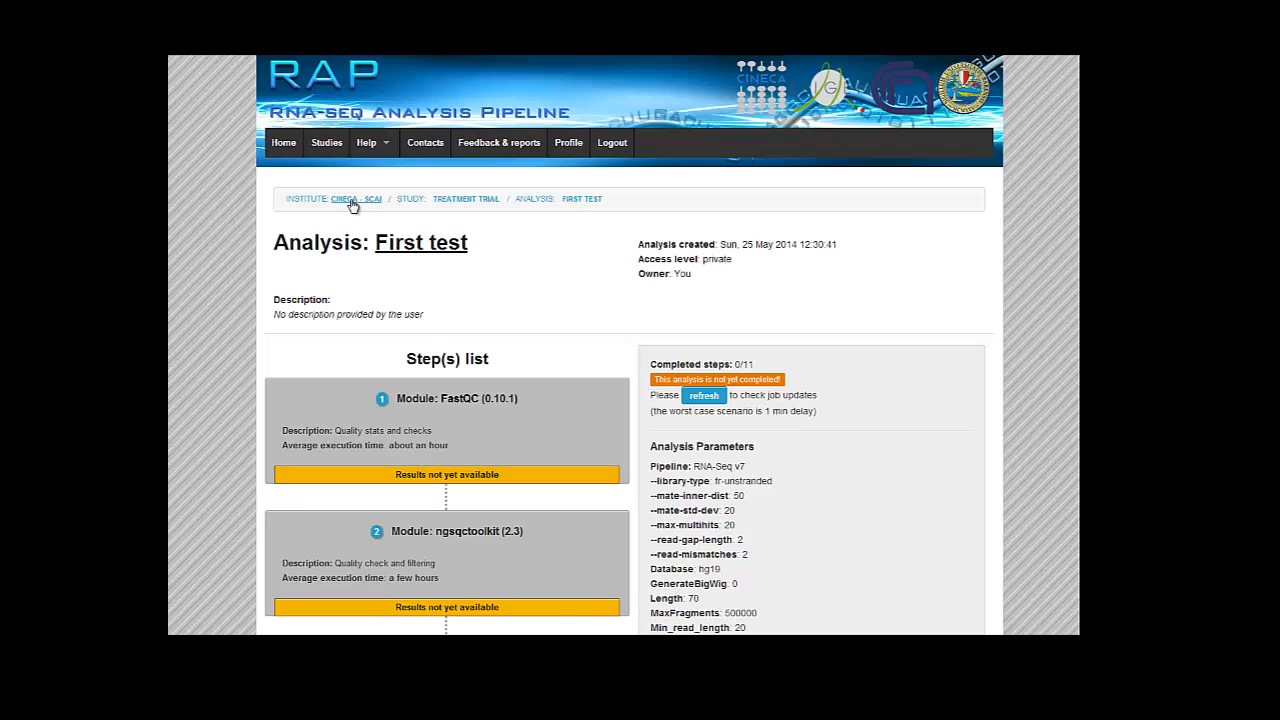
From the Study archive, enter Human BodyMap 2.0 and its BodyMap tissues analysis.
left_click(326, 142)
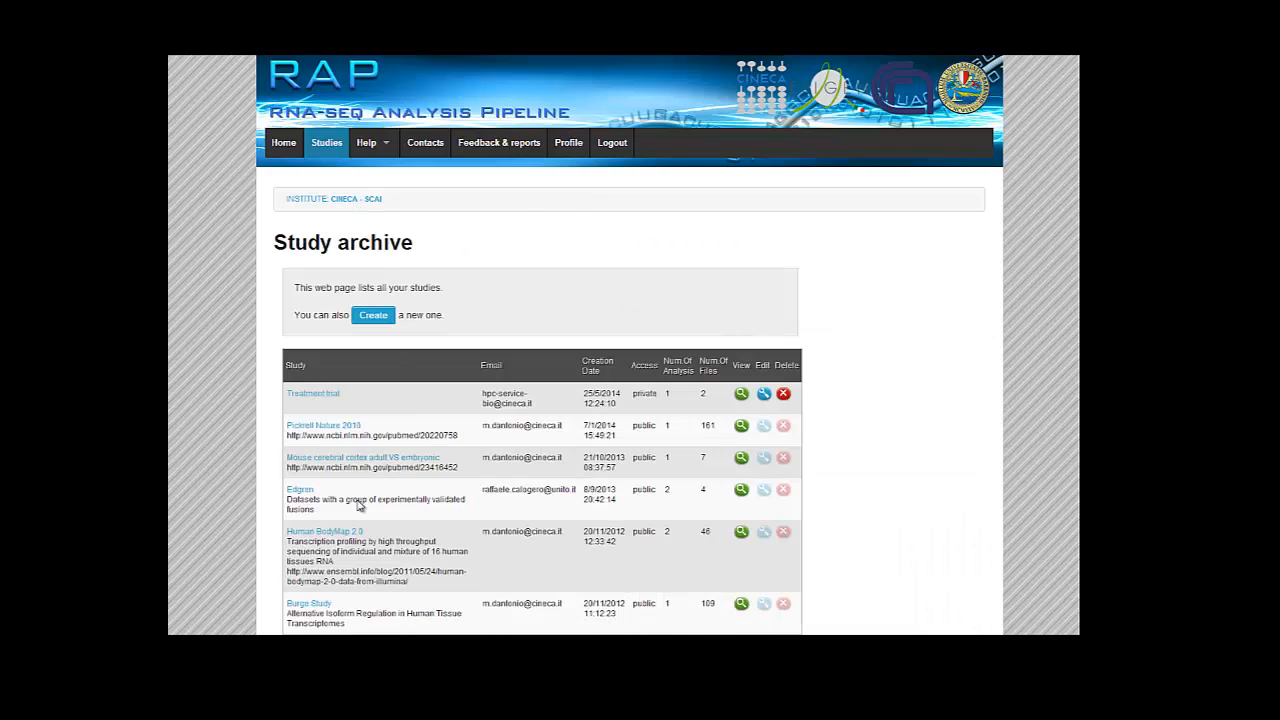
left_click(324, 532)
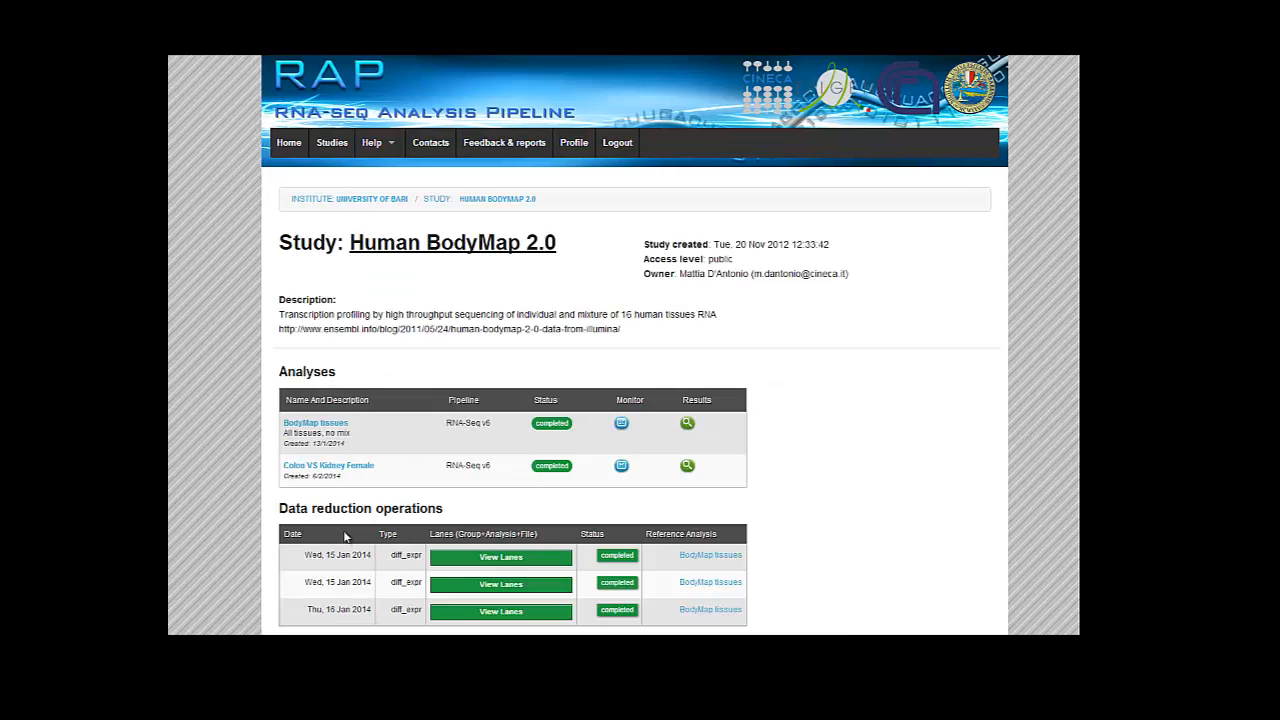
mouse_move(344, 424)
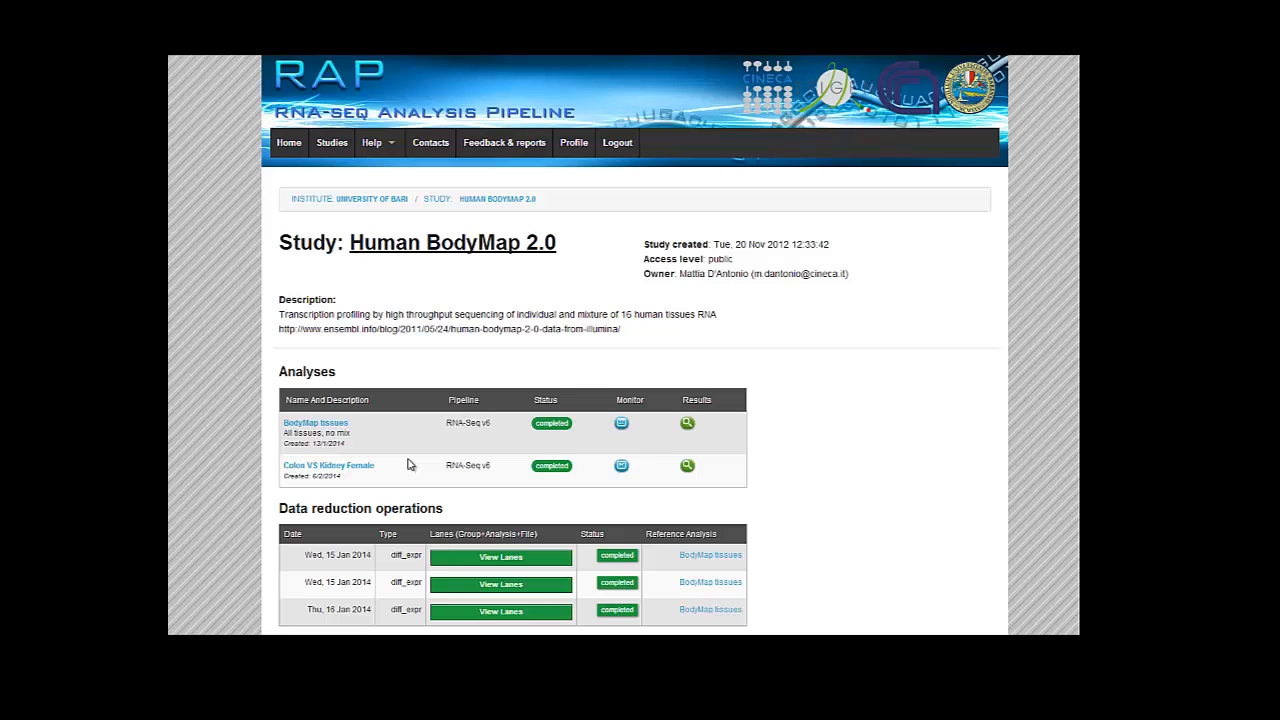
left_click(316, 422)
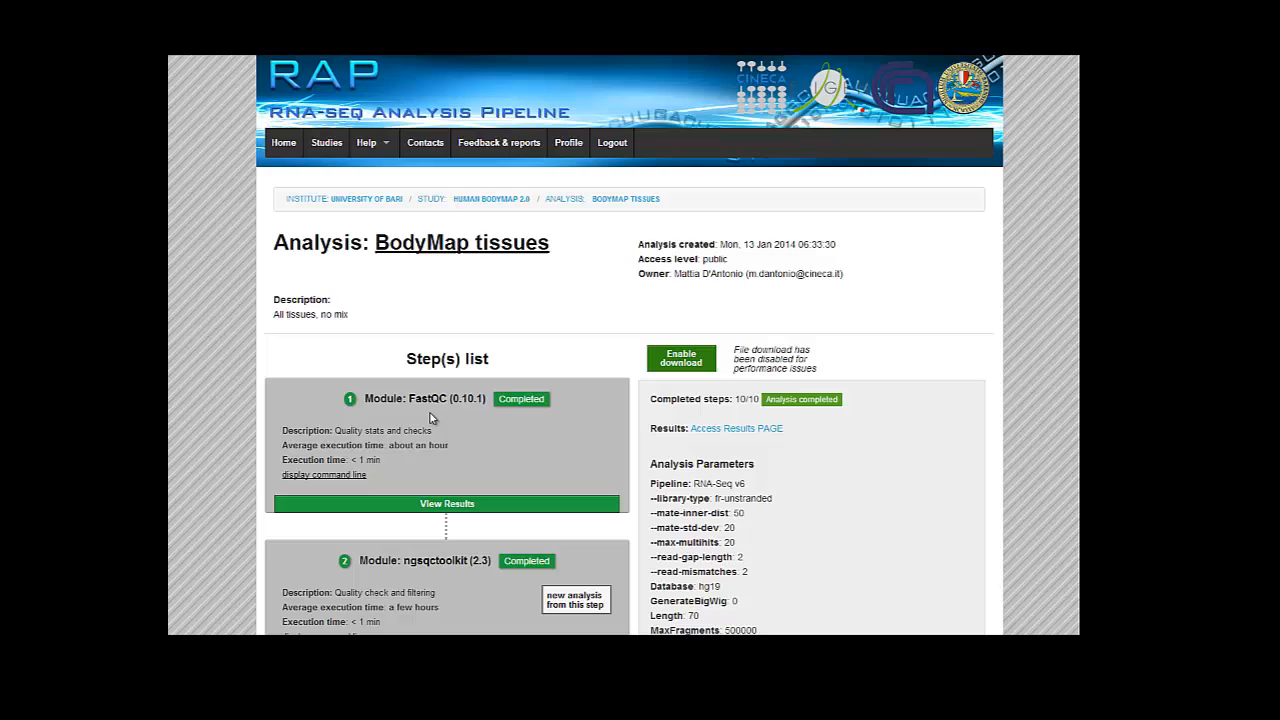
scroll("down", 3)
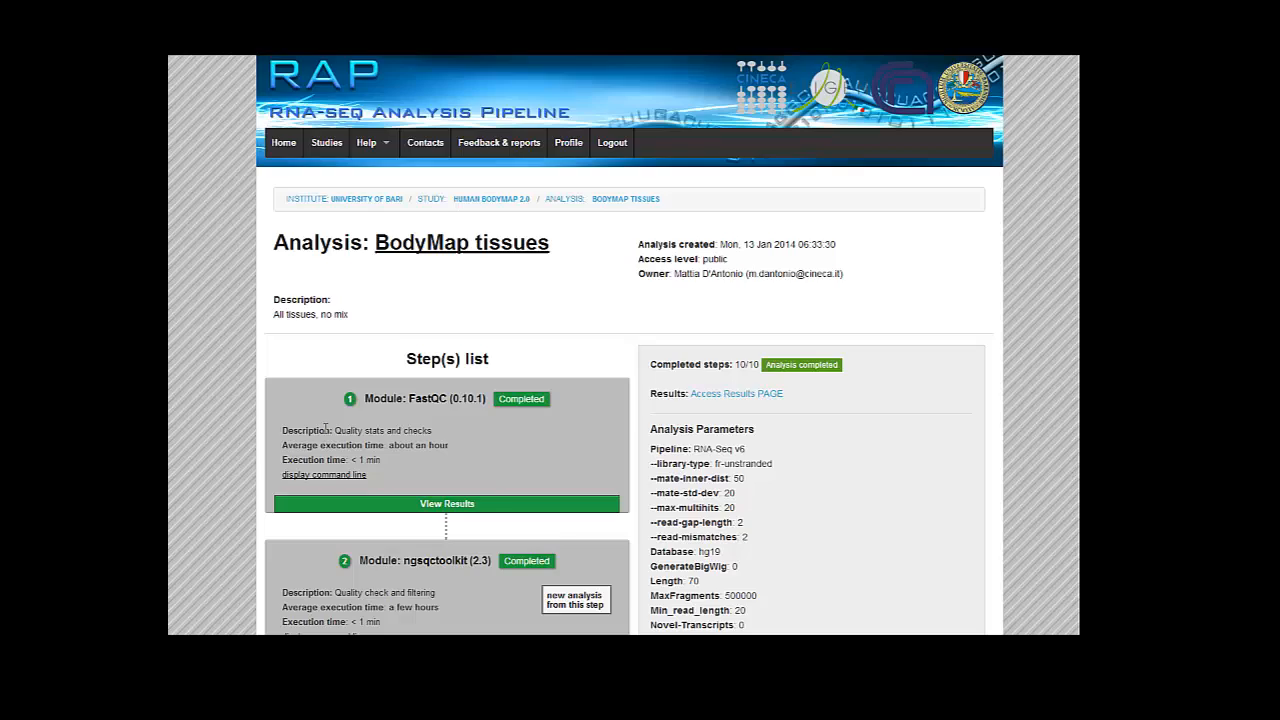
scroll("down", 3)
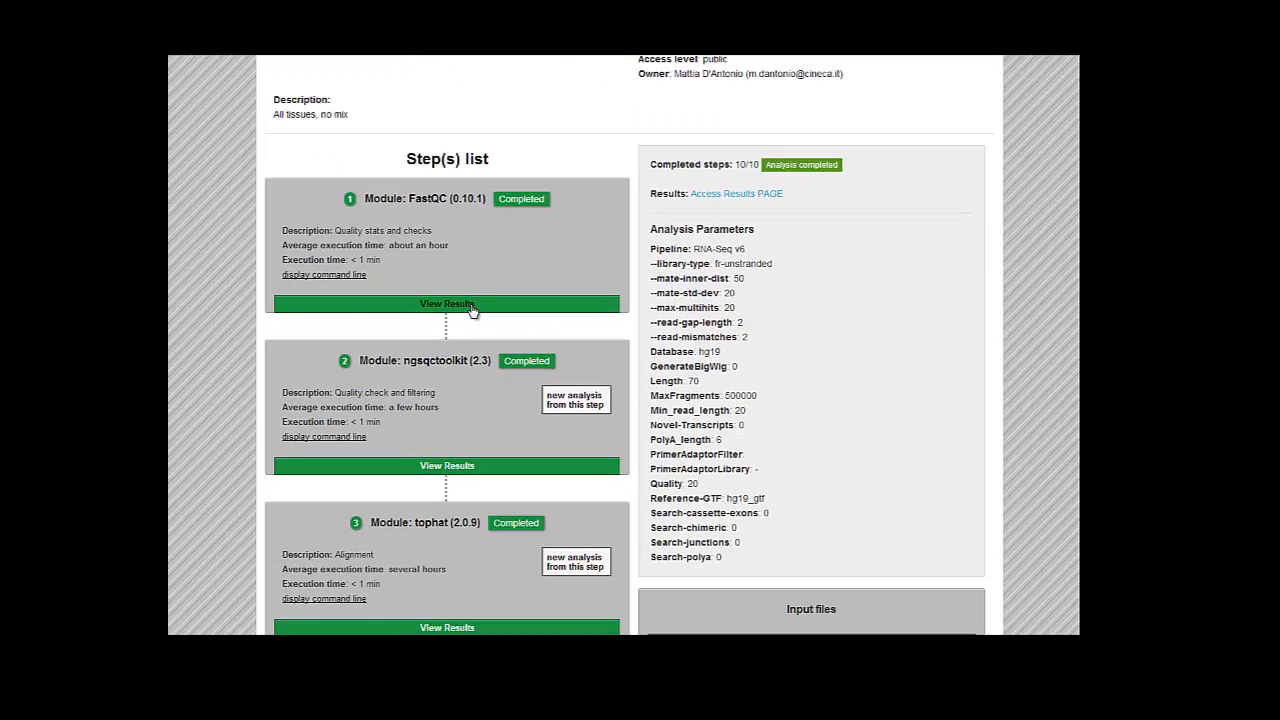
left_click(448, 304)
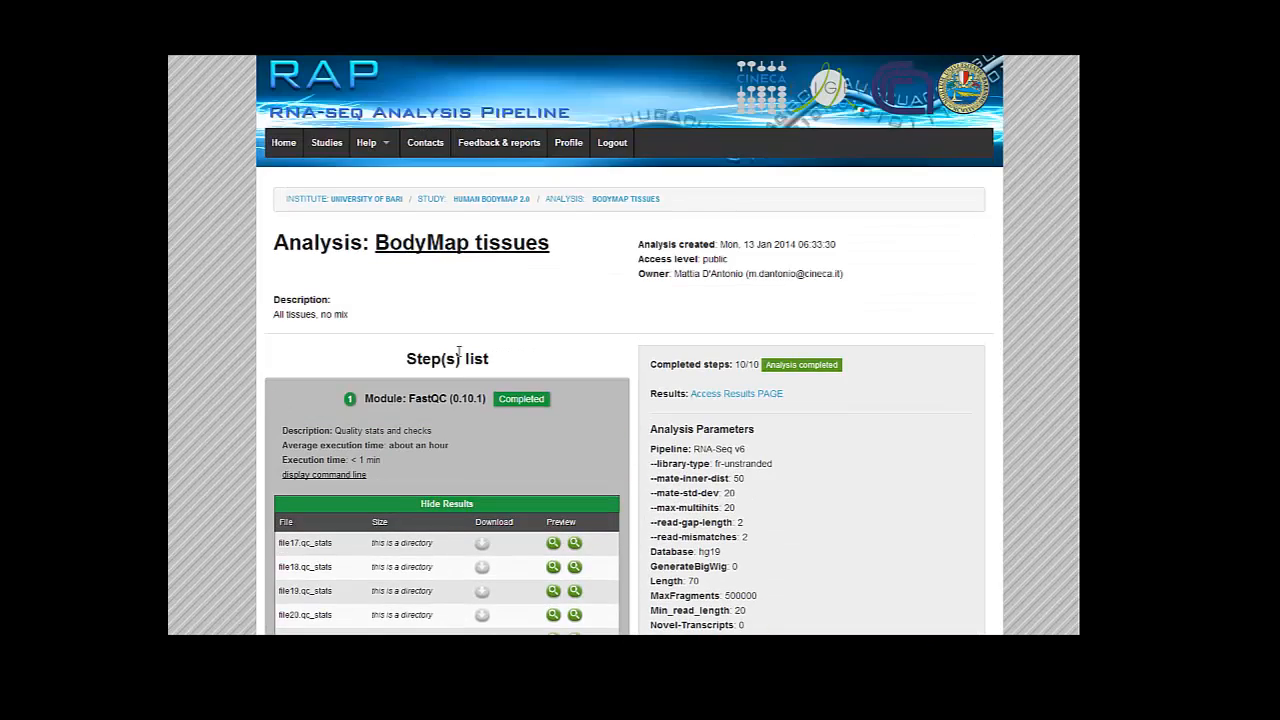
scroll("down", 3)
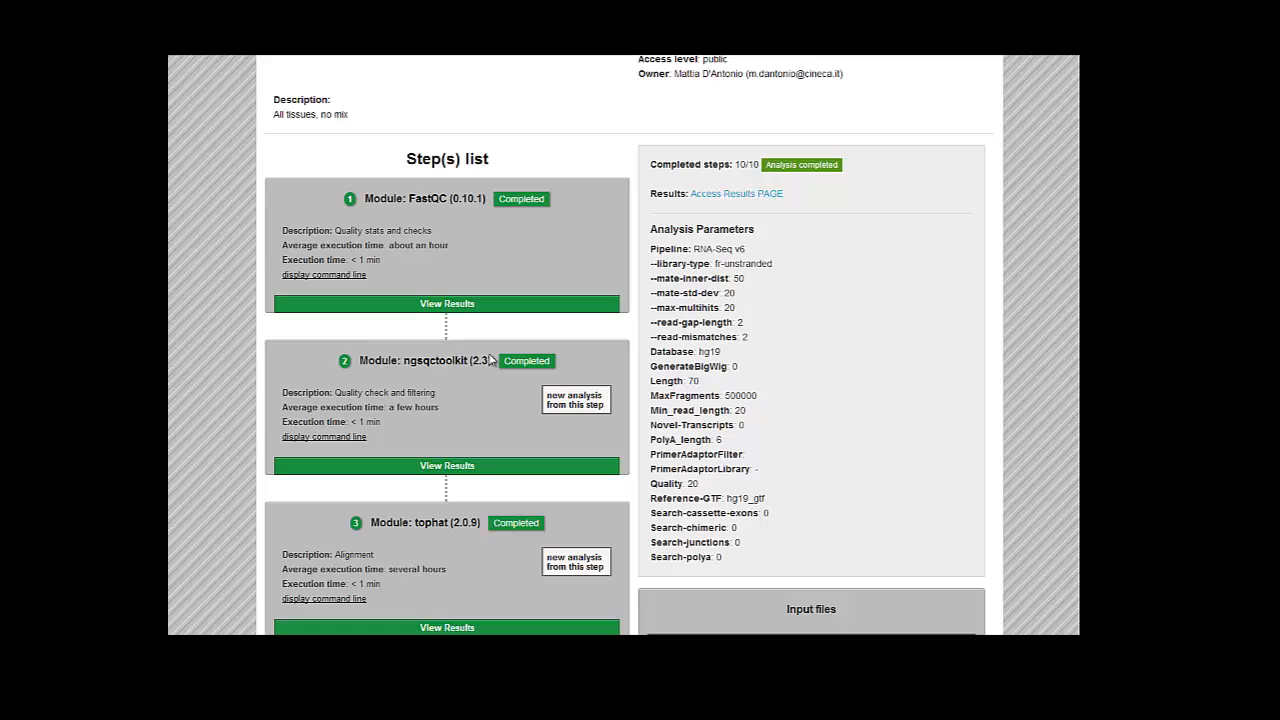
mouse_move(476, 322)
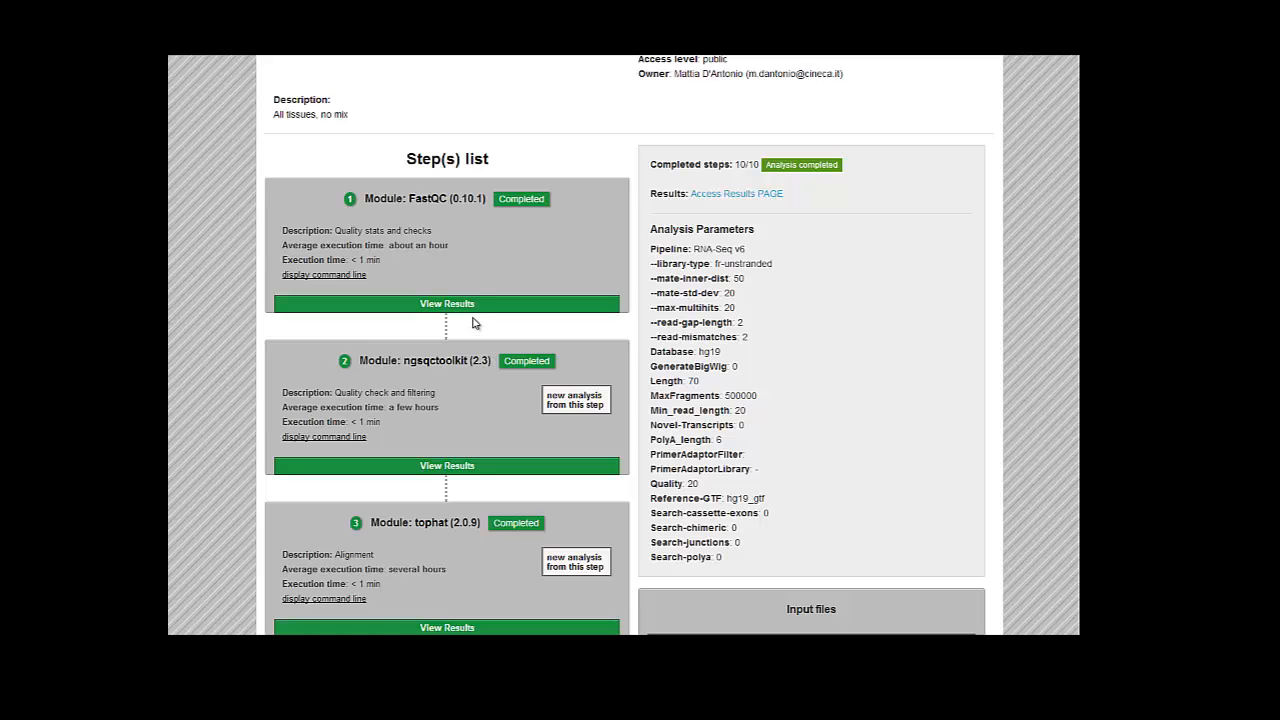
mouse_move(476, 310)
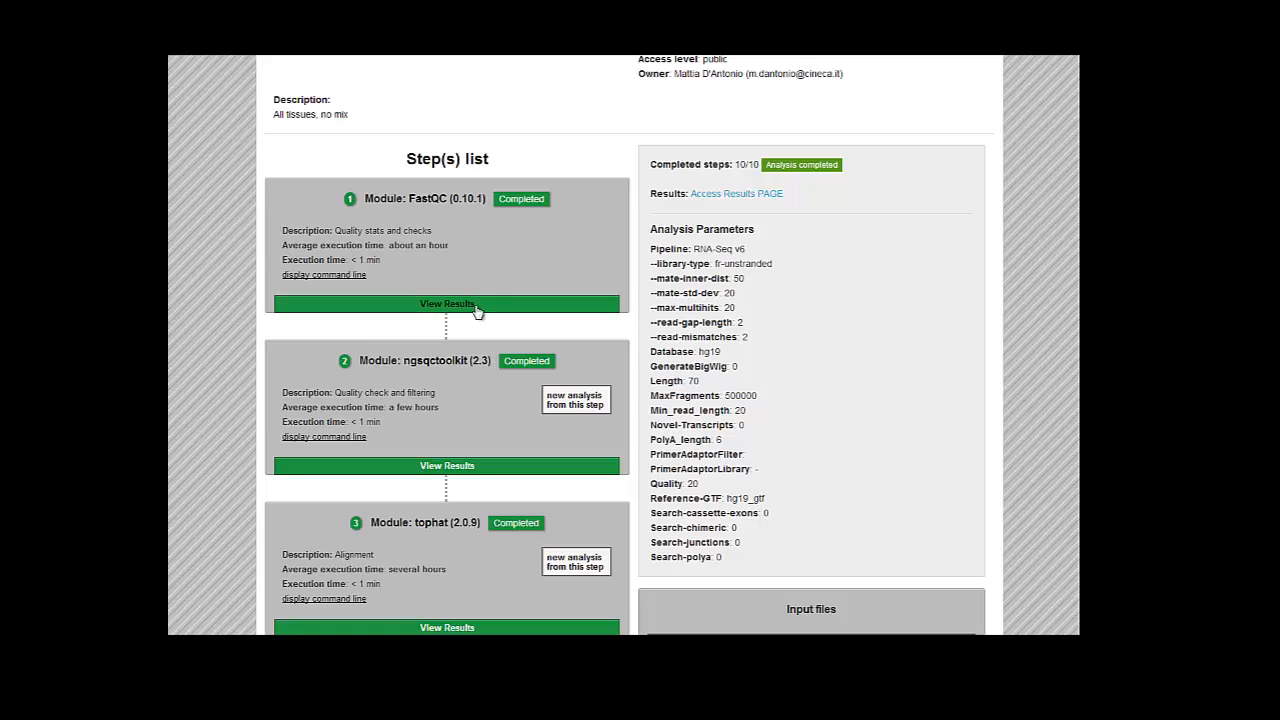
scroll("down", 3)
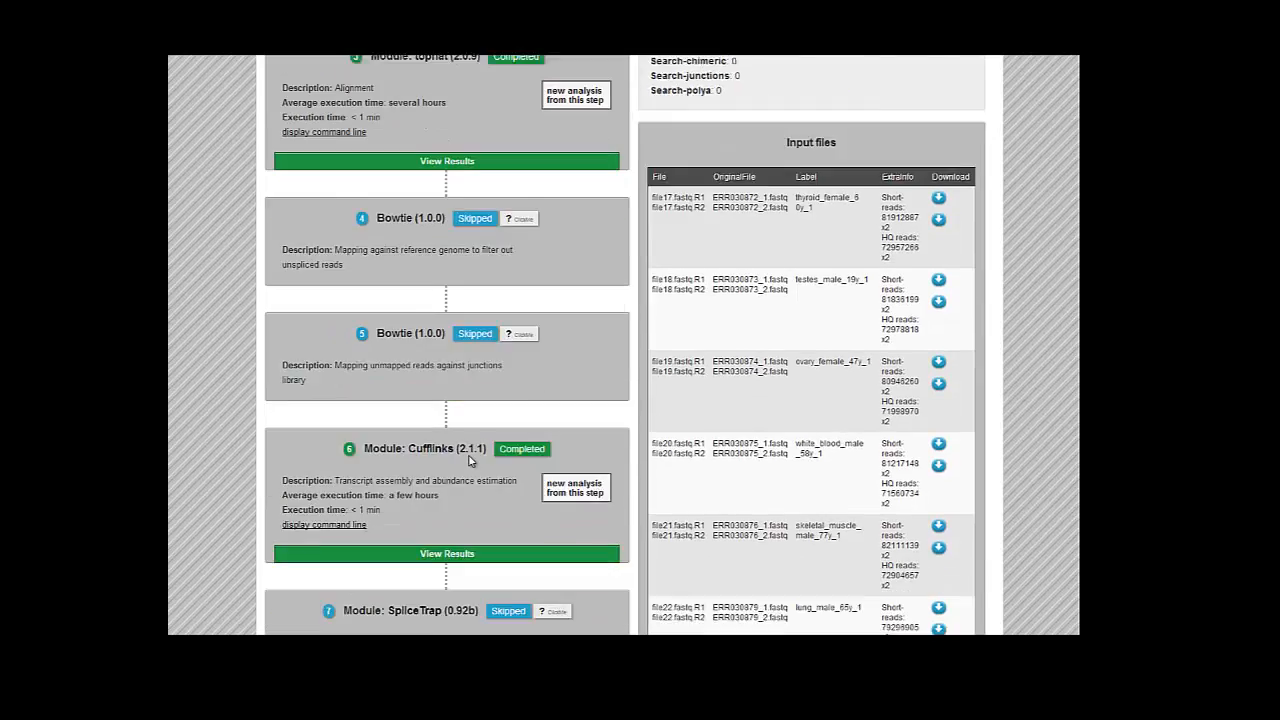
scroll("down", 3)
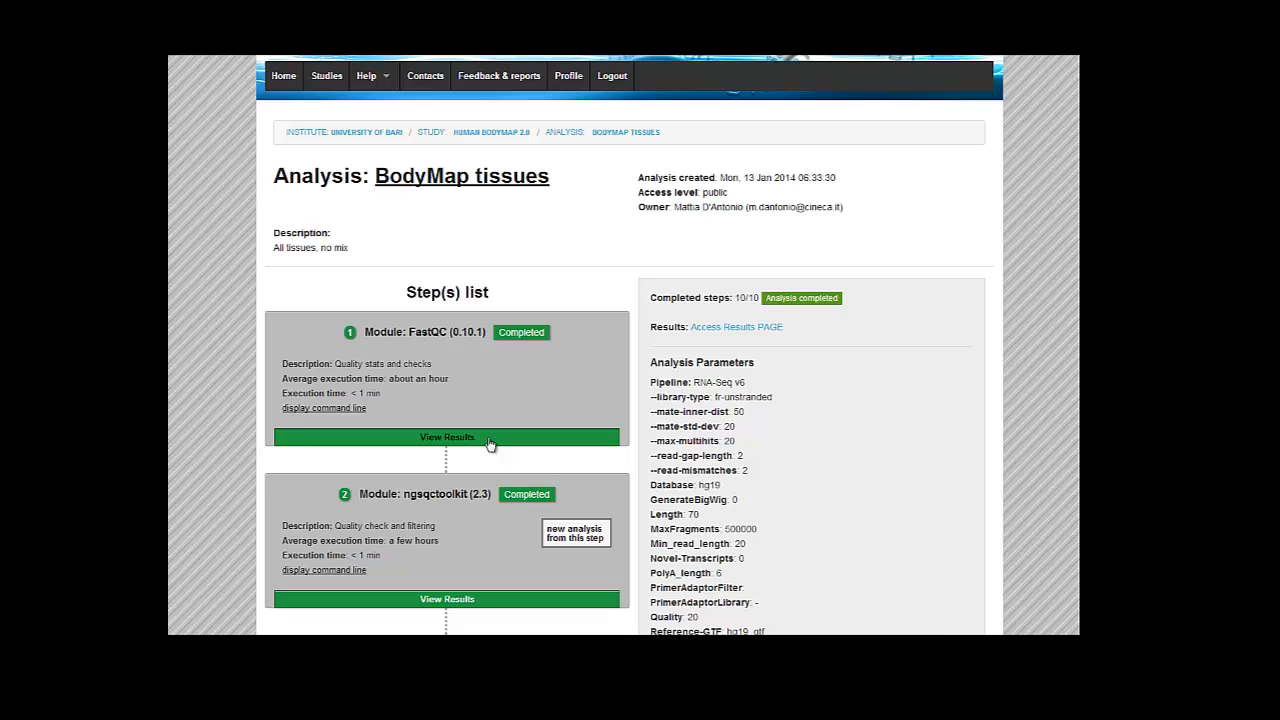
left_click(448, 436)
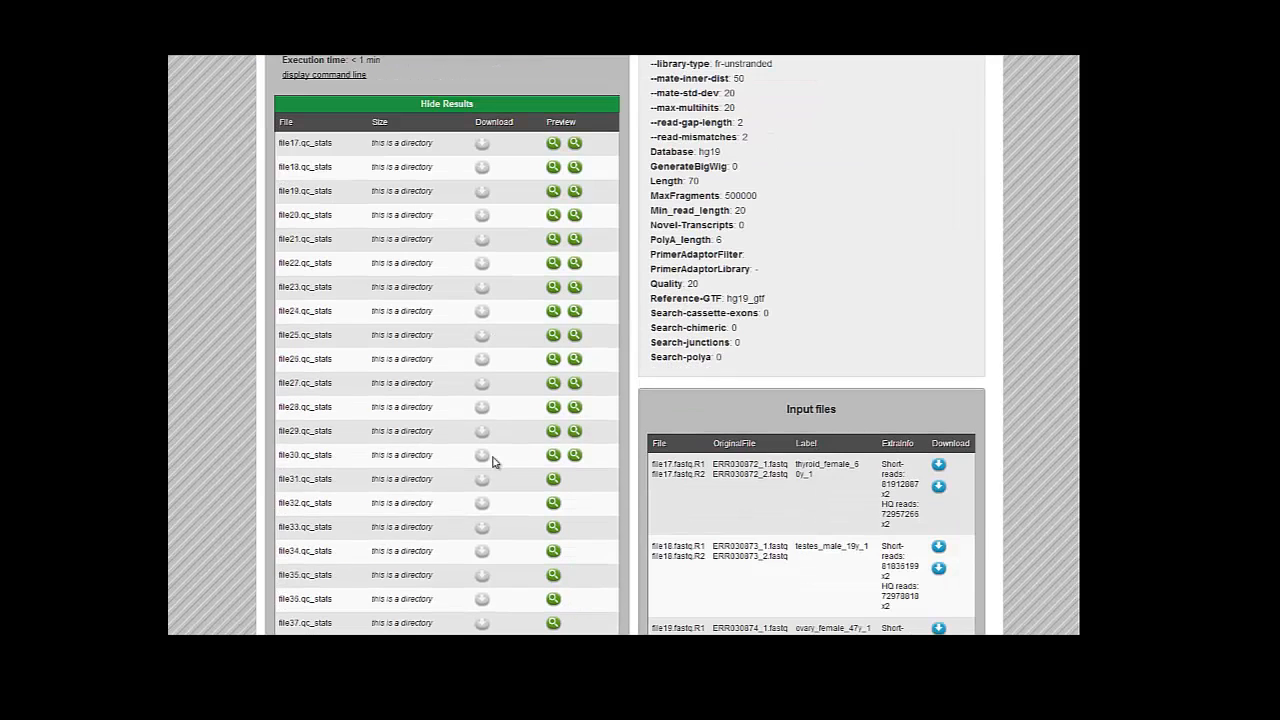
mouse_move(556, 492)
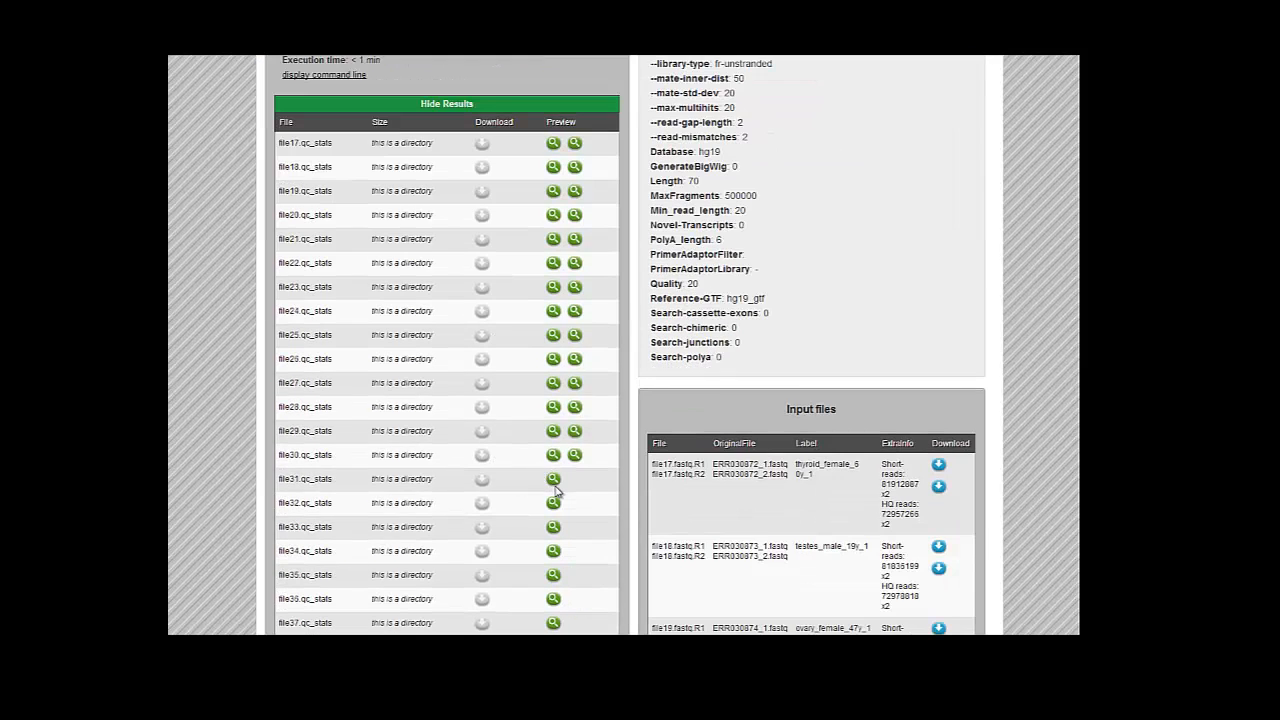
mouse_move(552, 480)
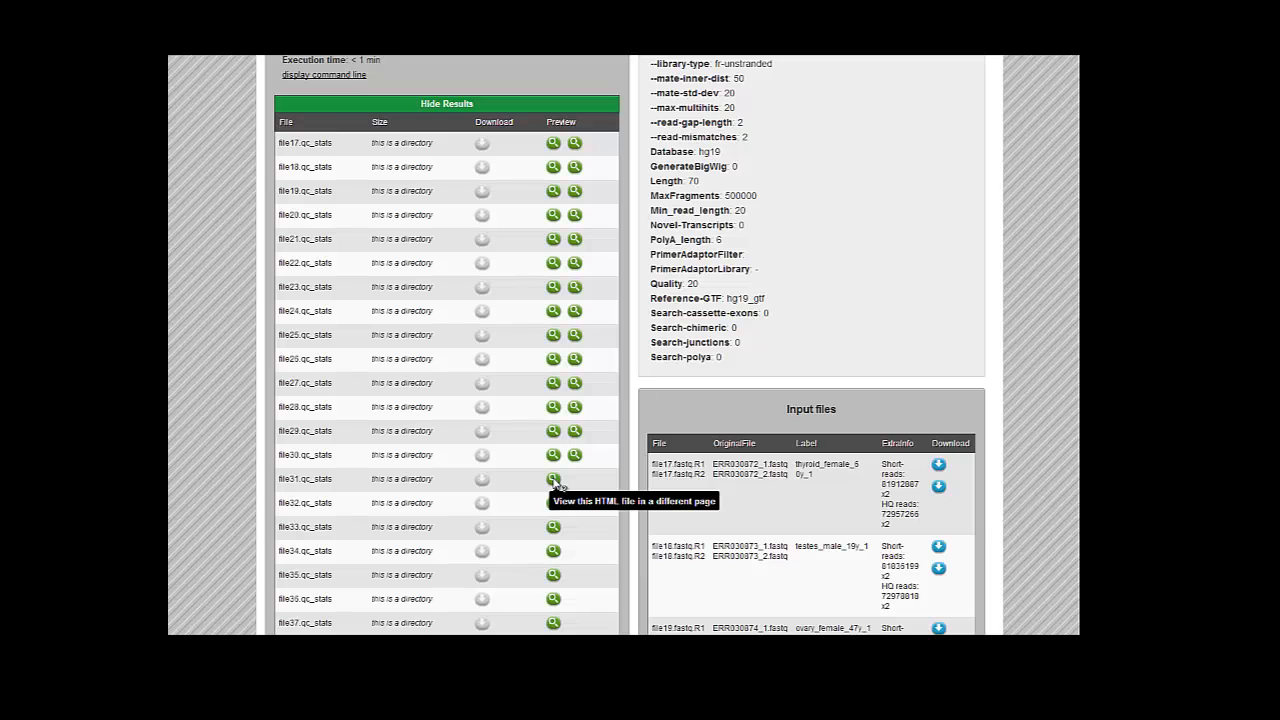
left_click(552, 480)
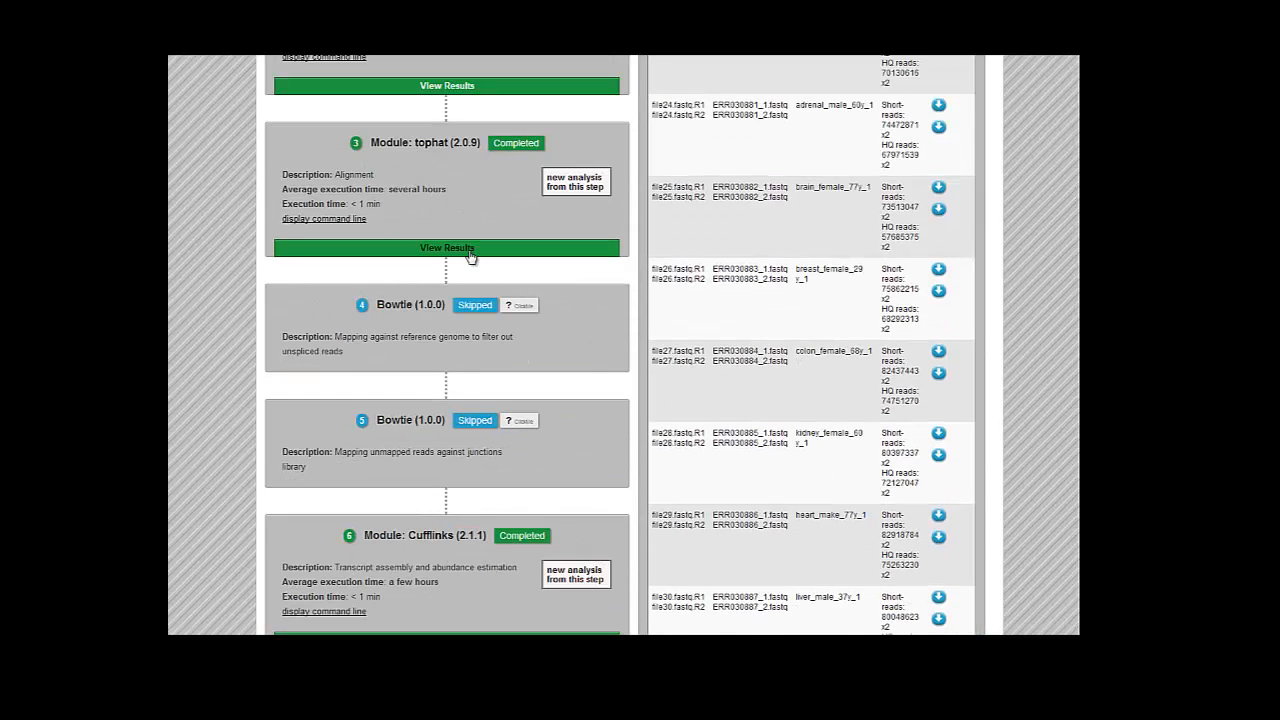
left_click(446, 248)
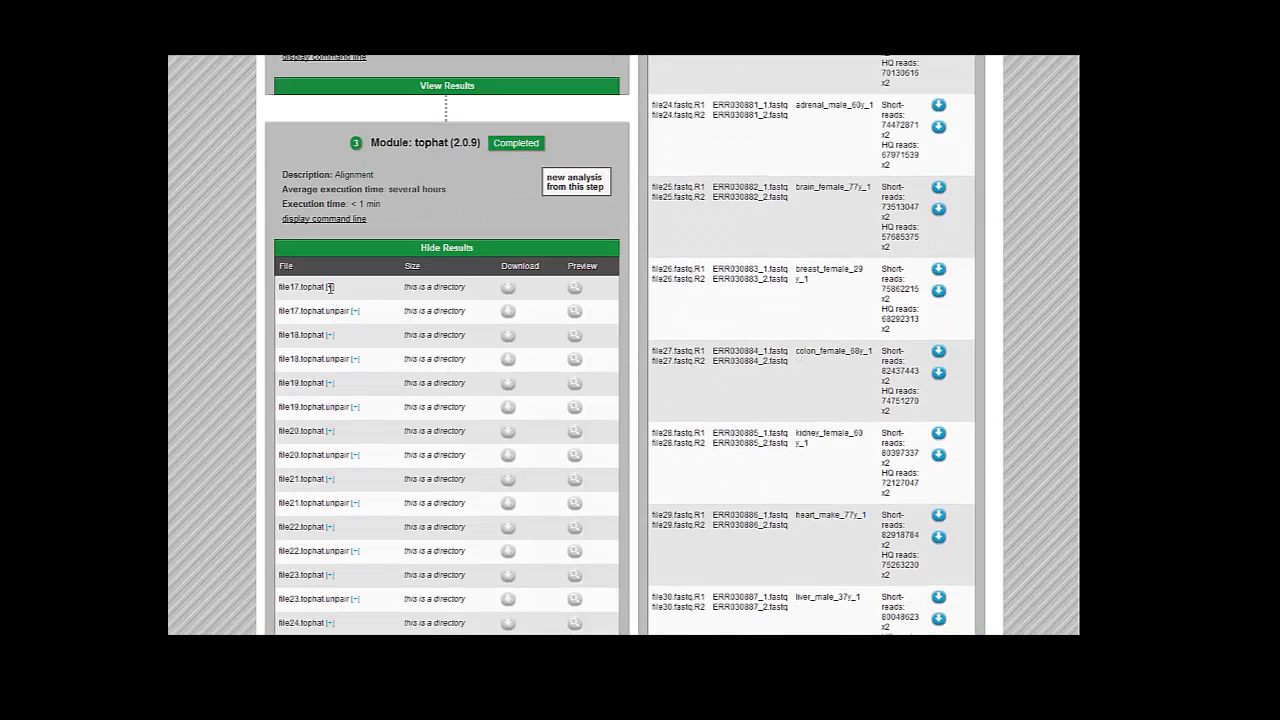
left_click(328, 288)
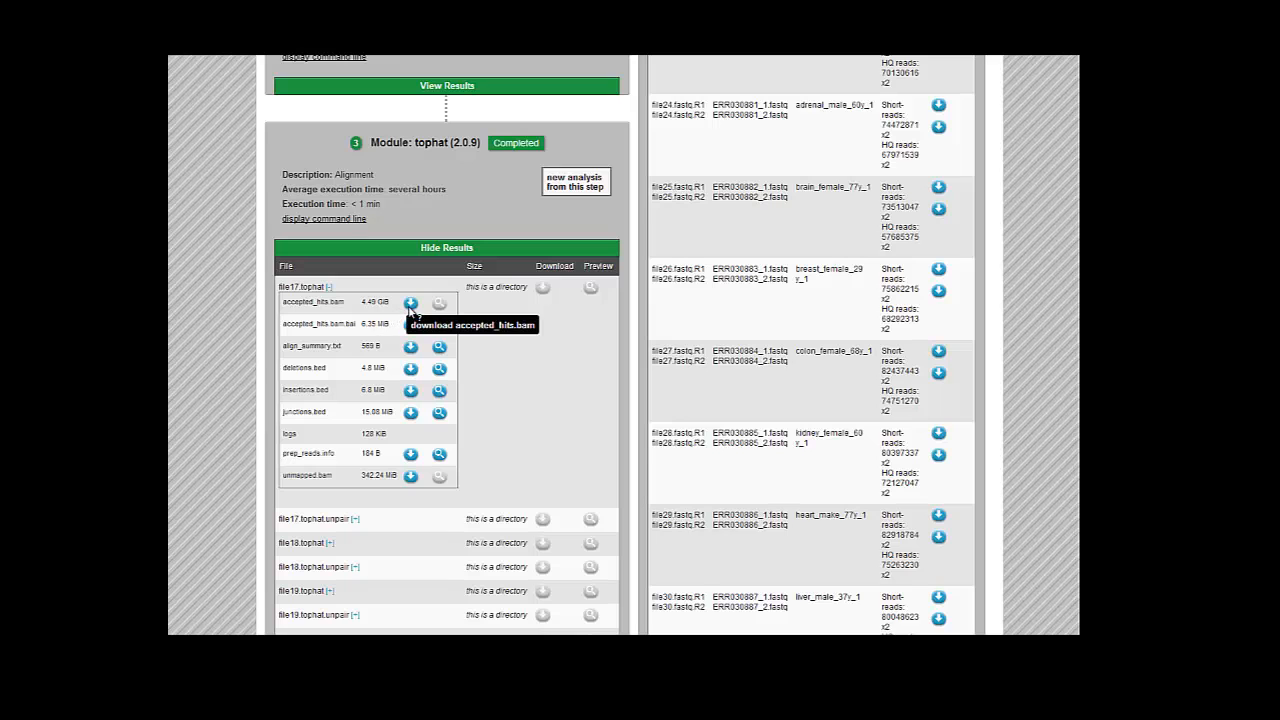
mouse_move(342, 366)
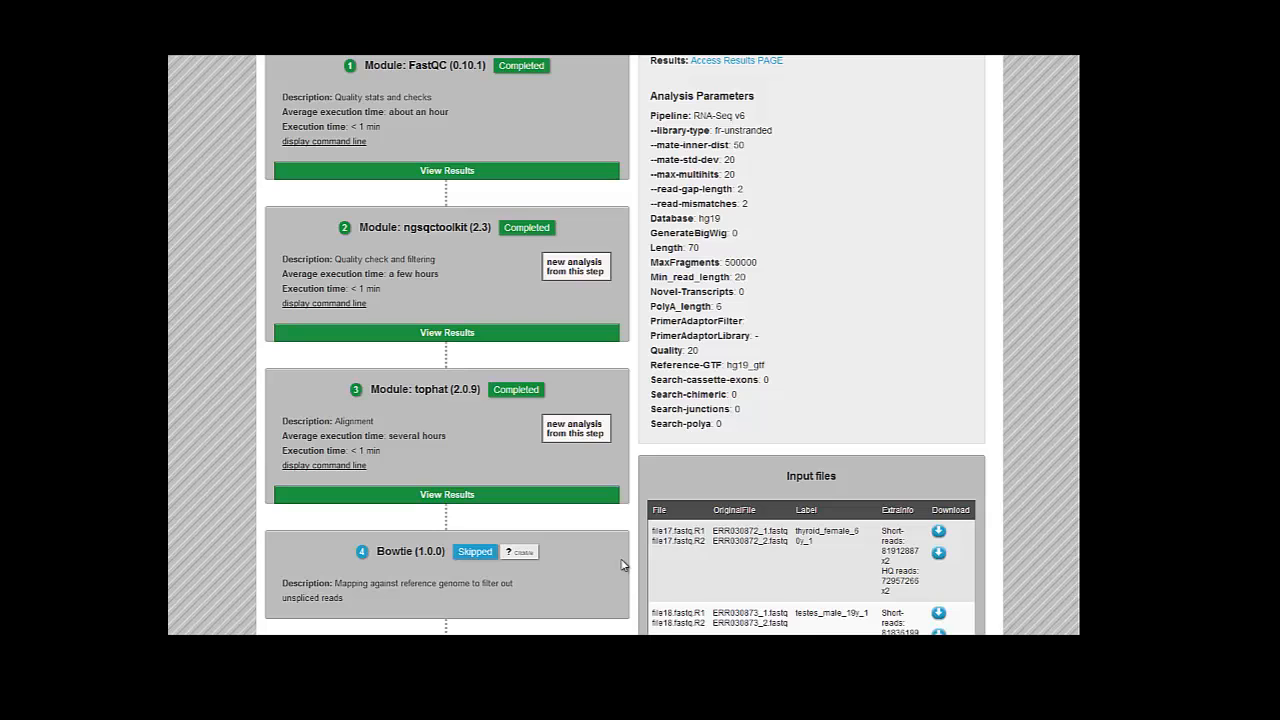
Navigate from the analysis page to the project's Contacts page.
scroll("down", 3)
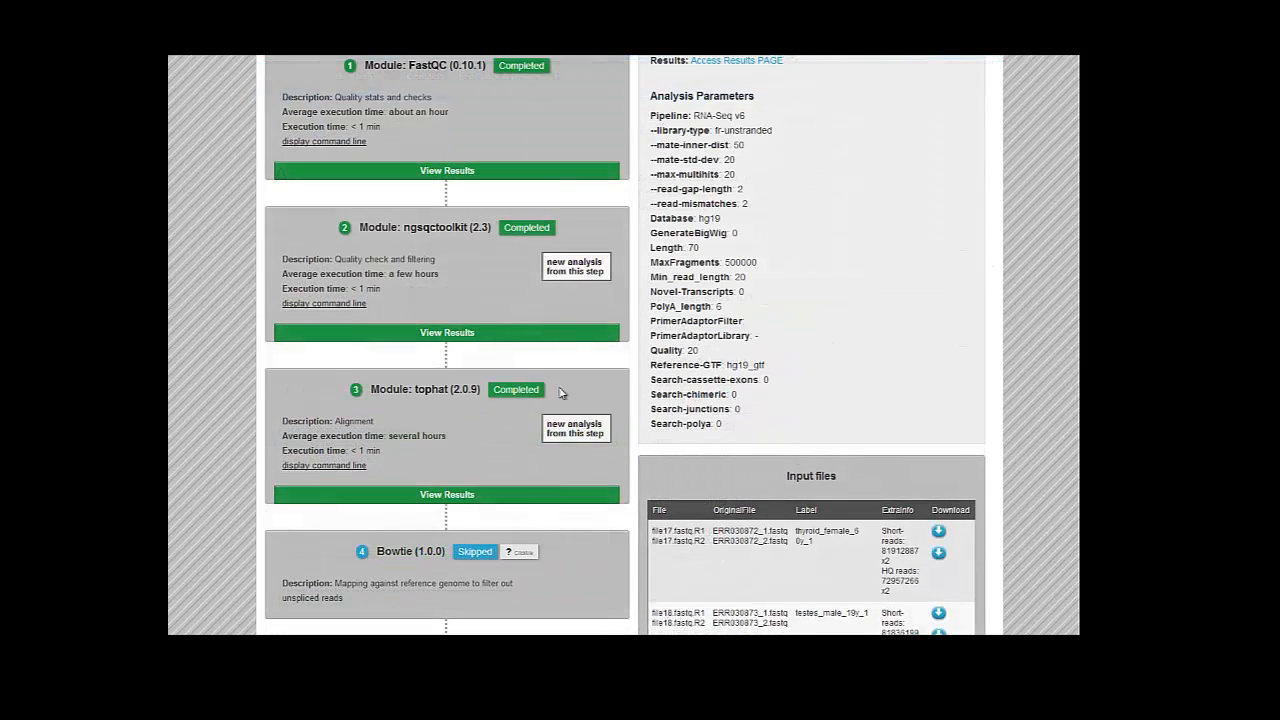
scroll("down", 3)
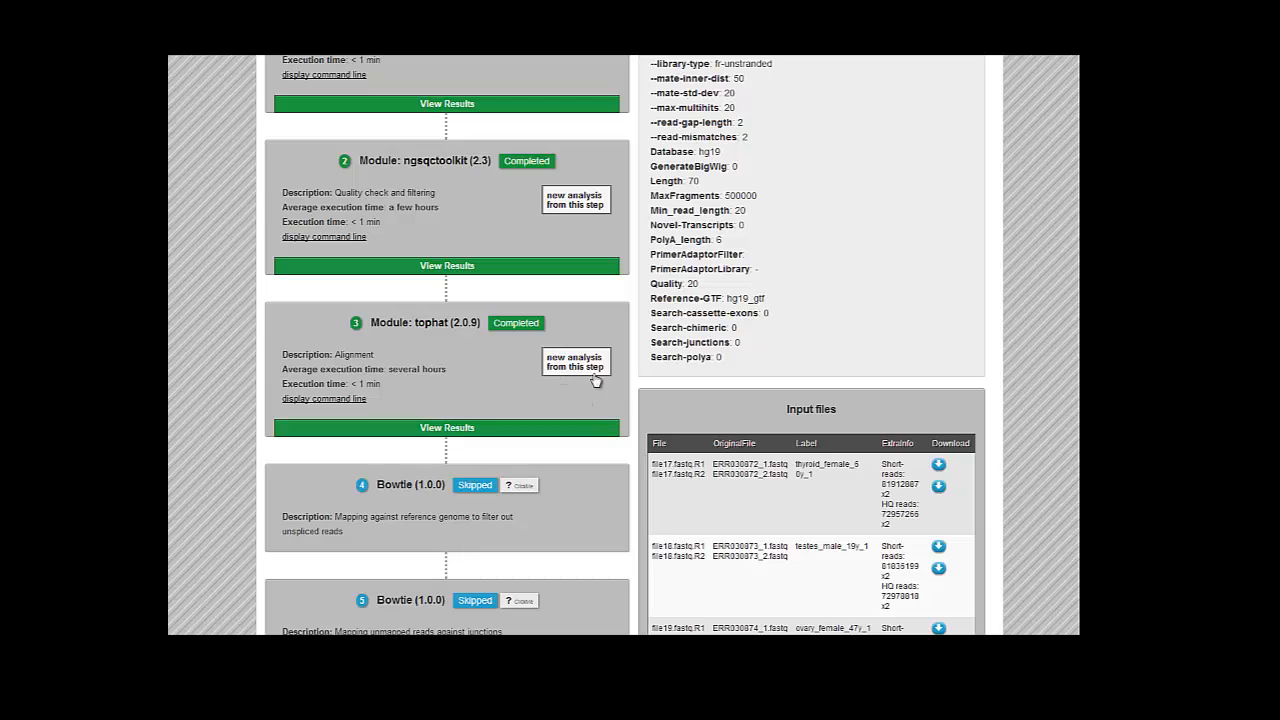
mouse_move(624, 398)
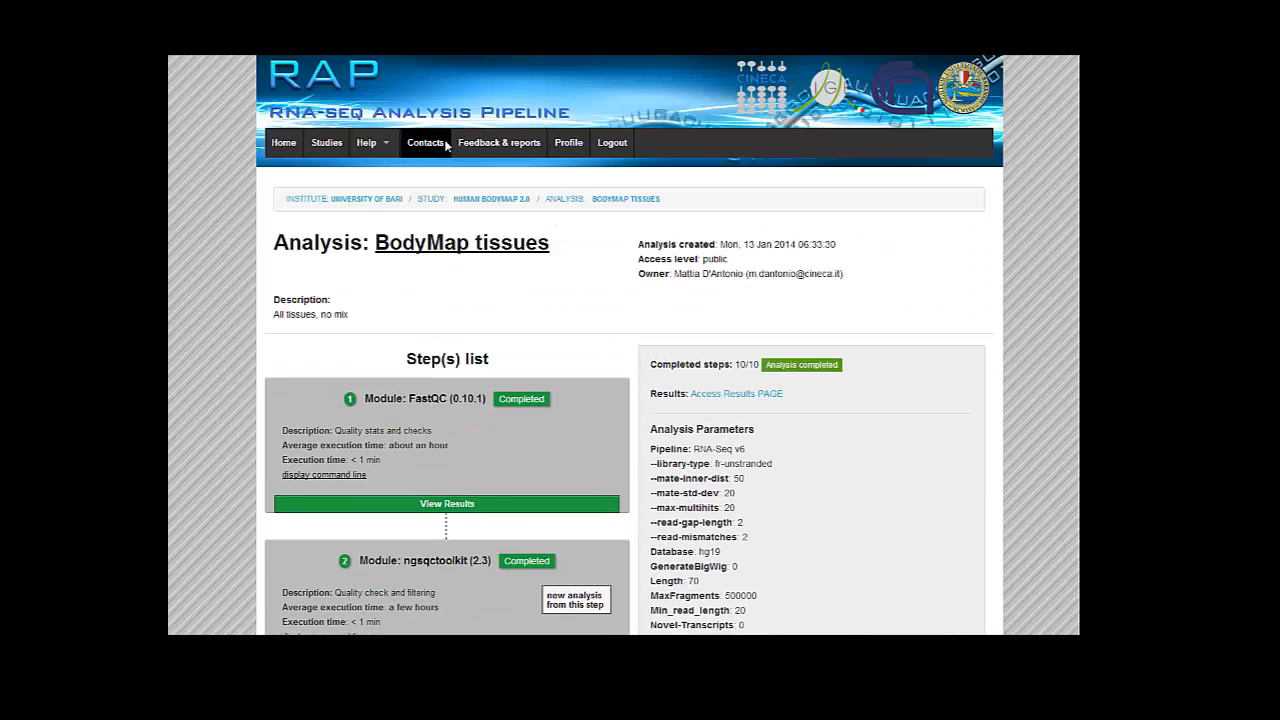
left_click(424, 142)
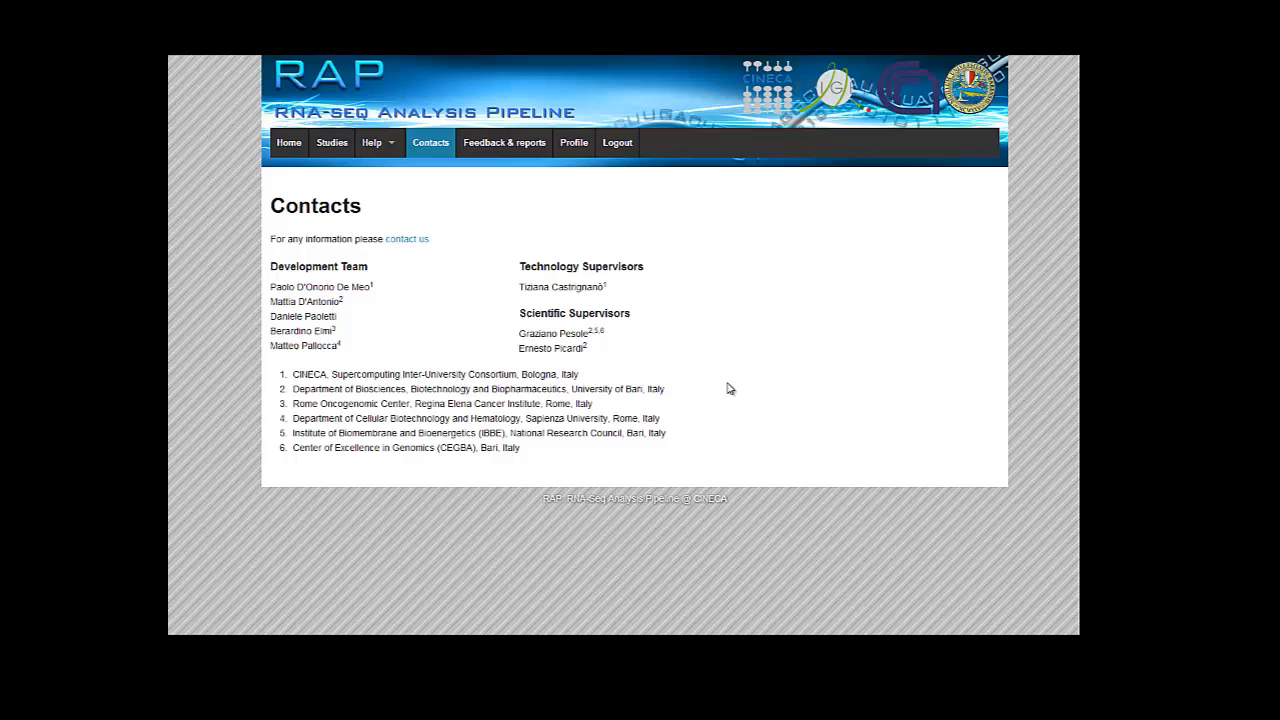